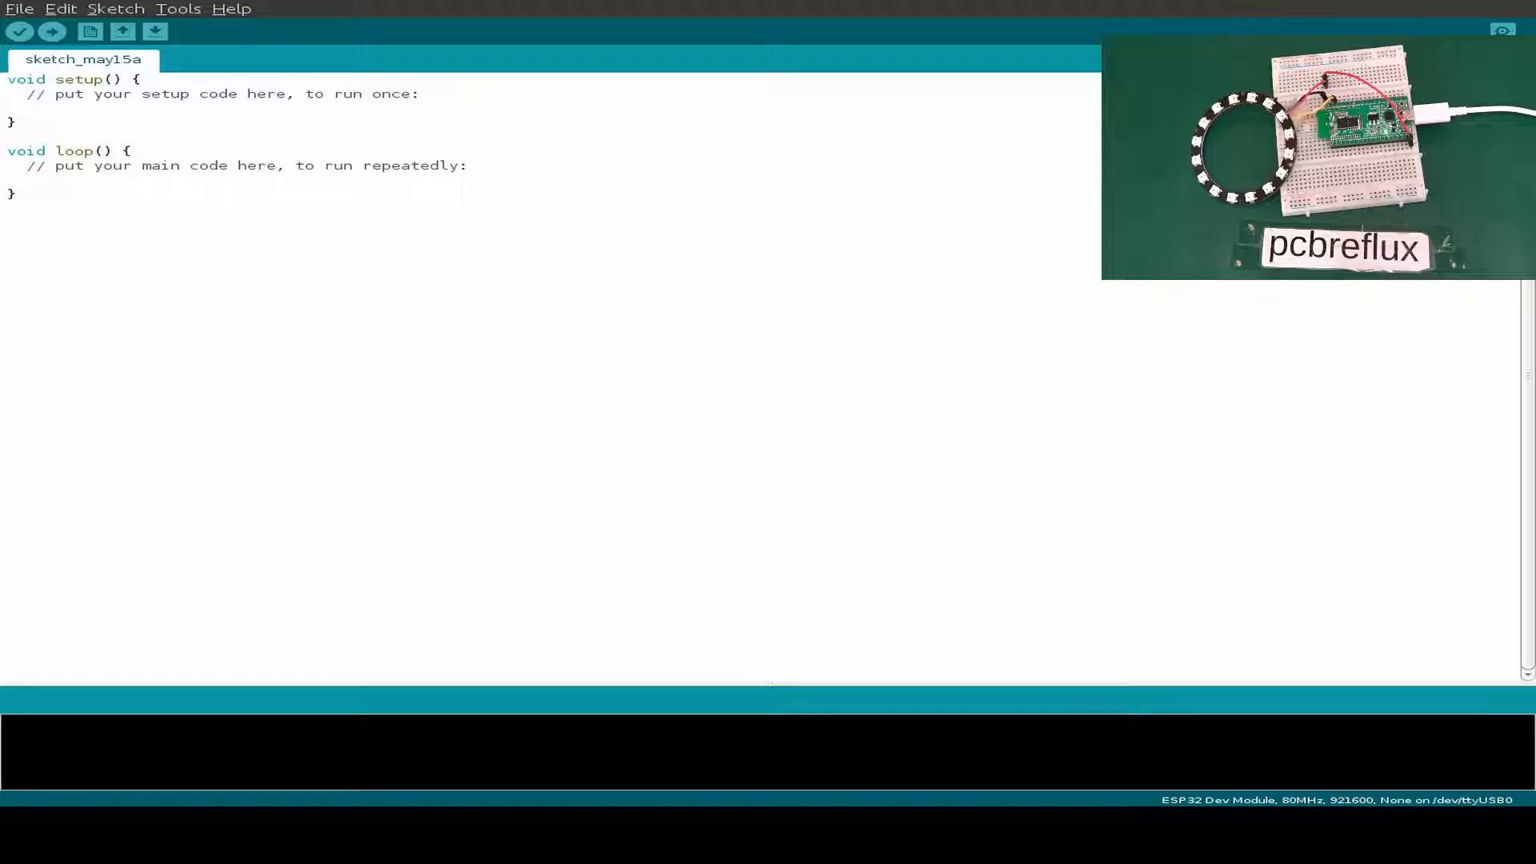
{"action": "mouse_move", "coordinate": [89, 32]}
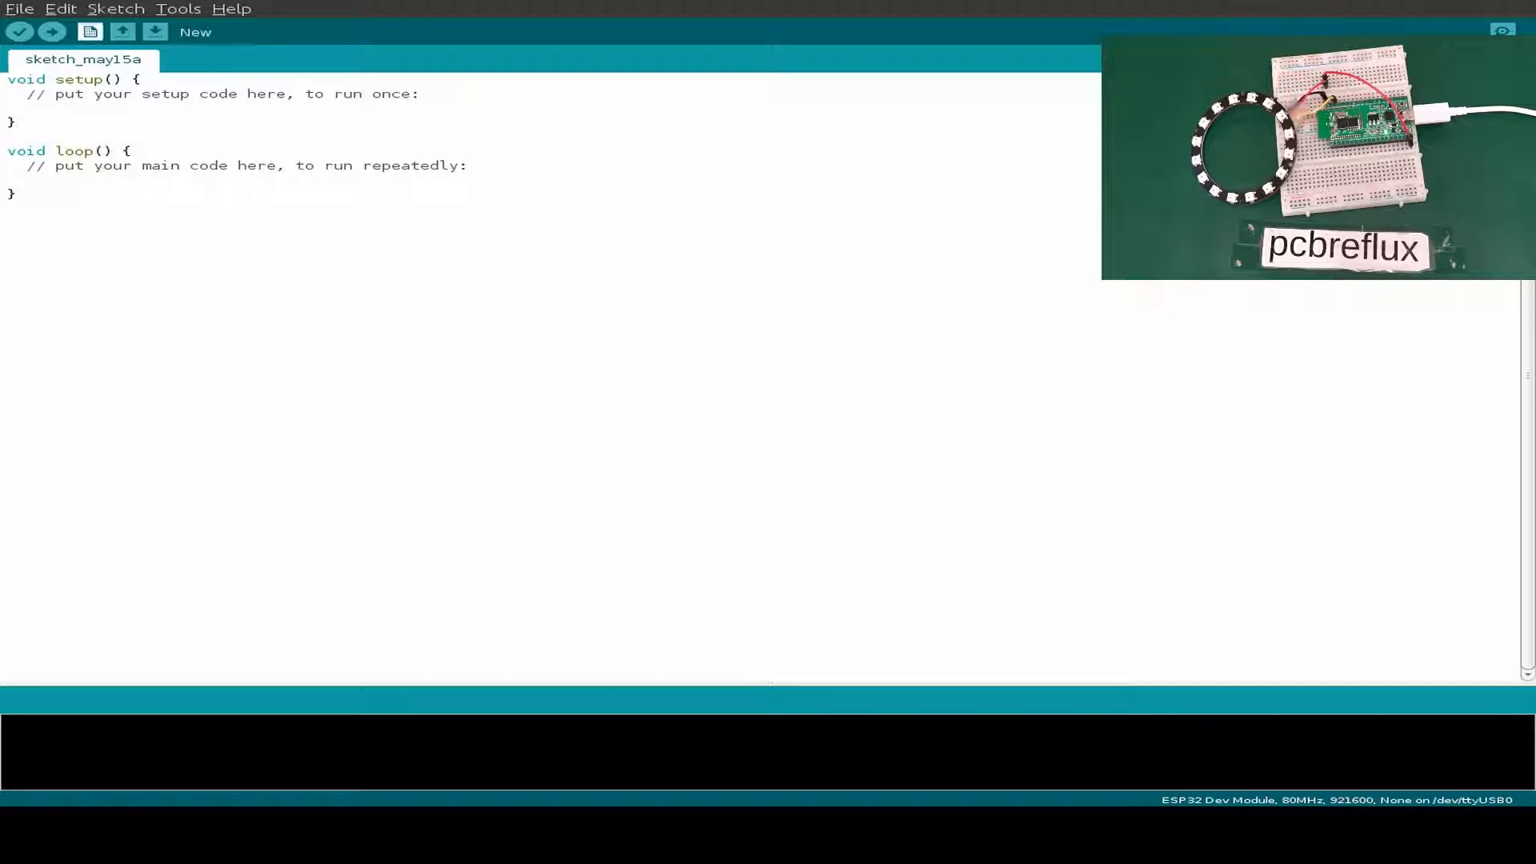
Filter the Library Manager by 'neopixel' and see Adafruit NeoPixel listed as installed.
{"action": "left_click", "coordinate": [61, 8]}
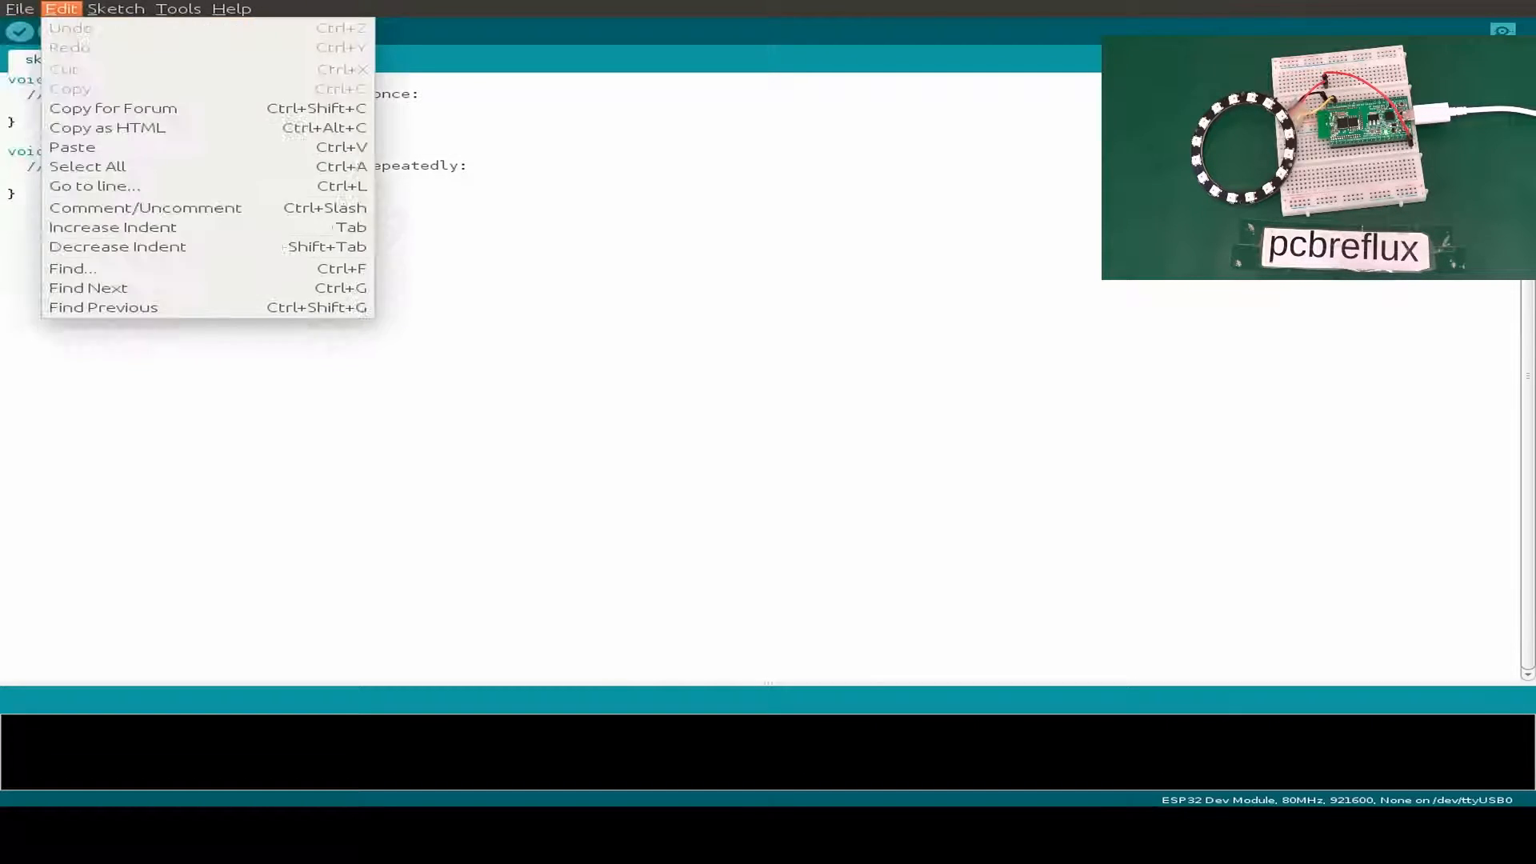
{"action": "left_click", "coordinate": [116, 8]}
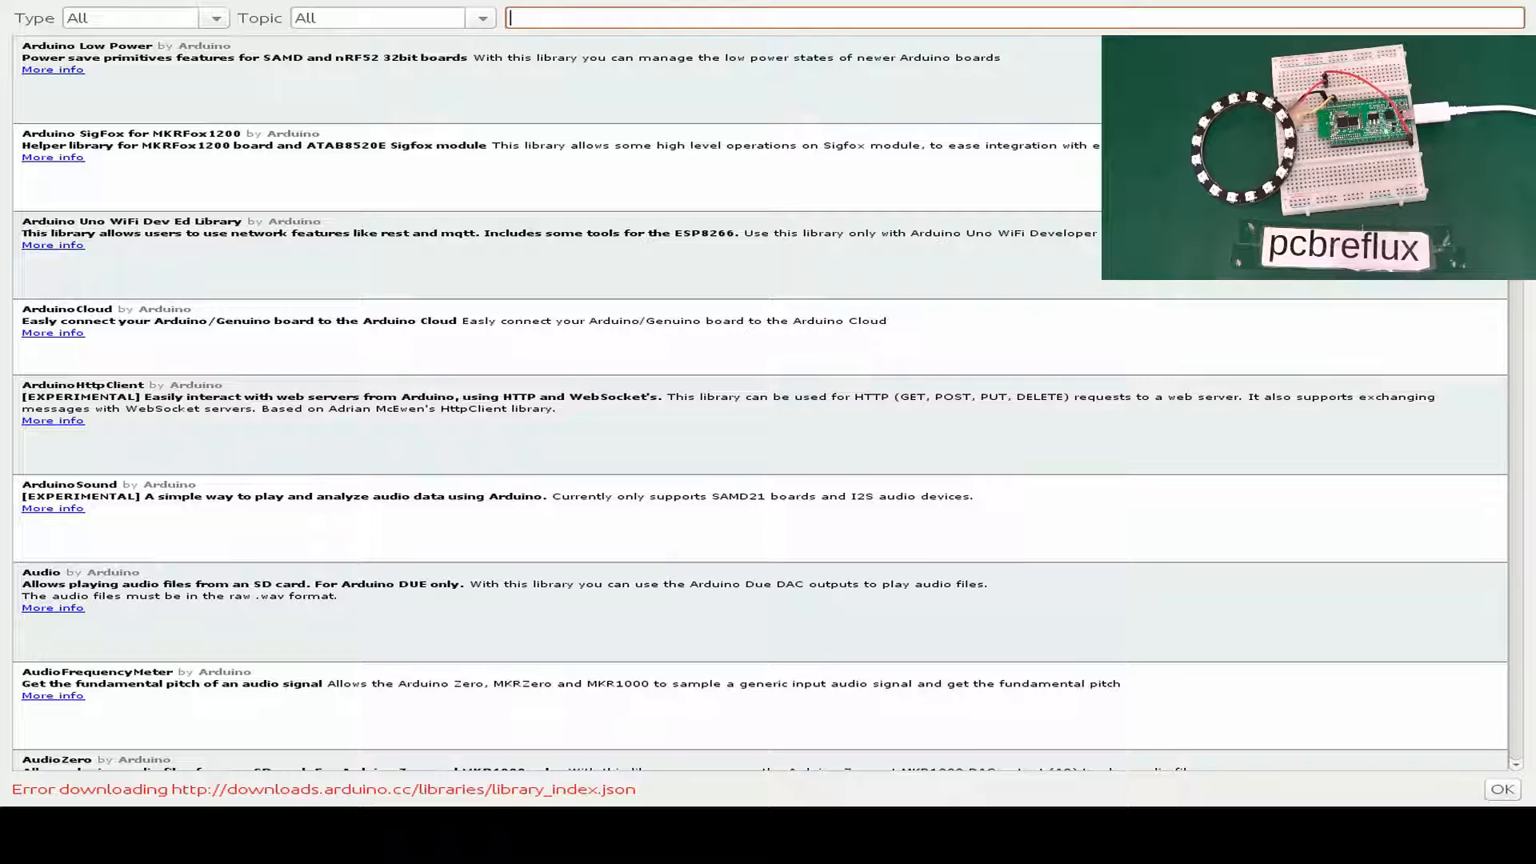
{"action": "type", "text": "neopixw"}
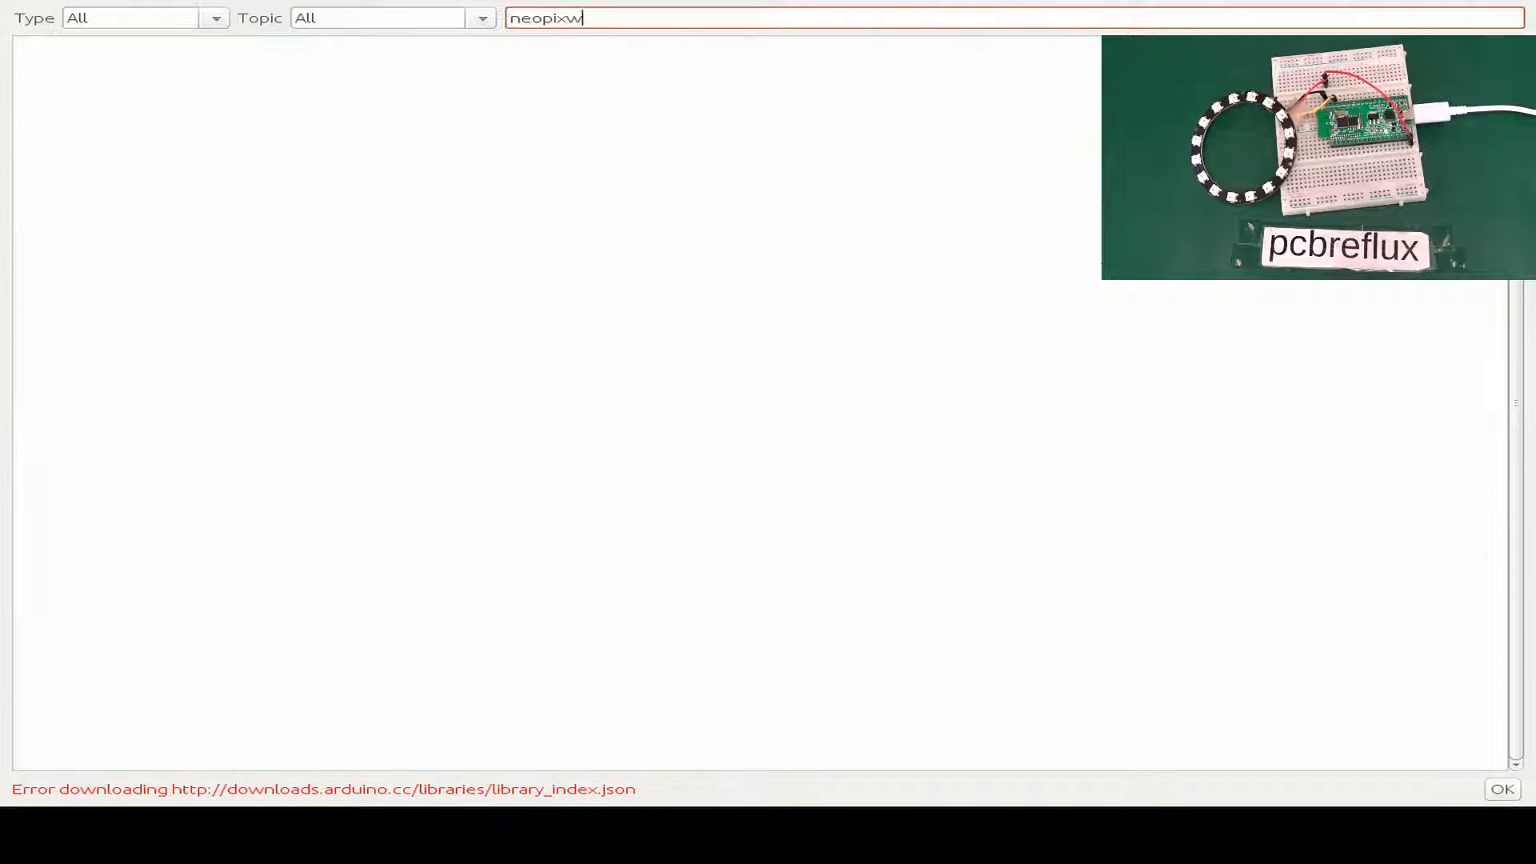
{"action": "type", "text": "el"}
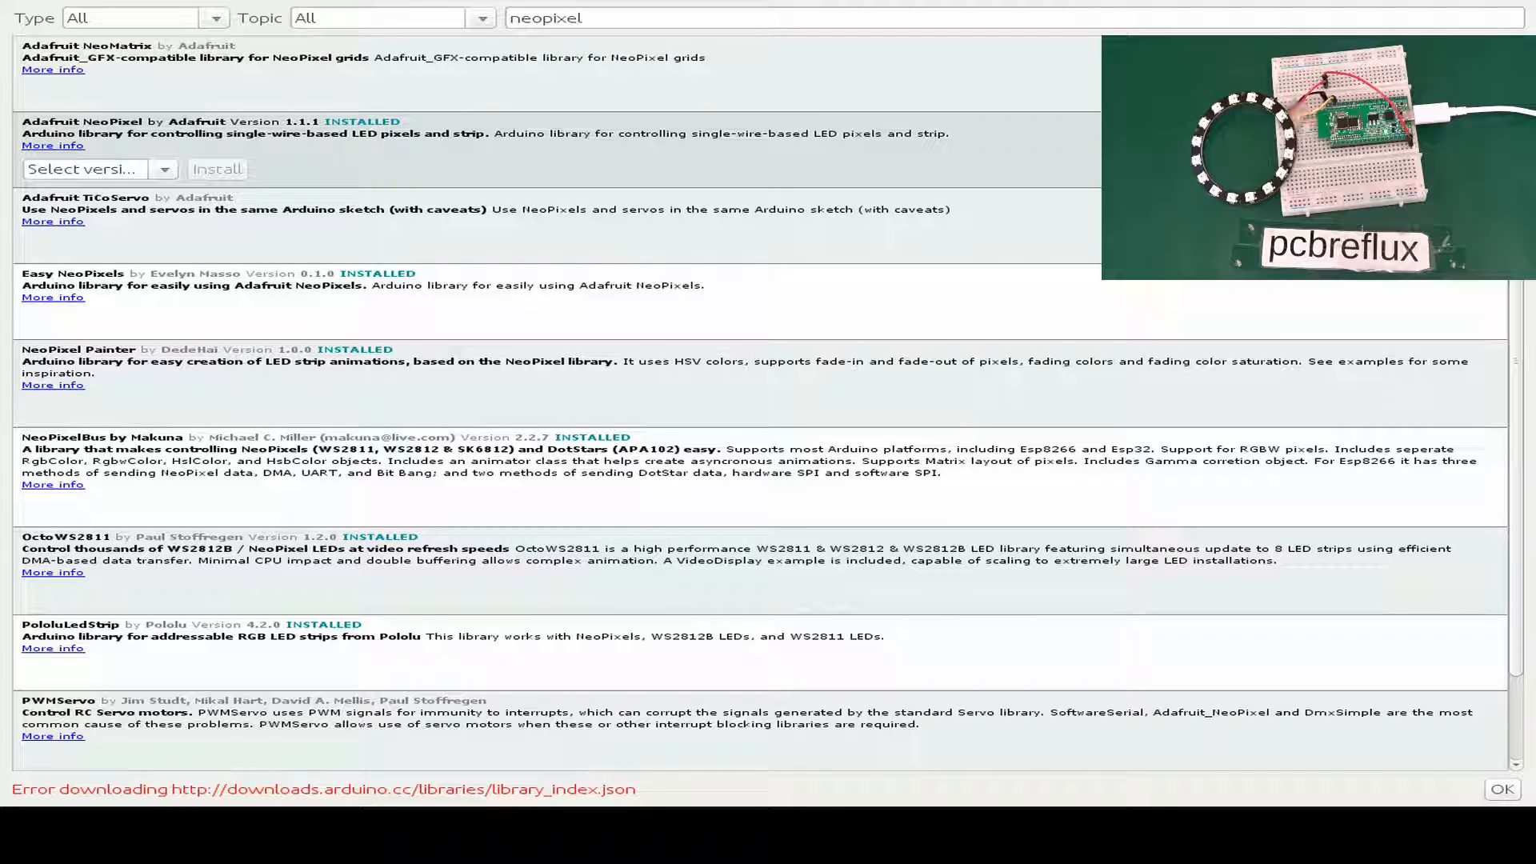
{"action": "left_click", "coordinate": [1499, 789]}
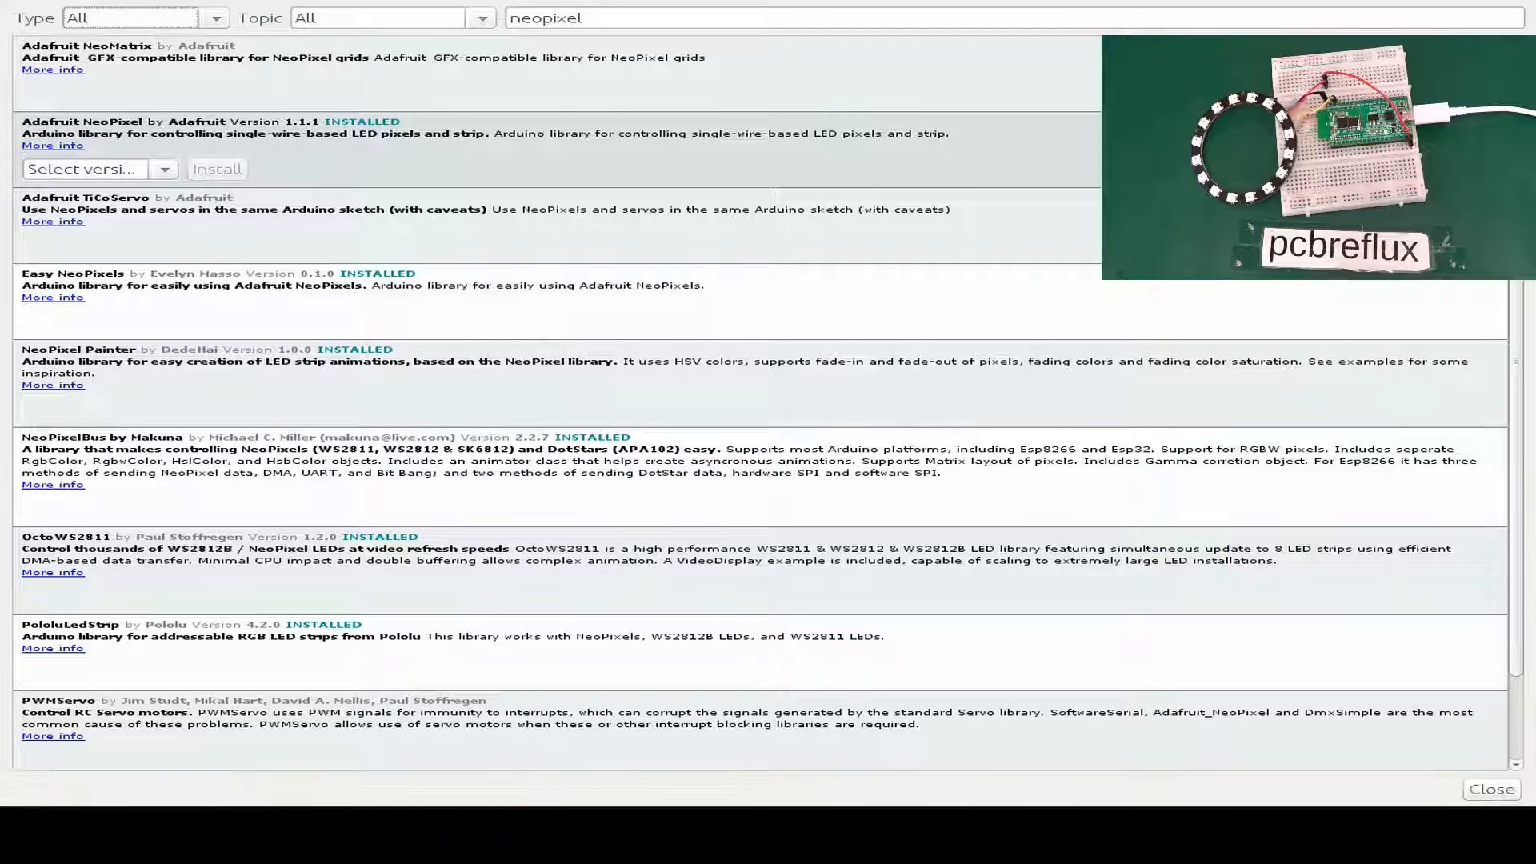
Load the Adafruit NeoPixel strandtest example and set #define PIN to 22, then look over the code.
{"action": "left_click", "coordinate": [19, 8]}
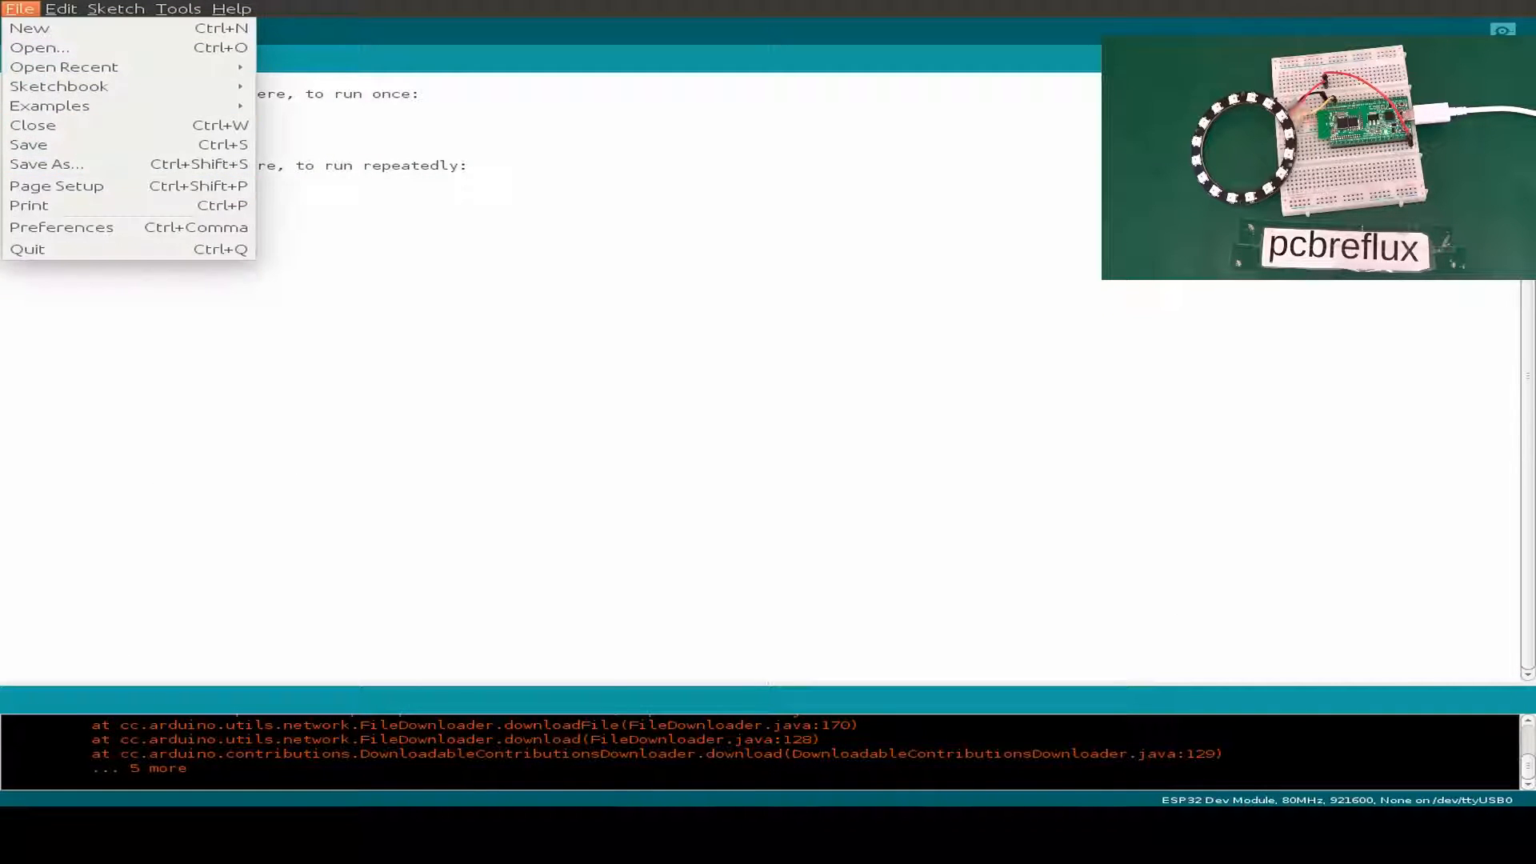
{"action": "mouse_move", "coordinate": [58, 87]}
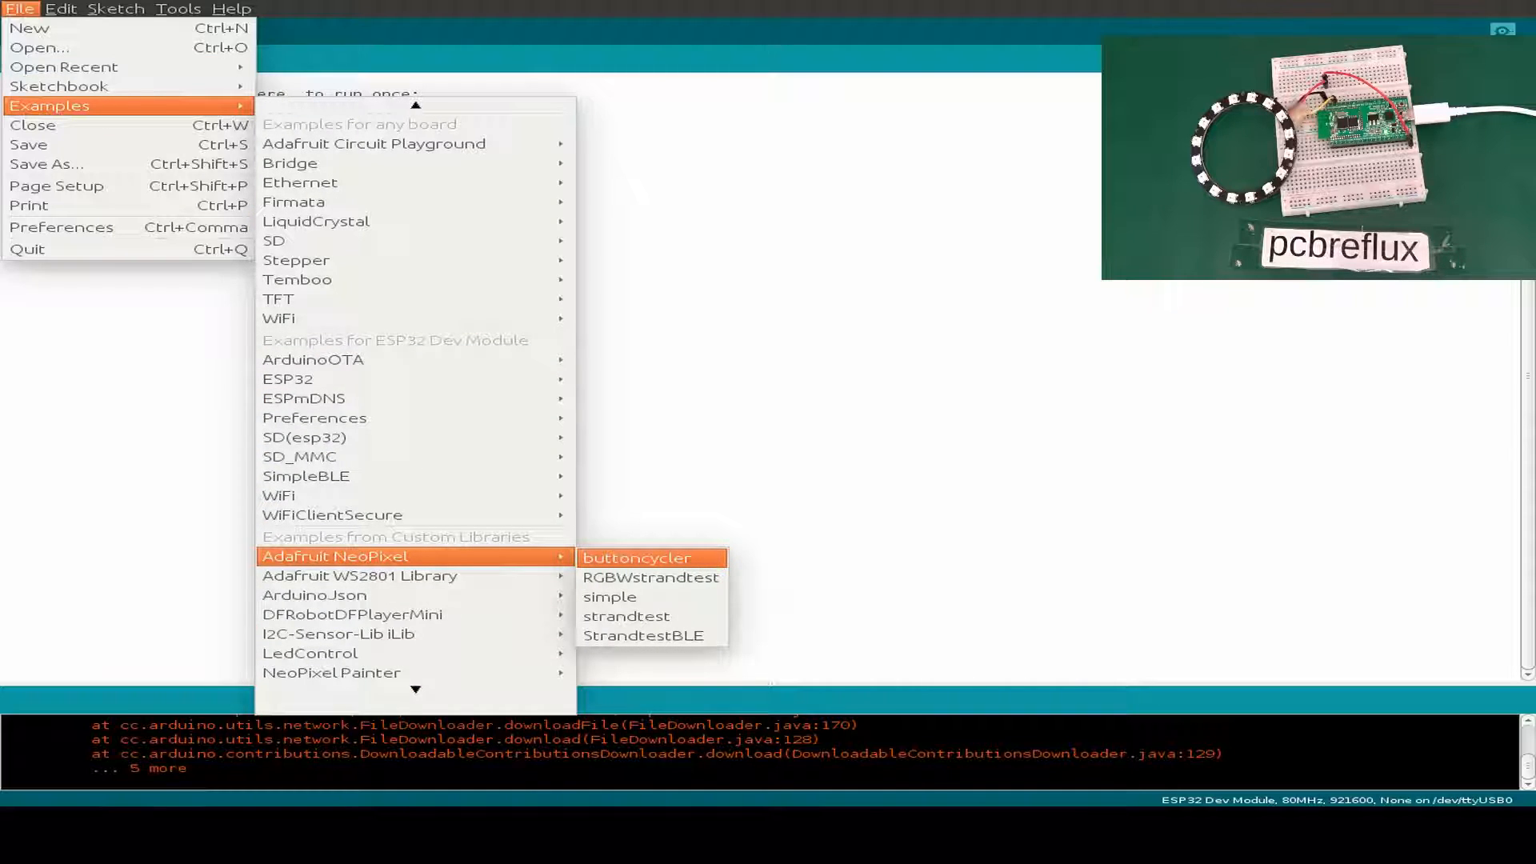
{"action": "mouse_move", "coordinate": [627, 614]}
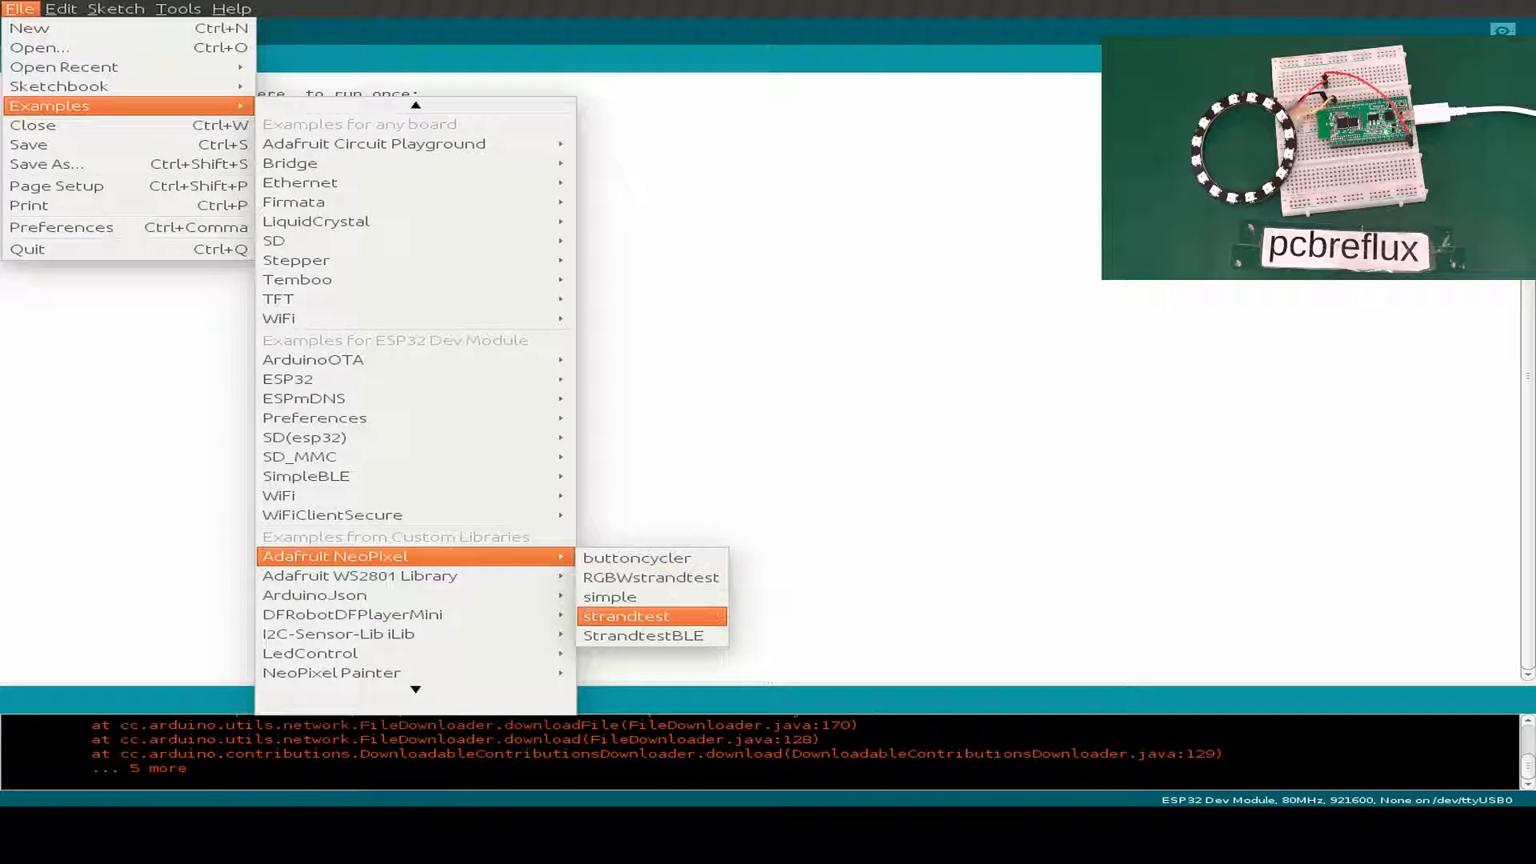
{"action": "left_click", "coordinate": [625, 616]}
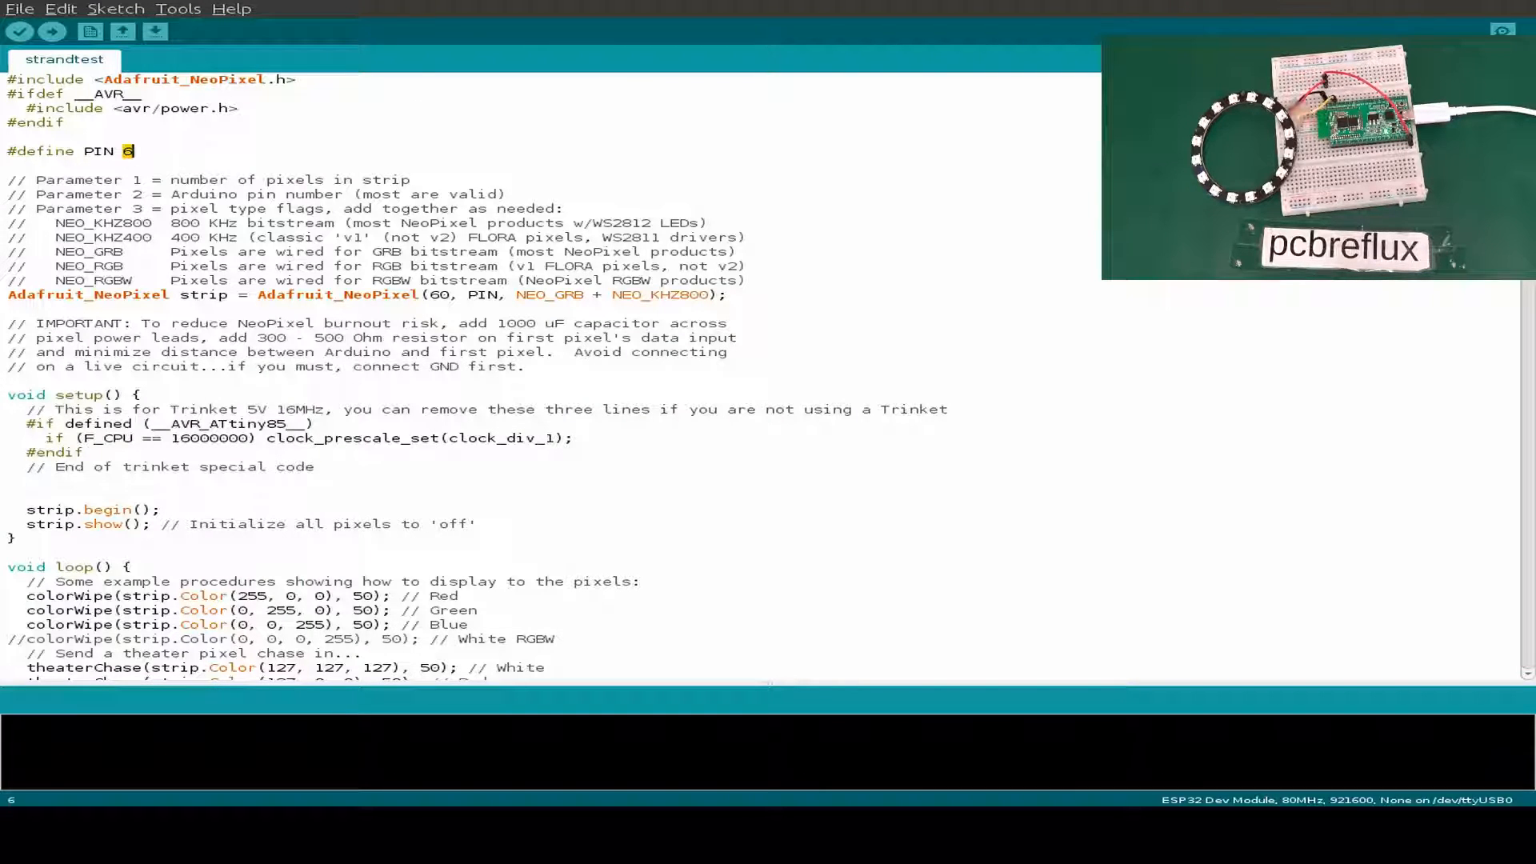
{"action": "type", "text": "22"}
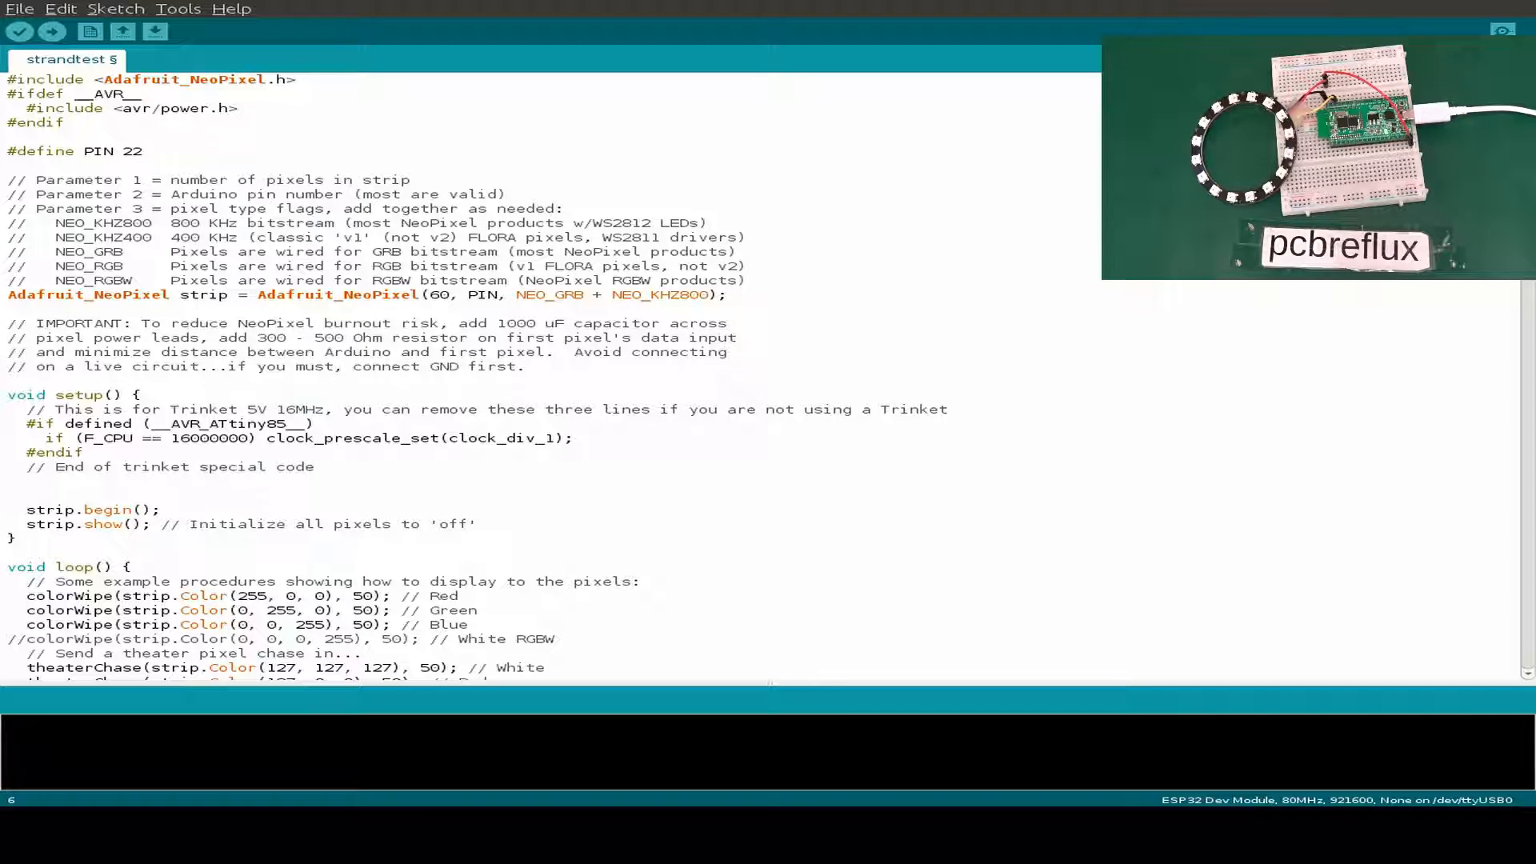
{"action": "scroll", "scroll_direction": "down", "scroll_amount": 3}
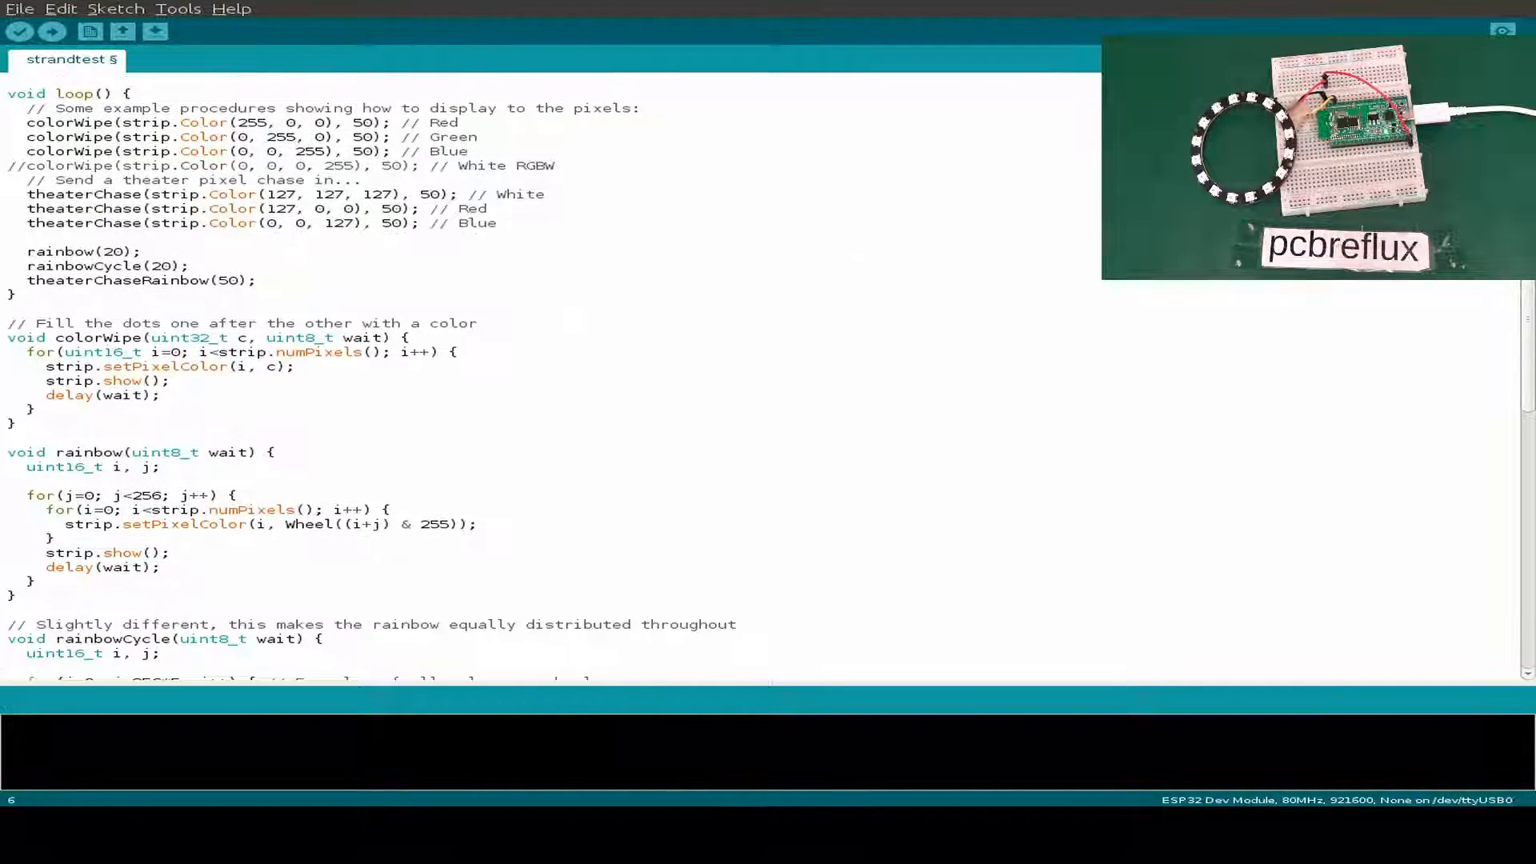
{"action": "scroll", "scroll_direction": "down", "scroll_amount": 3}
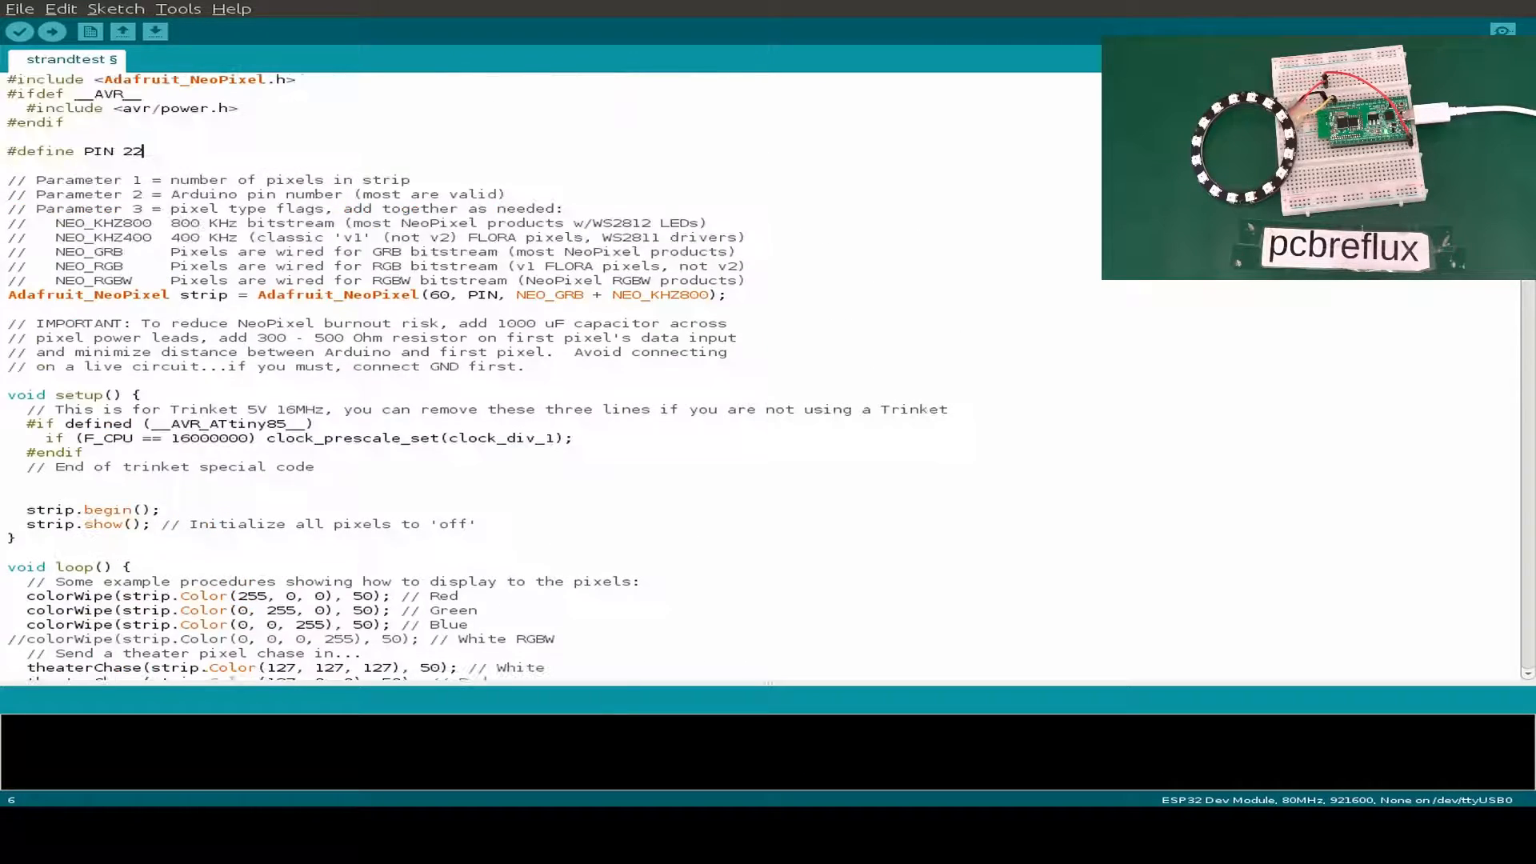
Upload strandtest to the ESP32 while checking the Sketch menu, Tools > Port and Upload Speed.
{"action": "left_click", "coordinate": [21, 32]}
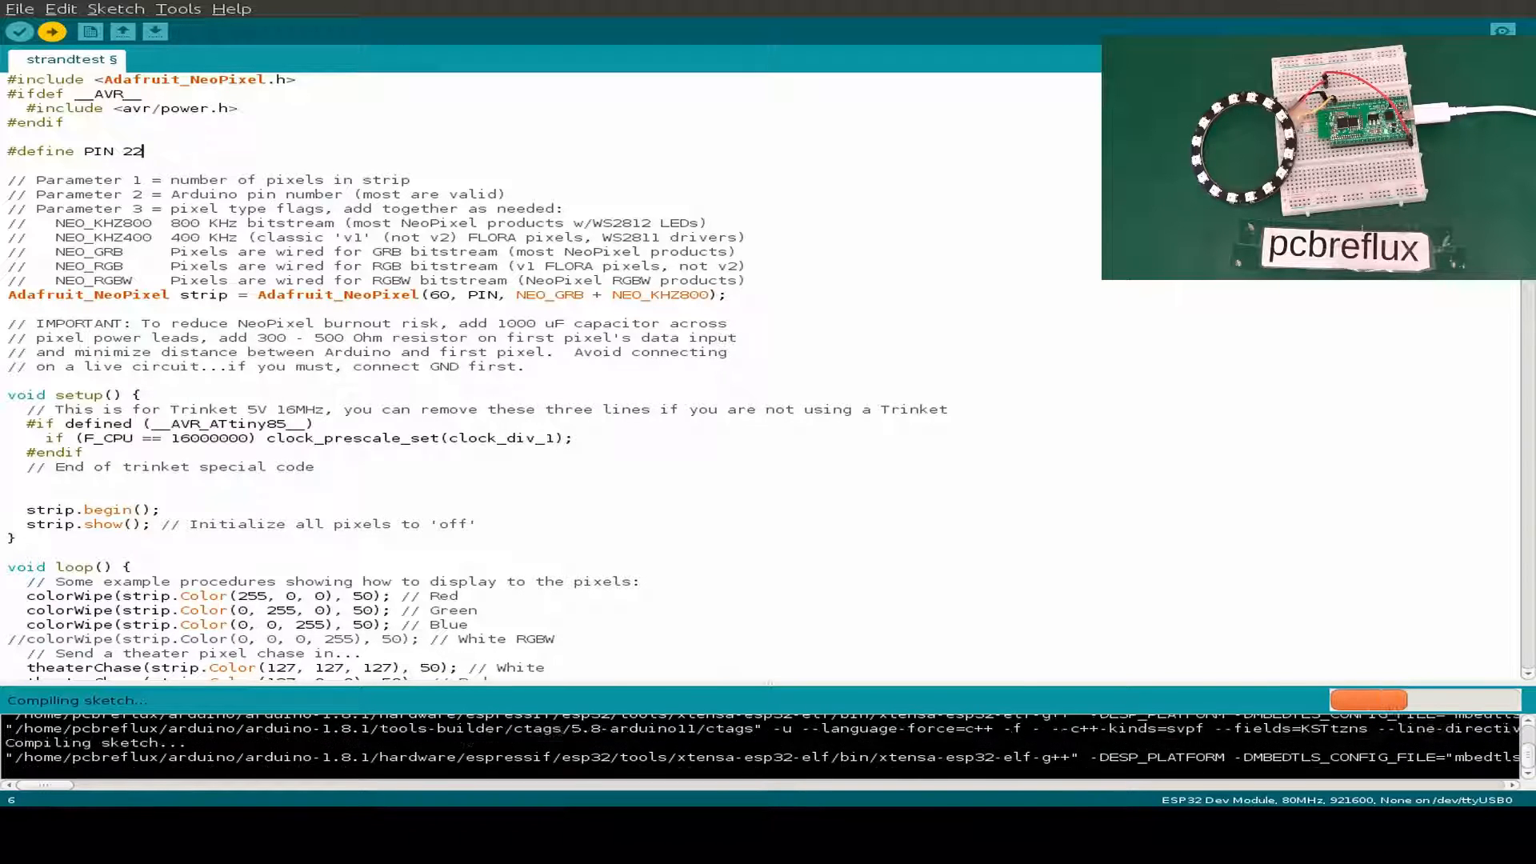
{"action": "left_click", "coordinate": [115, 9]}
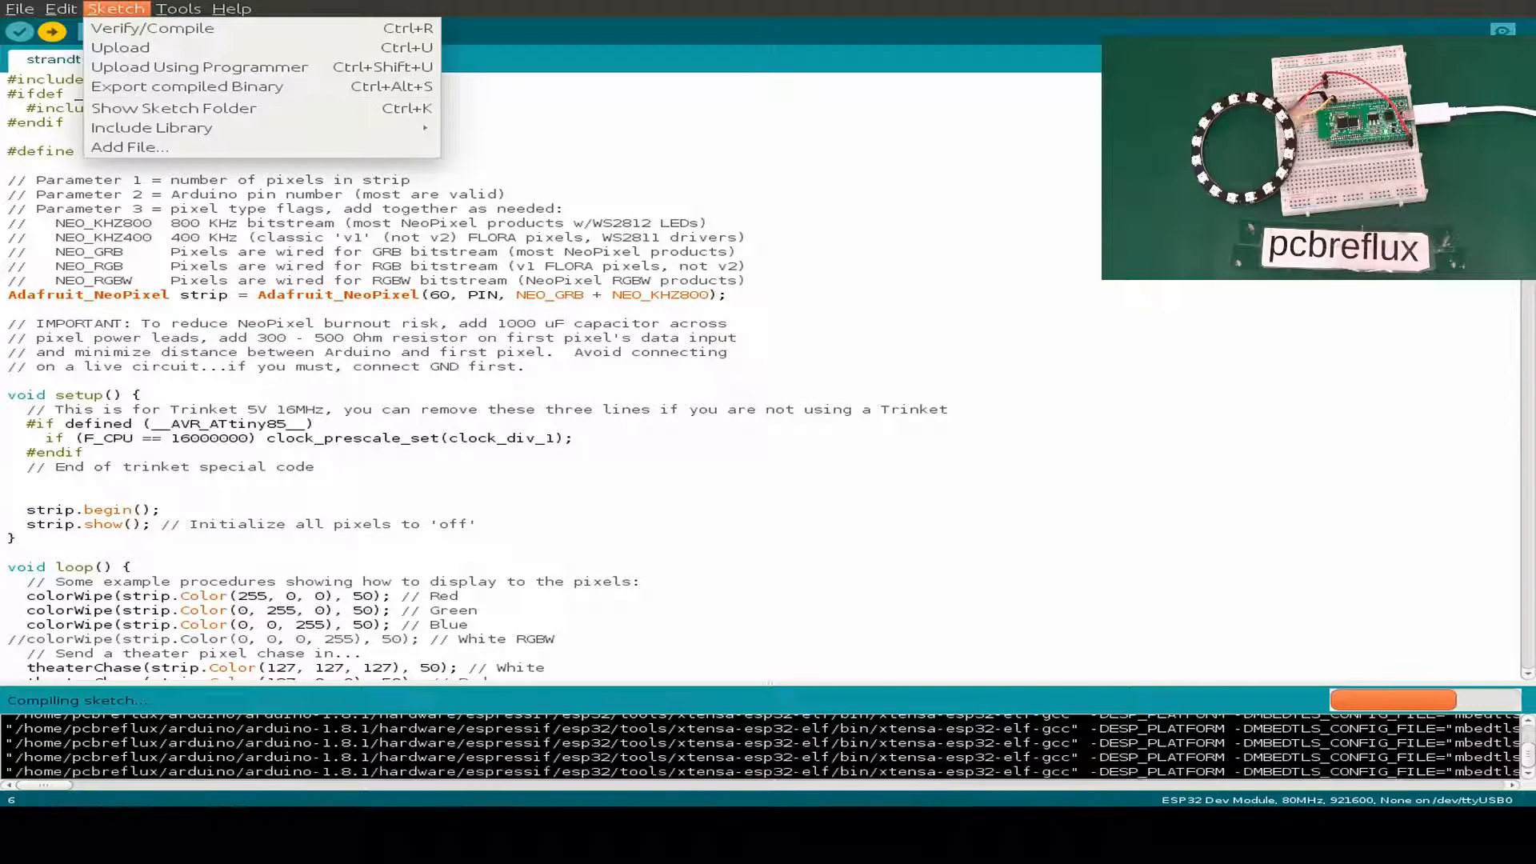
{"action": "left_click", "coordinate": [179, 10]}
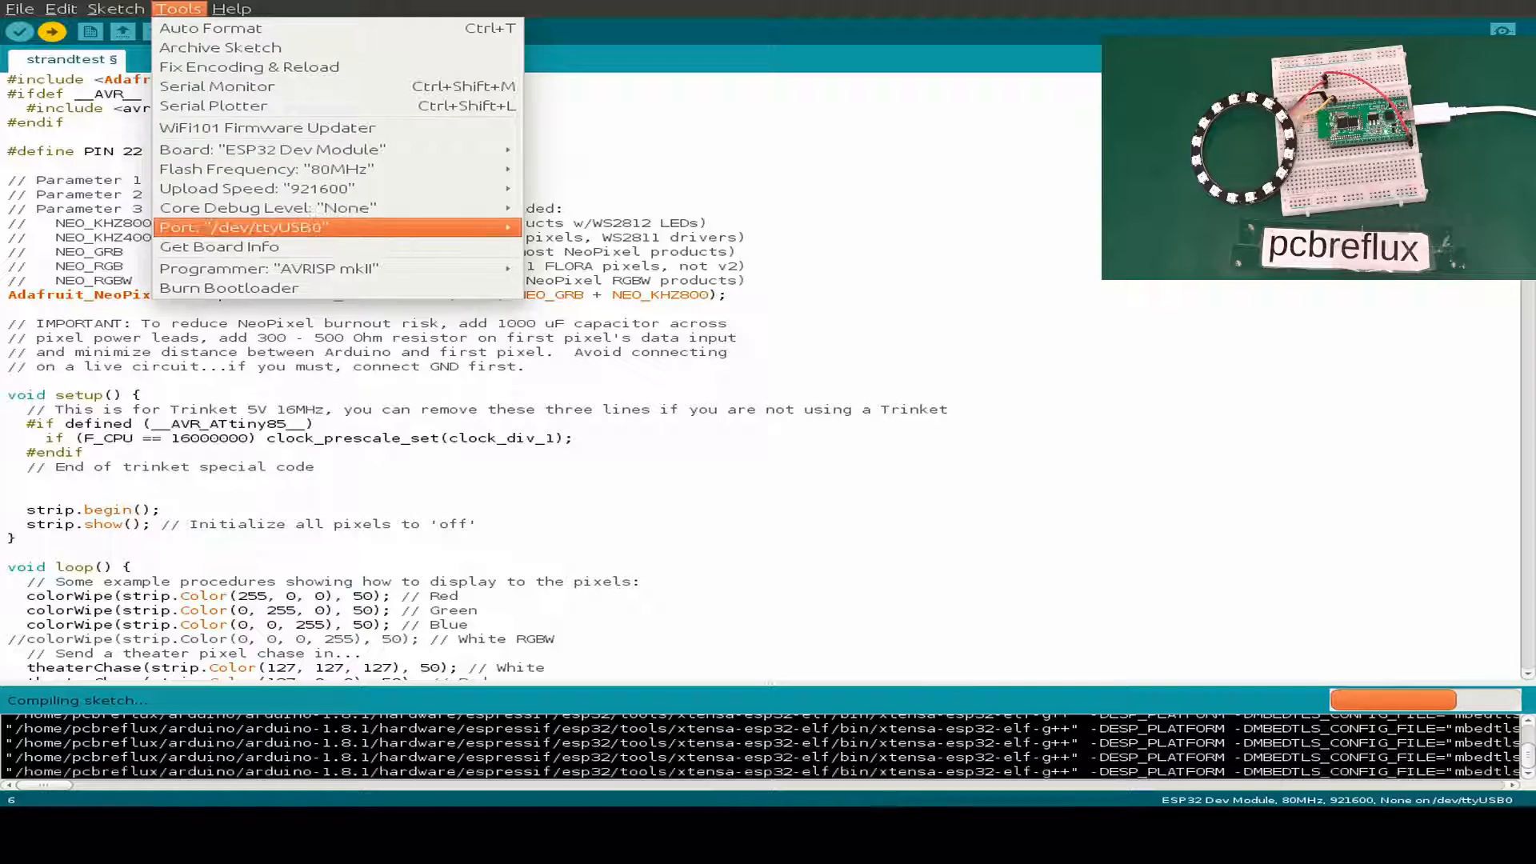
{"action": "left_click", "coordinate": [273, 149]}
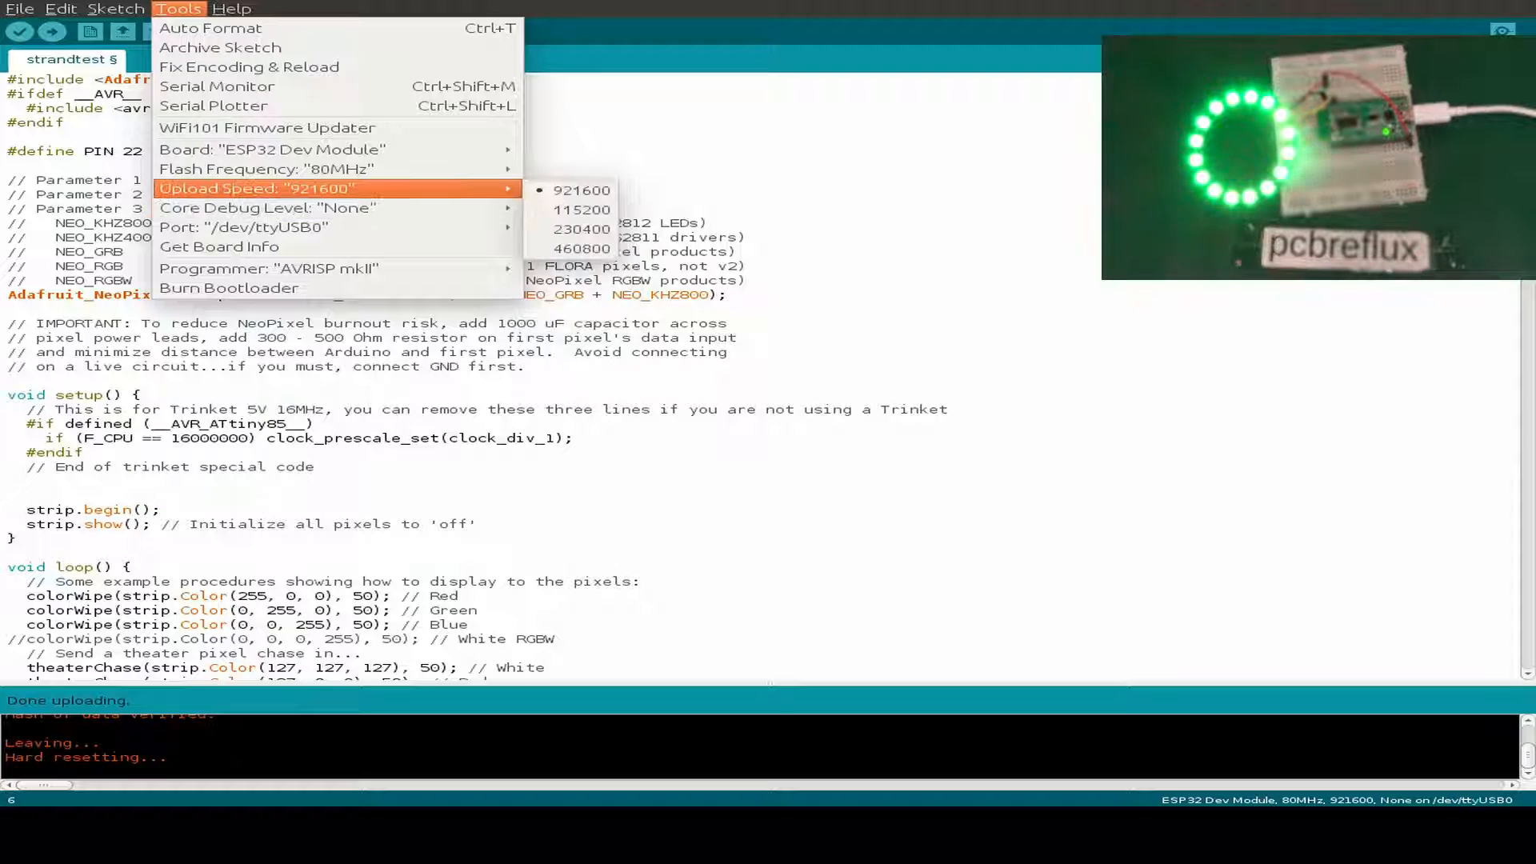
{"action": "mouse_move", "coordinate": [247, 227]}
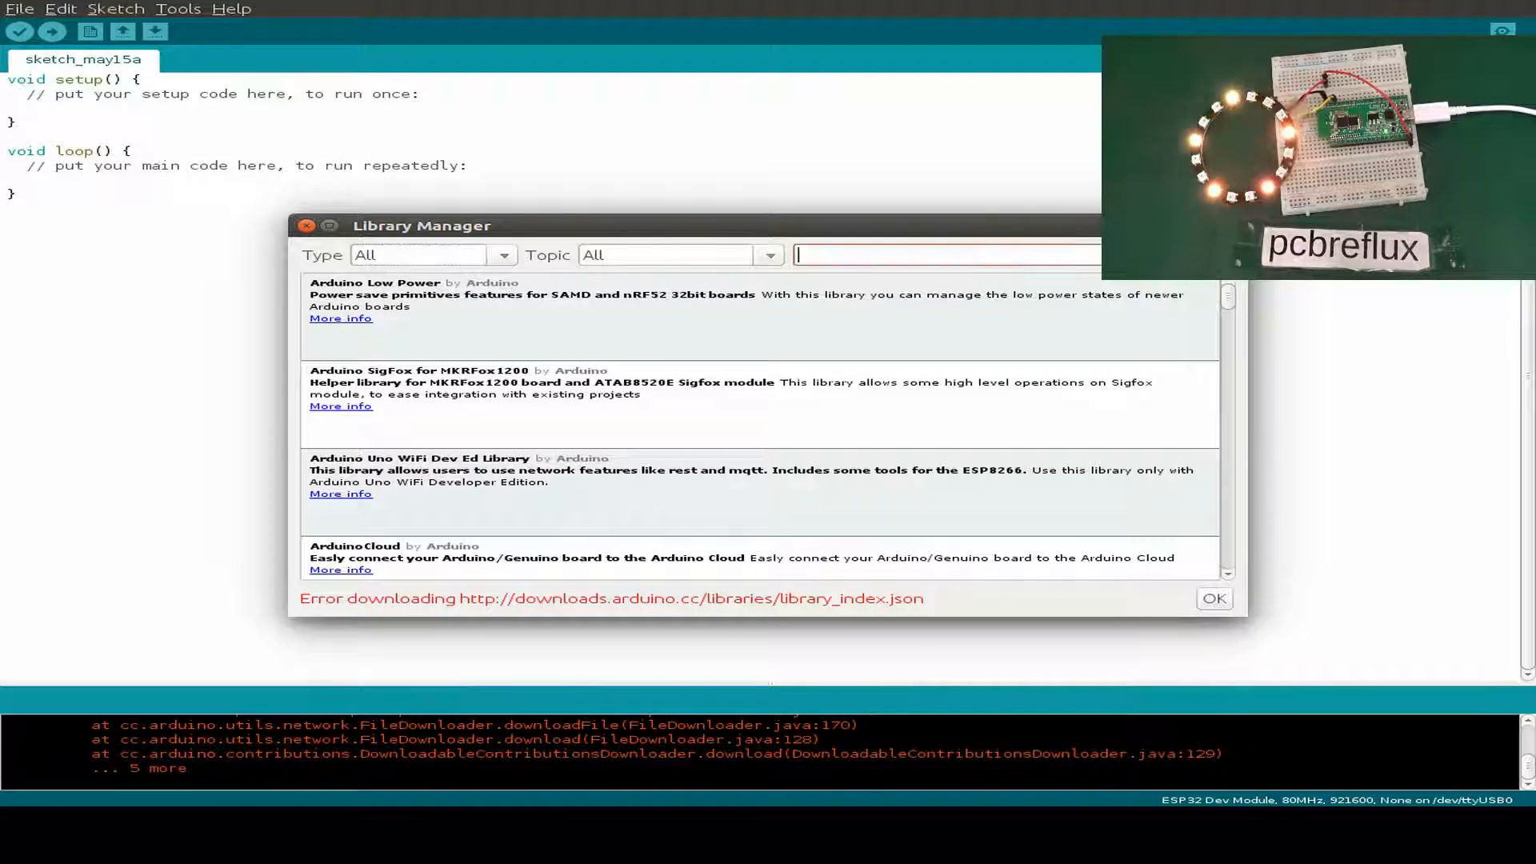
Search 'neopixel' in the Library Manager again, then load the NeoPixel Painter ledstrip_animations example.
{"action": "type", "text": "neopixel"}
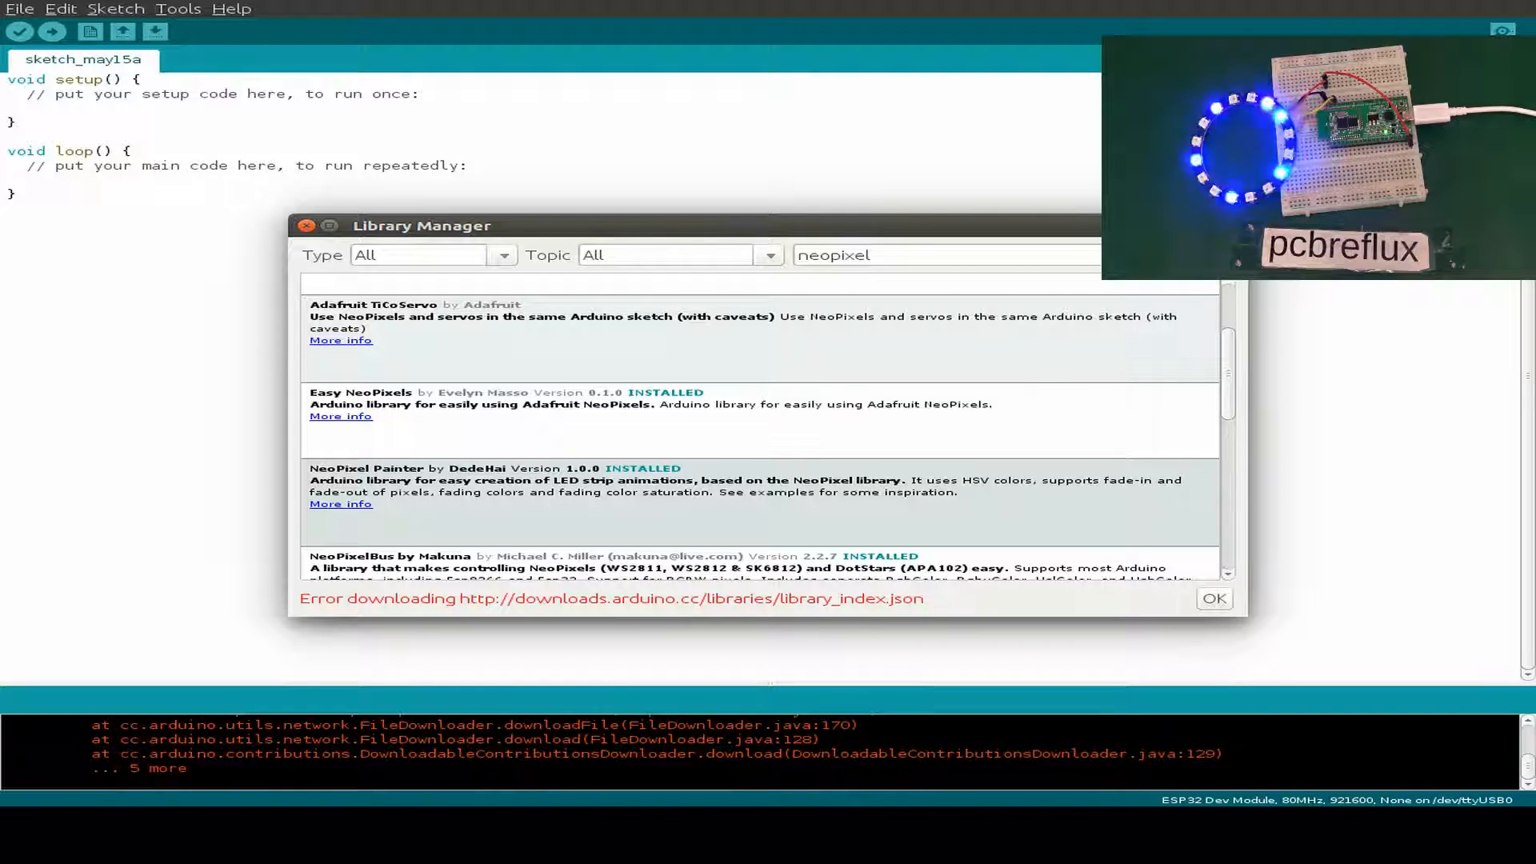
{"action": "left_click", "coordinate": [19, 9]}
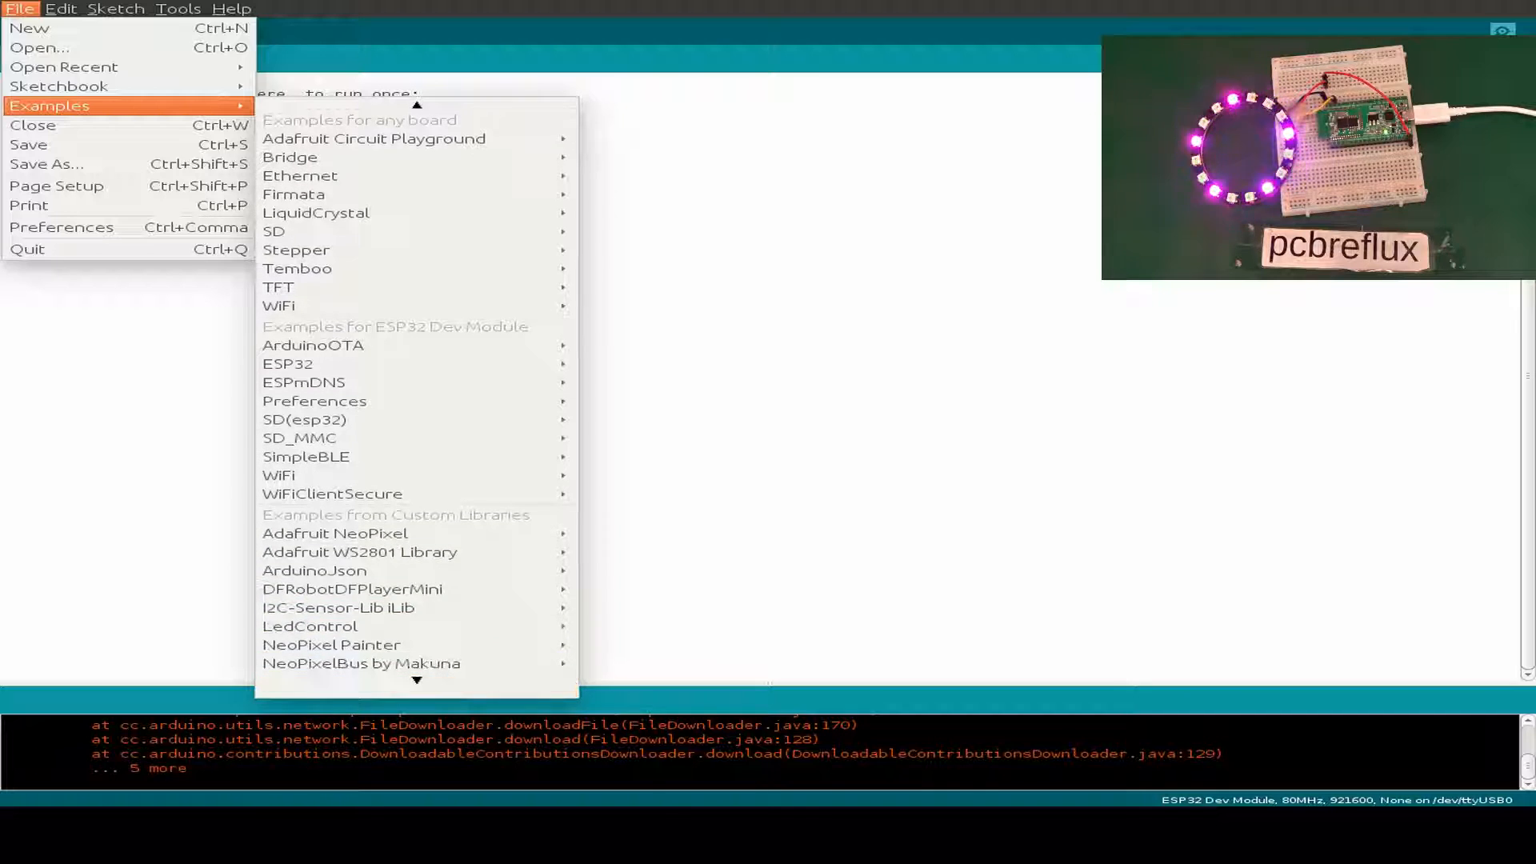
{"action": "mouse_move", "coordinate": [330, 570]}
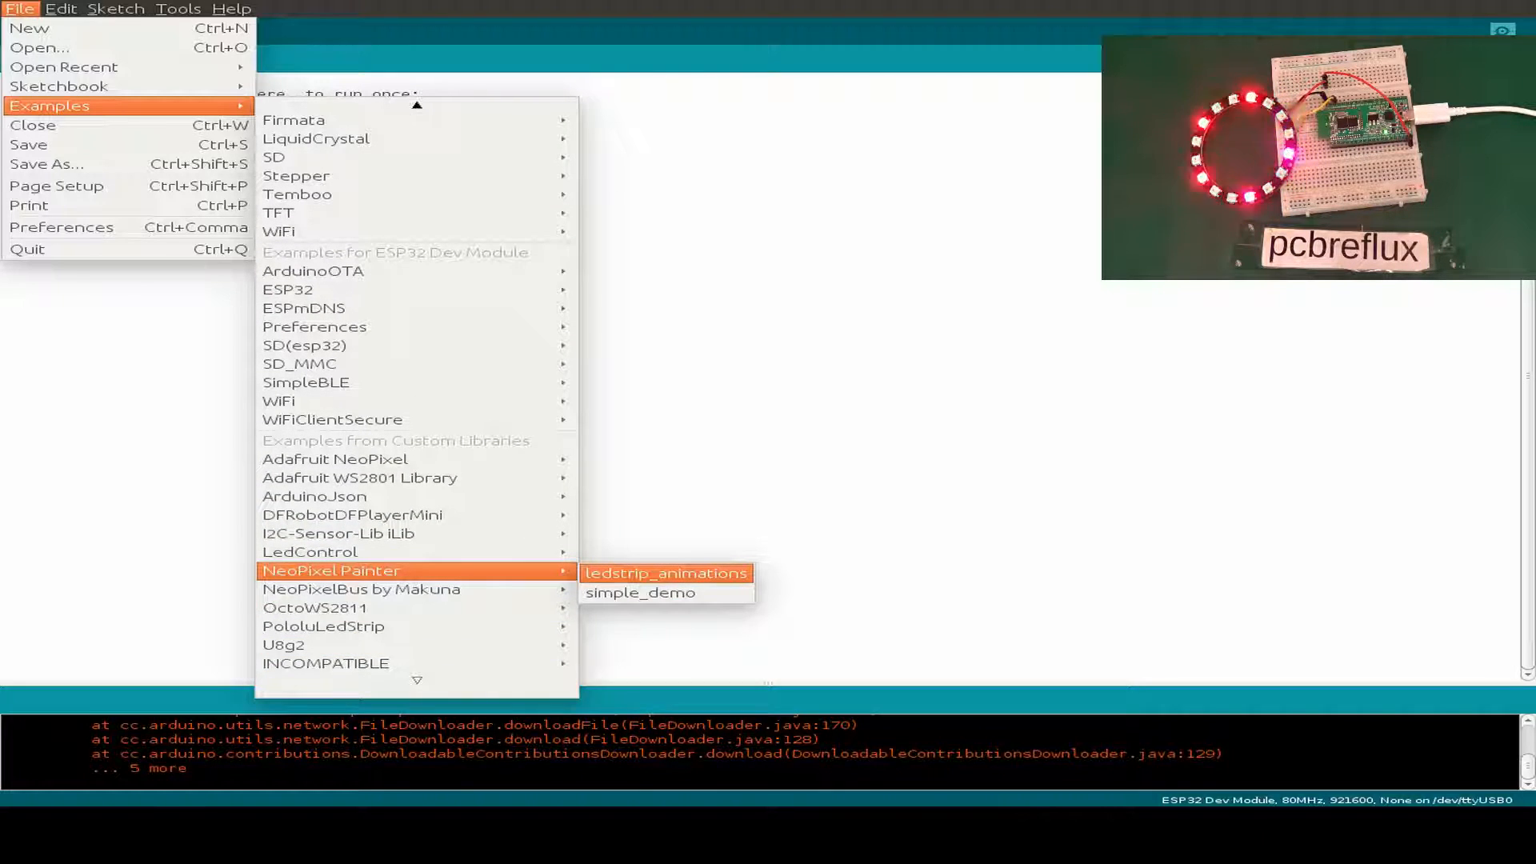
{"action": "left_click", "coordinate": [665, 573]}
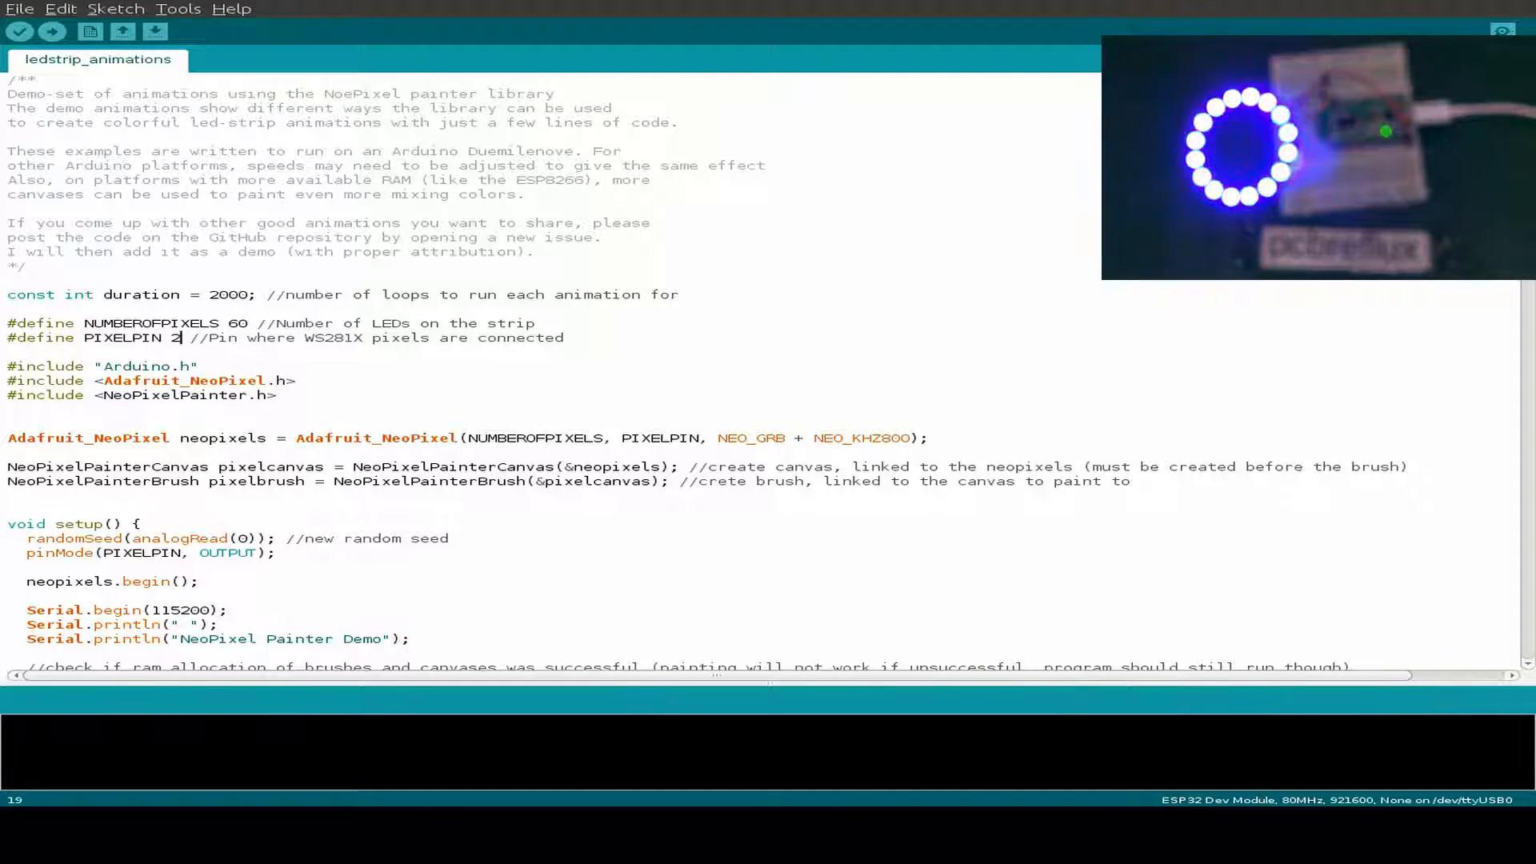
Set PIXELPIN to 22 and NUMBEROFPIXELS to 16, upload to the ESP32, and start closing the sketch.
{"action": "type", "text": "2"}
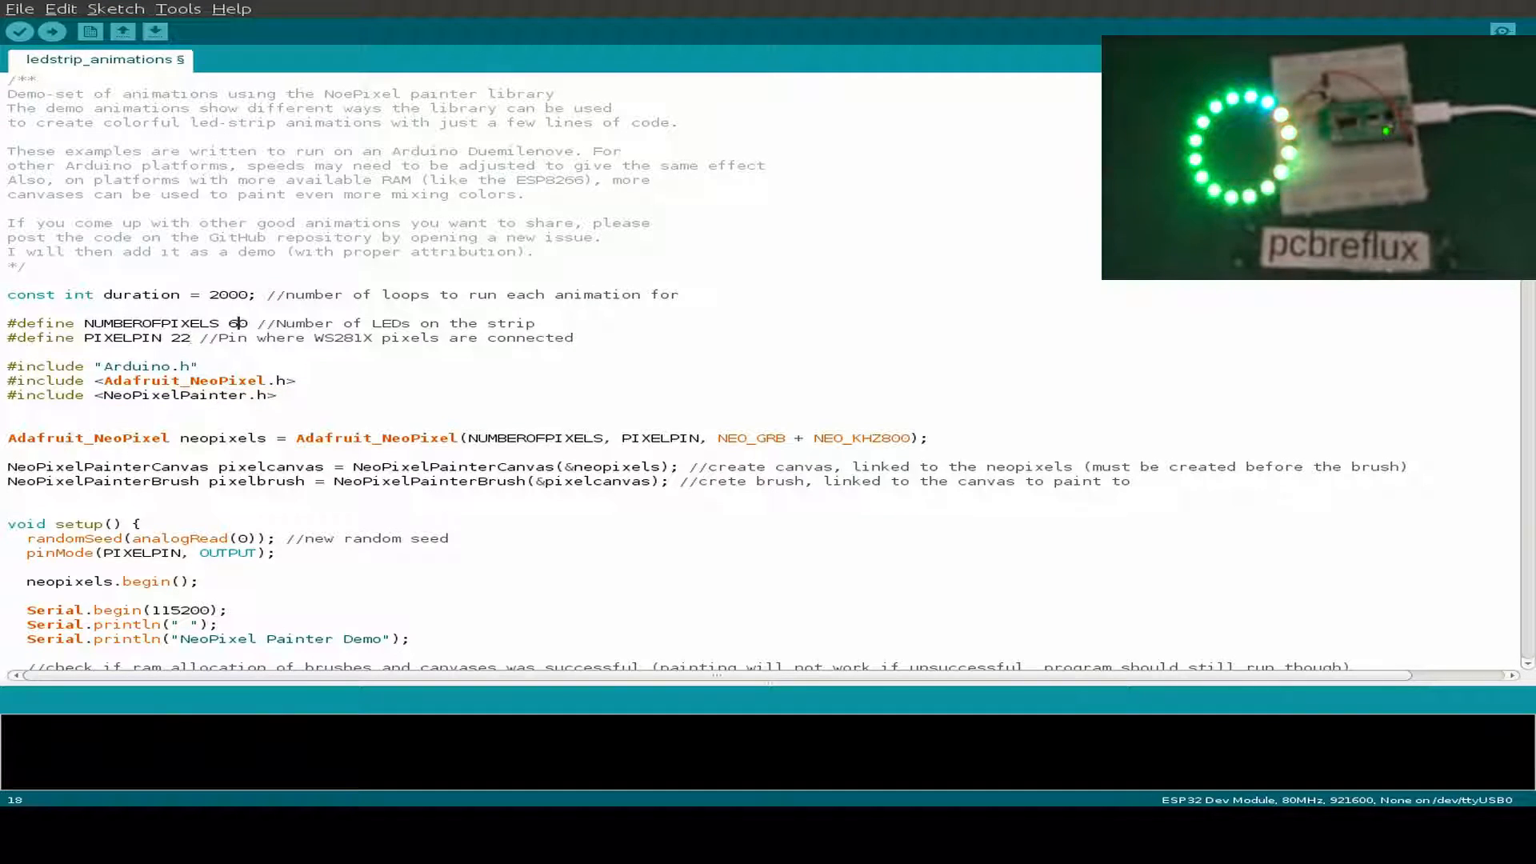
{"action": "type", "text": "1"}
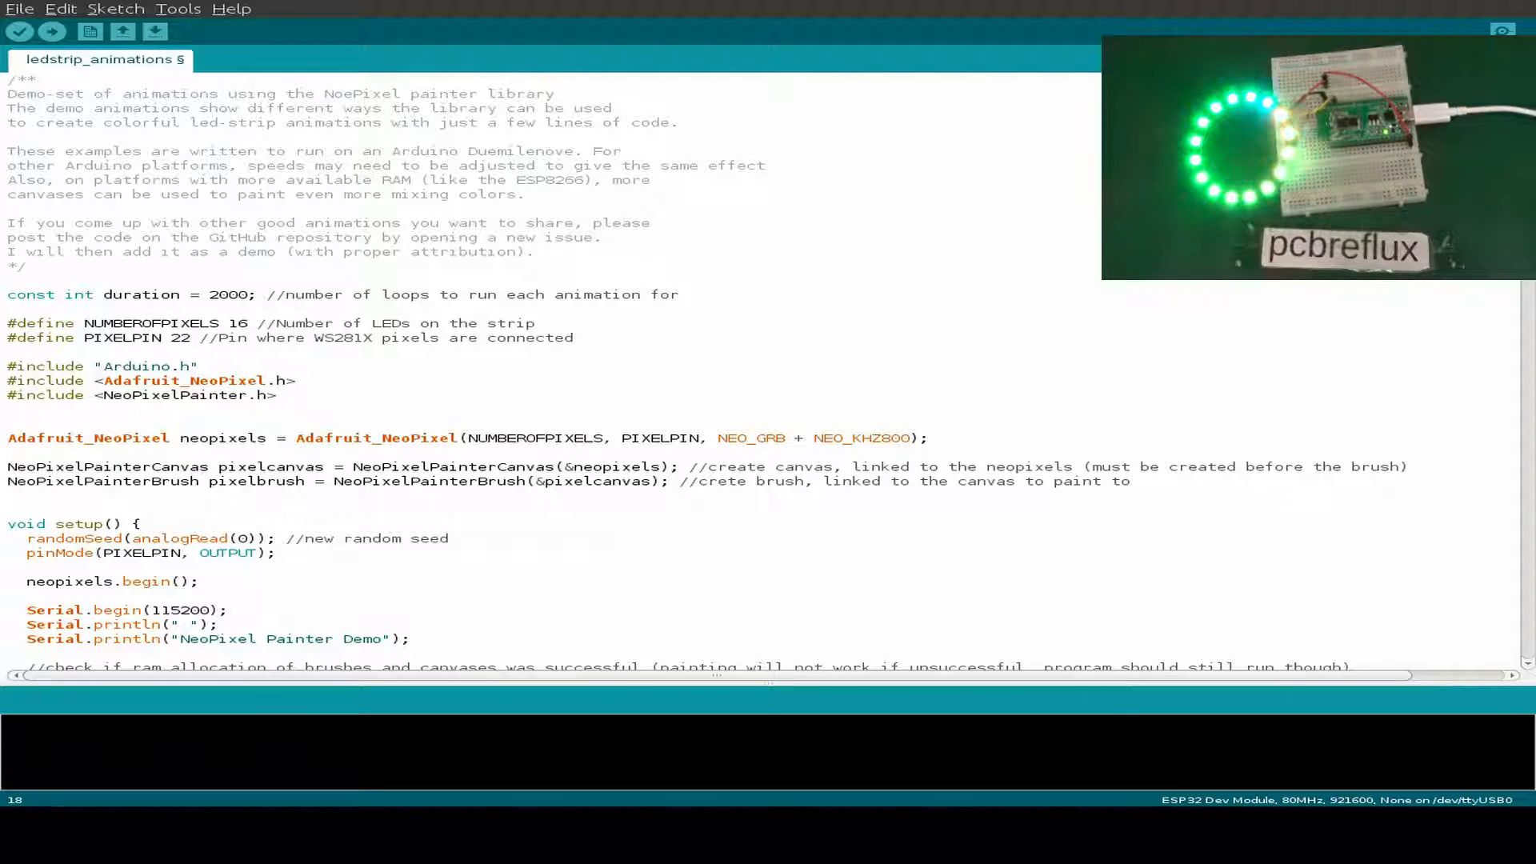
{"action": "left_click", "coordinate": [51, 32]}
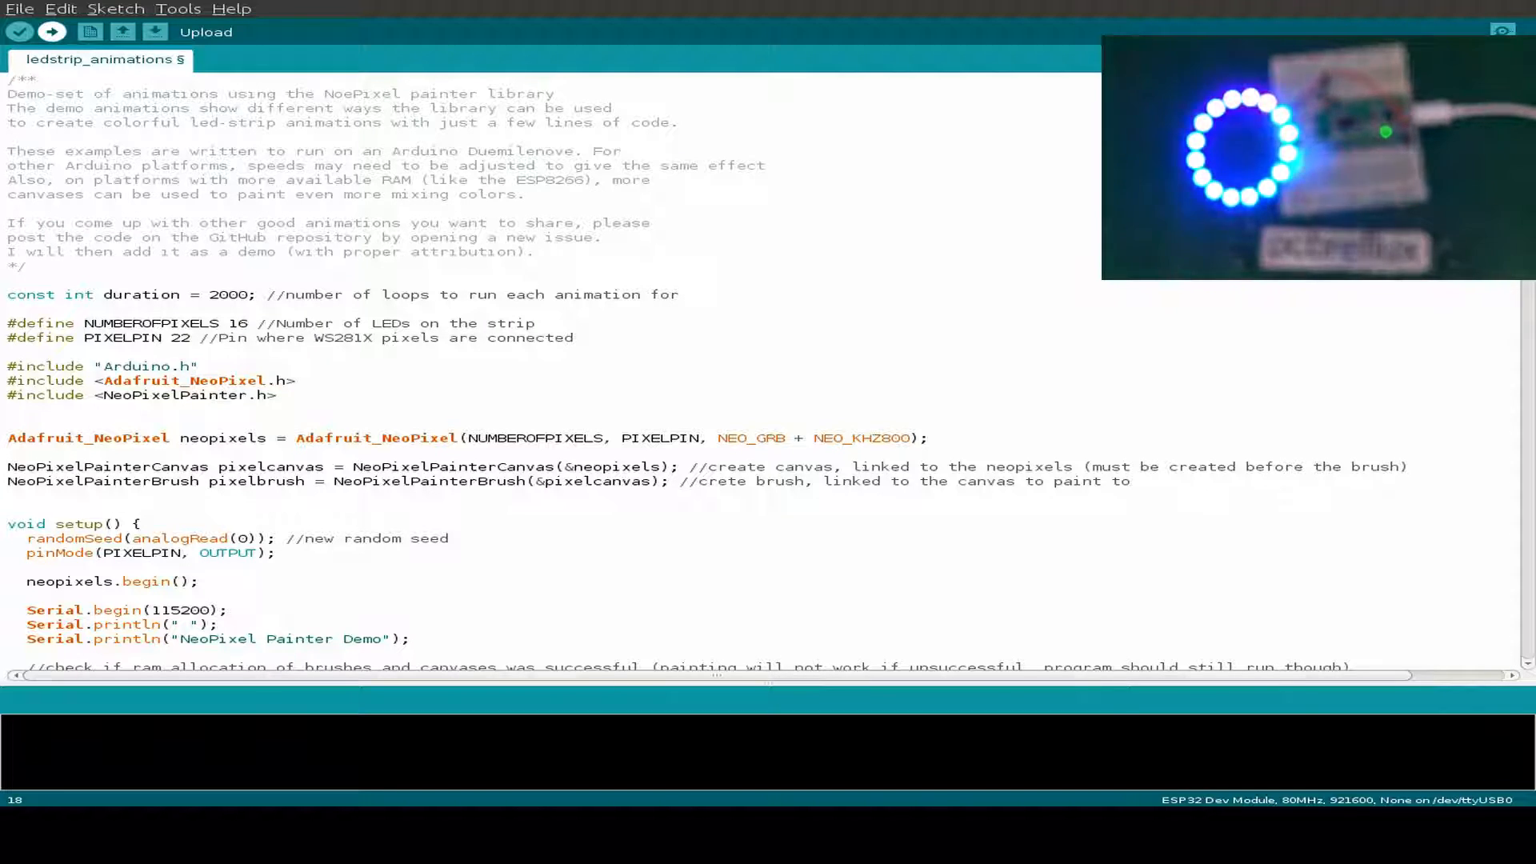
{"action": "left_click", "coordinate": [53, 32]}
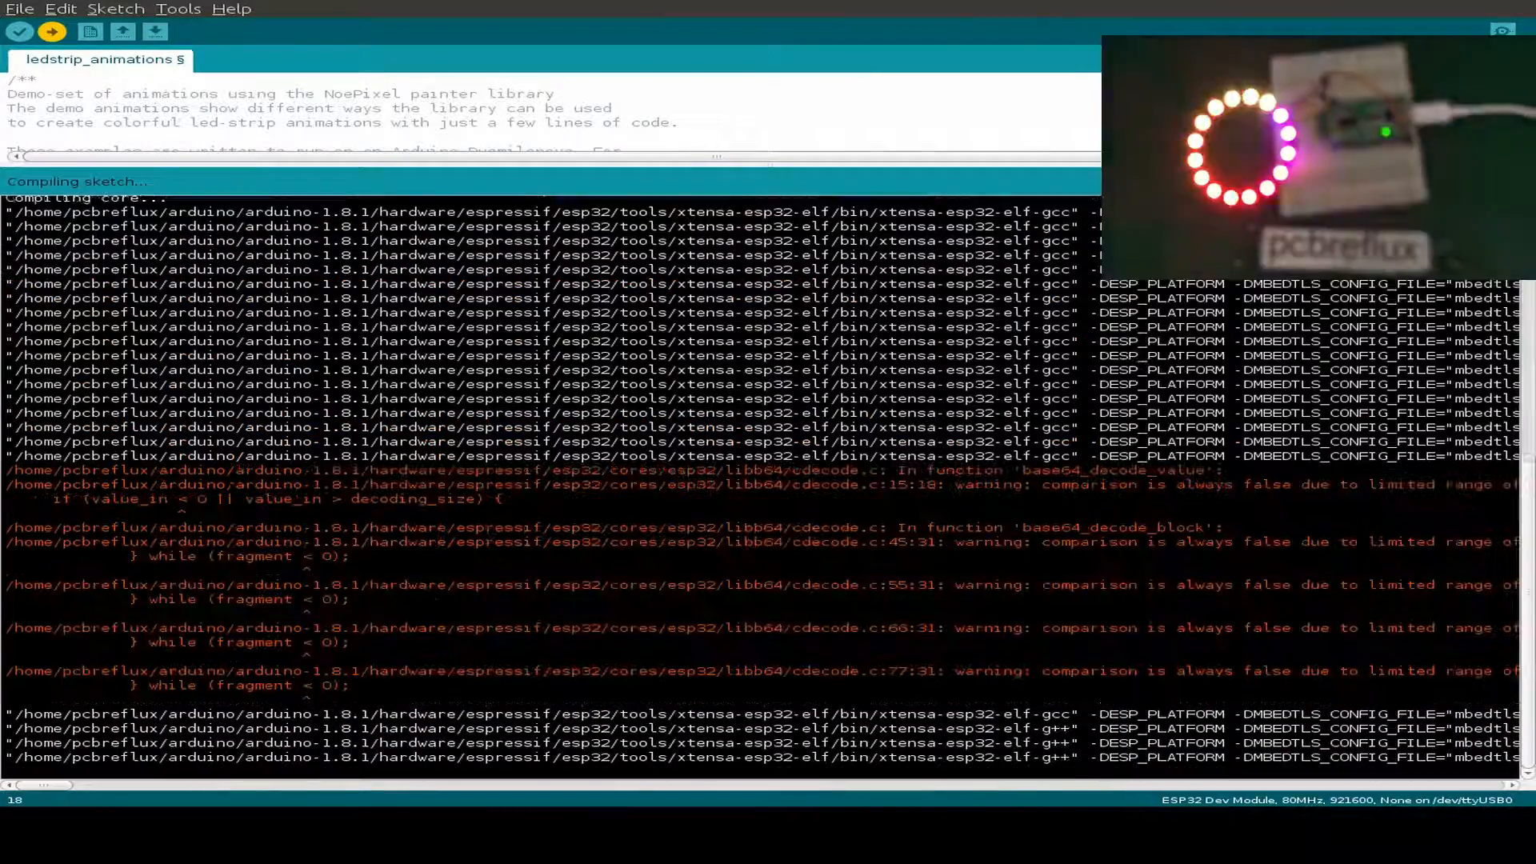
{"action": "left_click", "coordinate": [51, 32]}
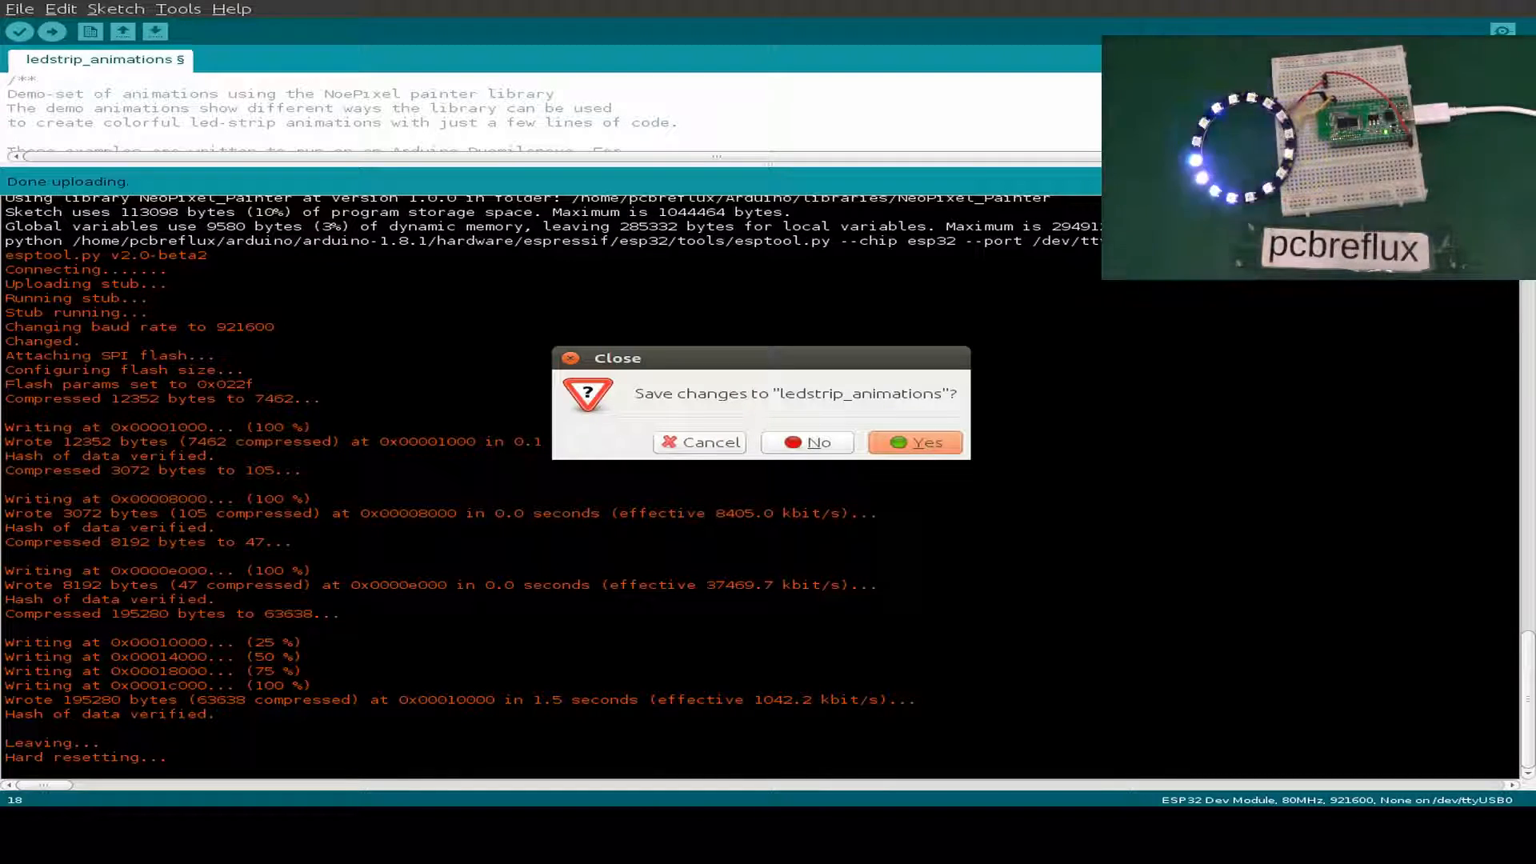
Discard ledstrip_animations, confirm NeoPixelBus by Makuna is installed, and browse its animation examples.
{"action": "left_click", "coordinate": [19, 10]}
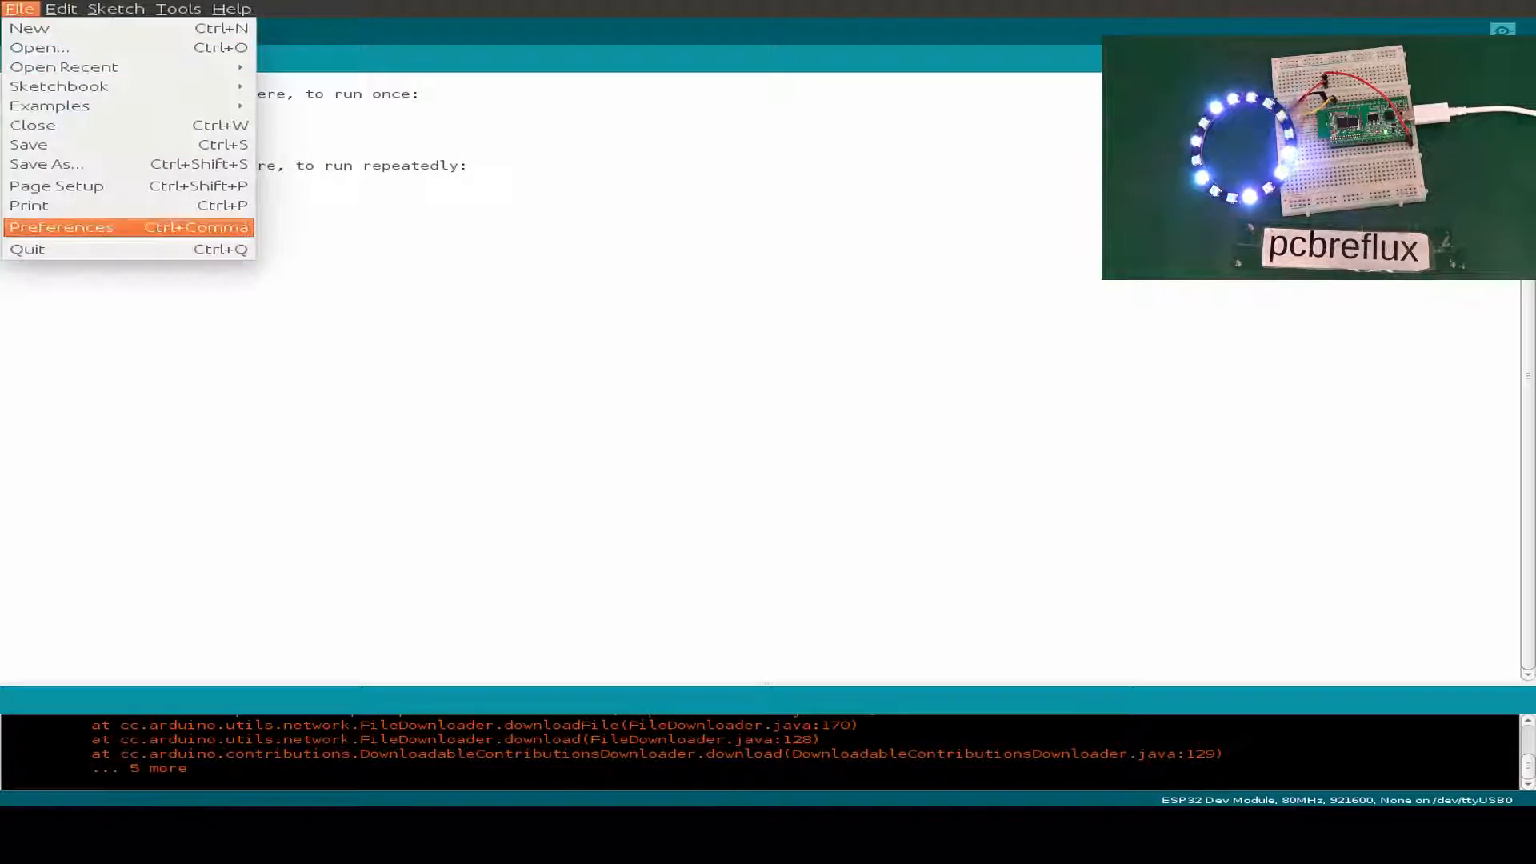
{"action": "left_click", "coordinate": [60, 8]}
{"action": "type", "text": "n"}
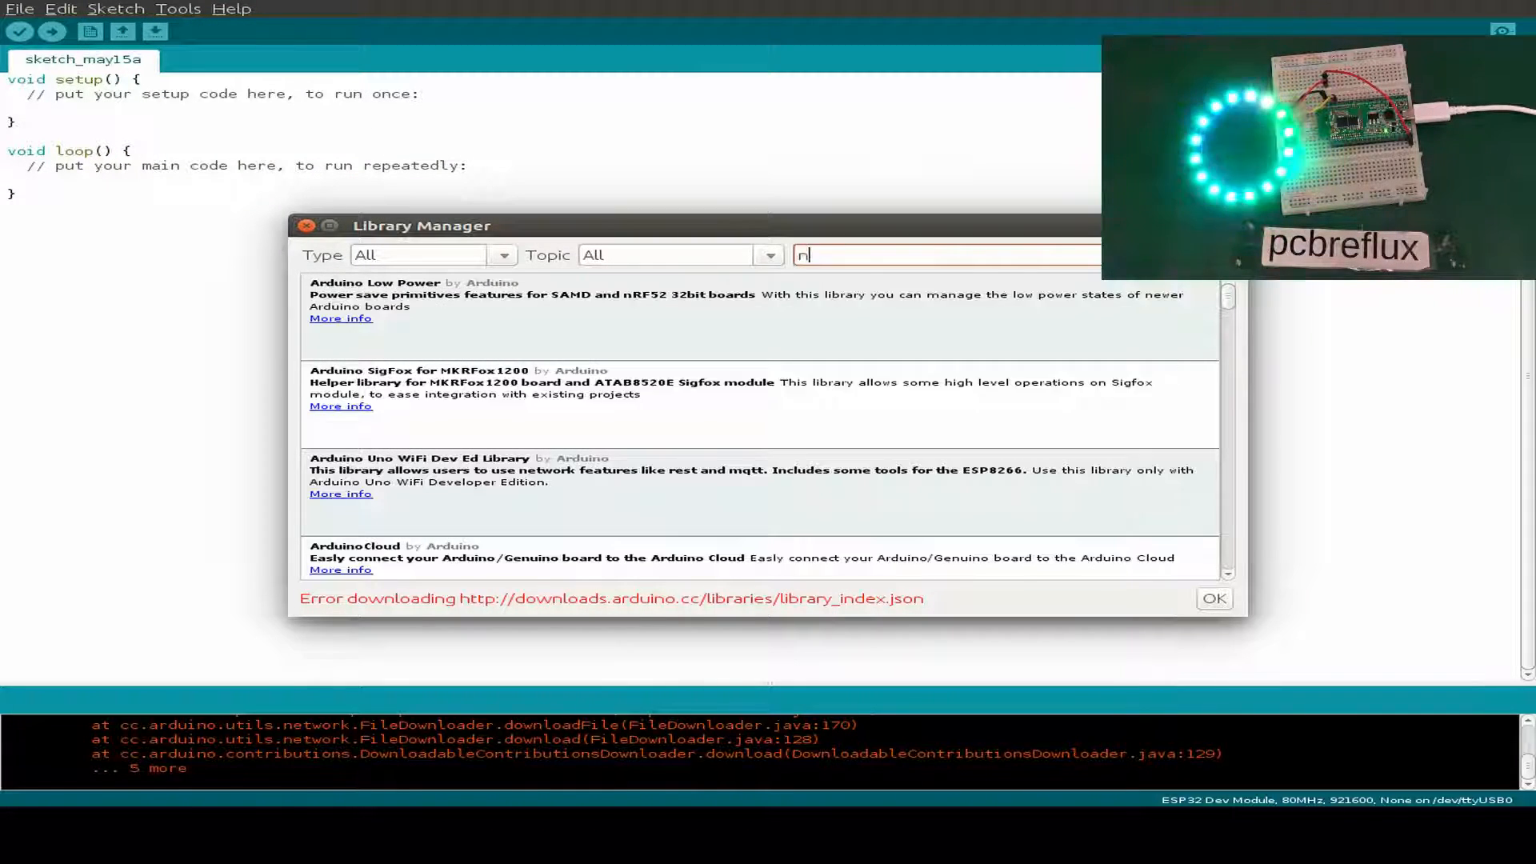
{"action": "type", "text": "eopixel"}
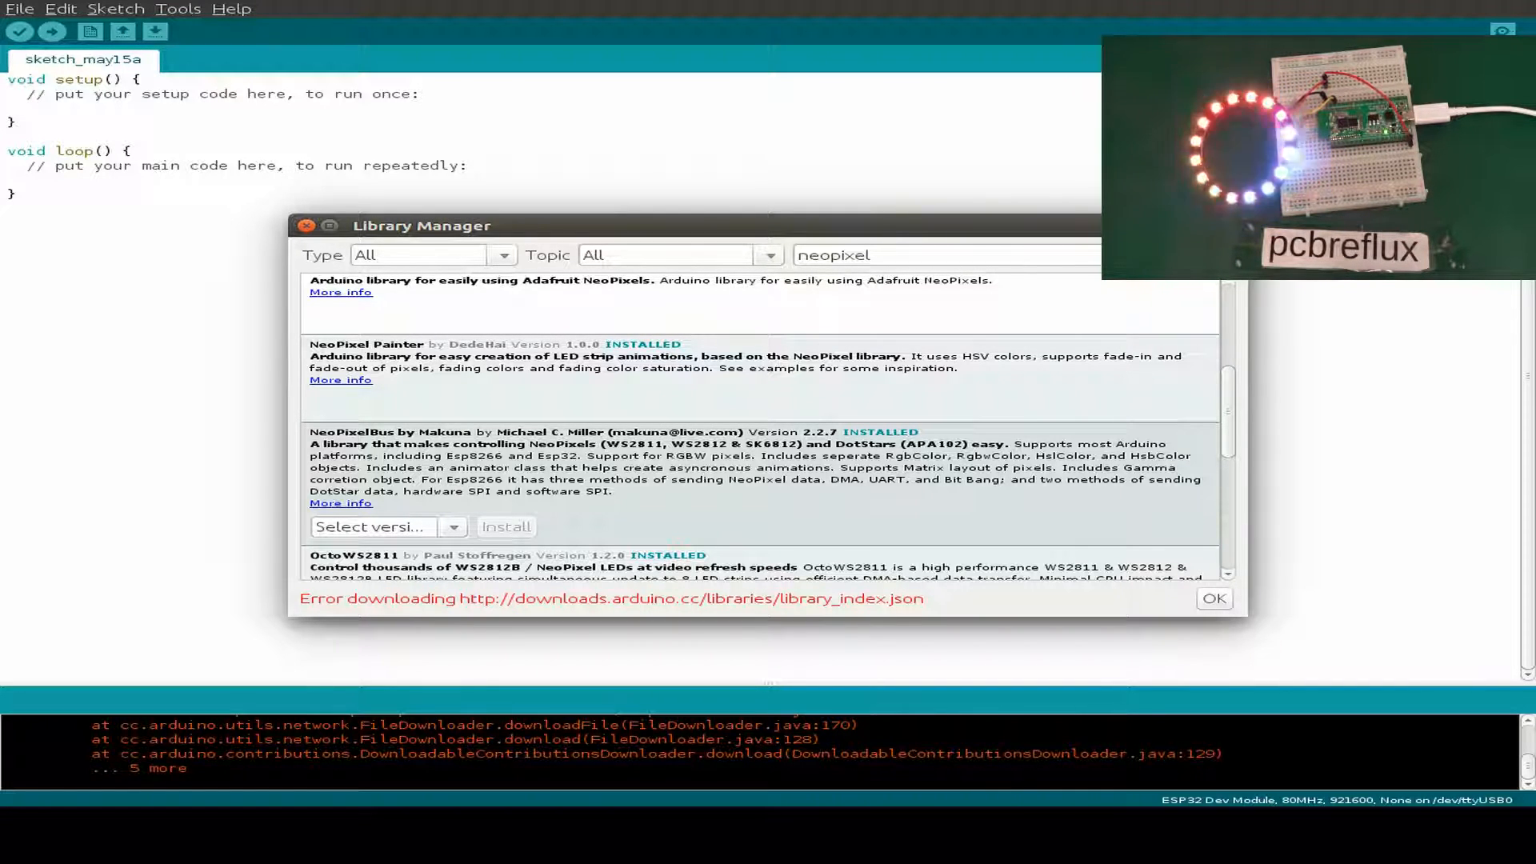
{"action": "left_click", "coordinate": [1212, 598]}
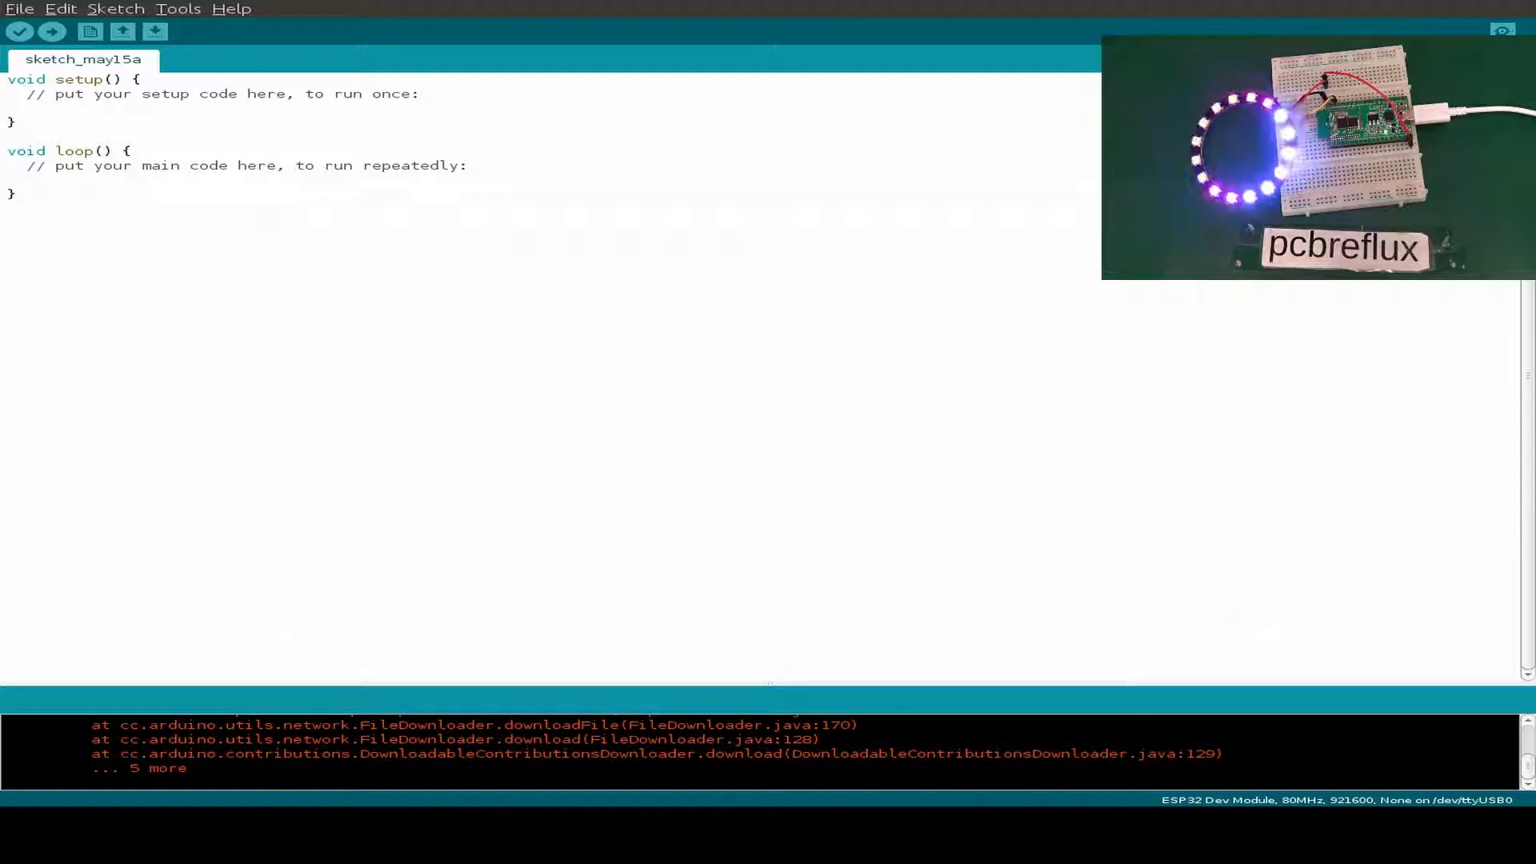
{"action": "left_click", "coordinate": [19, 10]}
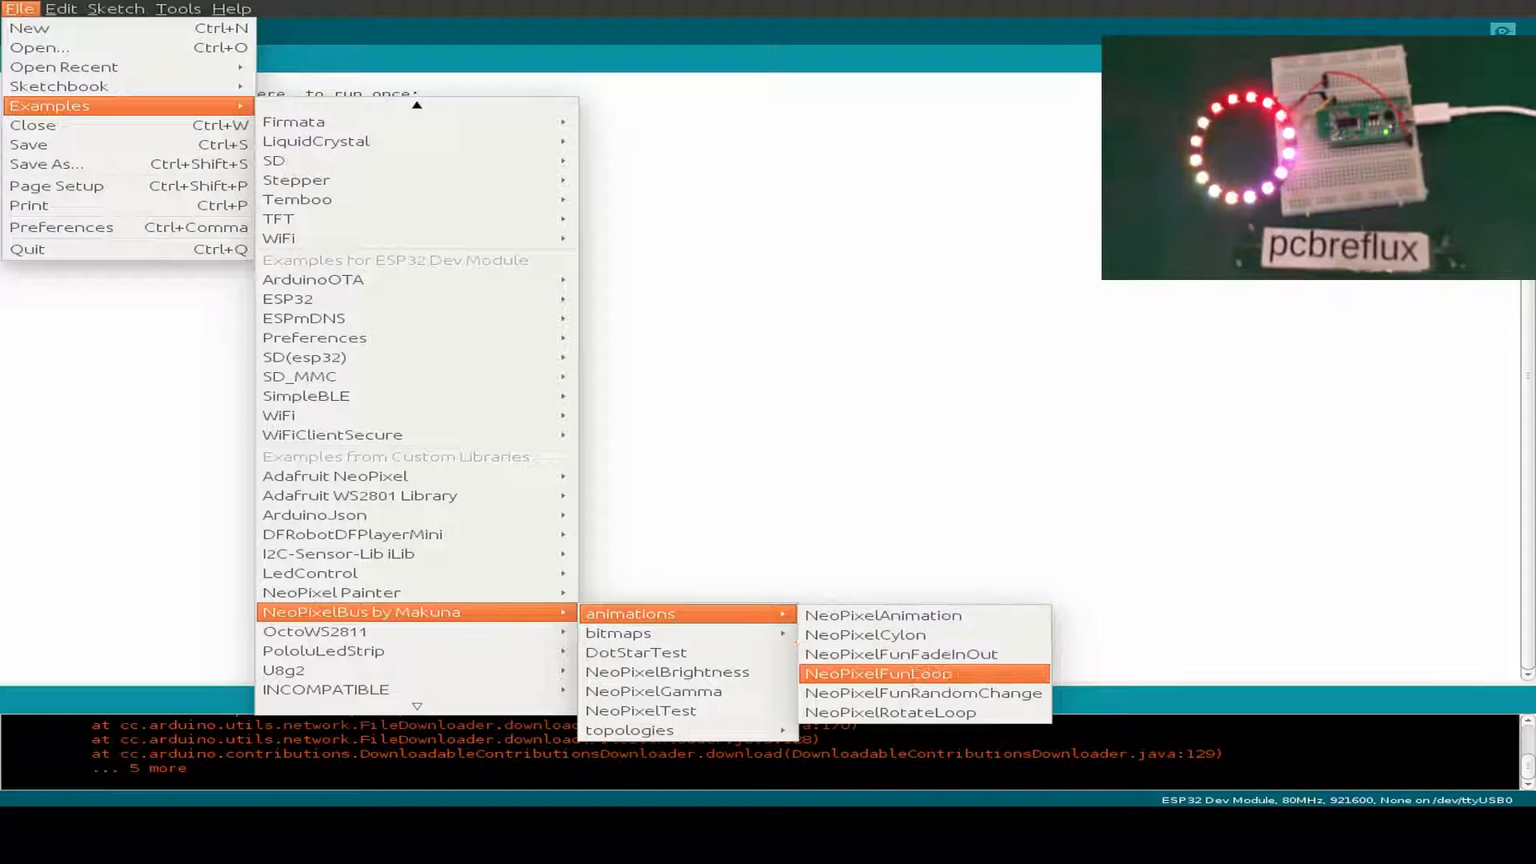
Load NeoPixelFunLoop, set PixelPin to 22 and upload it to the ESP32.
{"action": "left_click", "coordinate": [878, 673]}
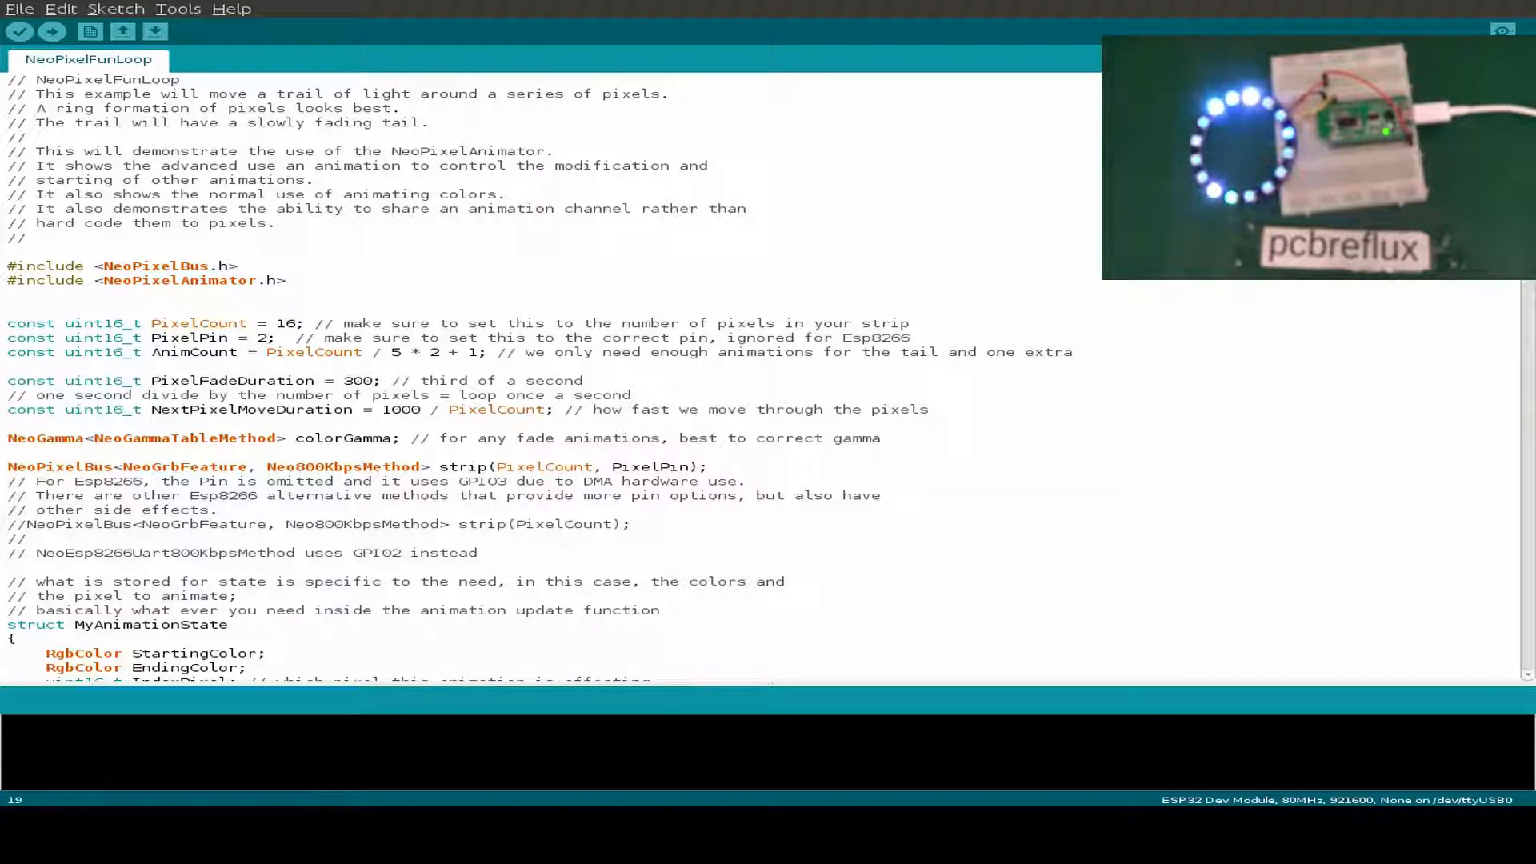
{"action": "type", "text": "2"}
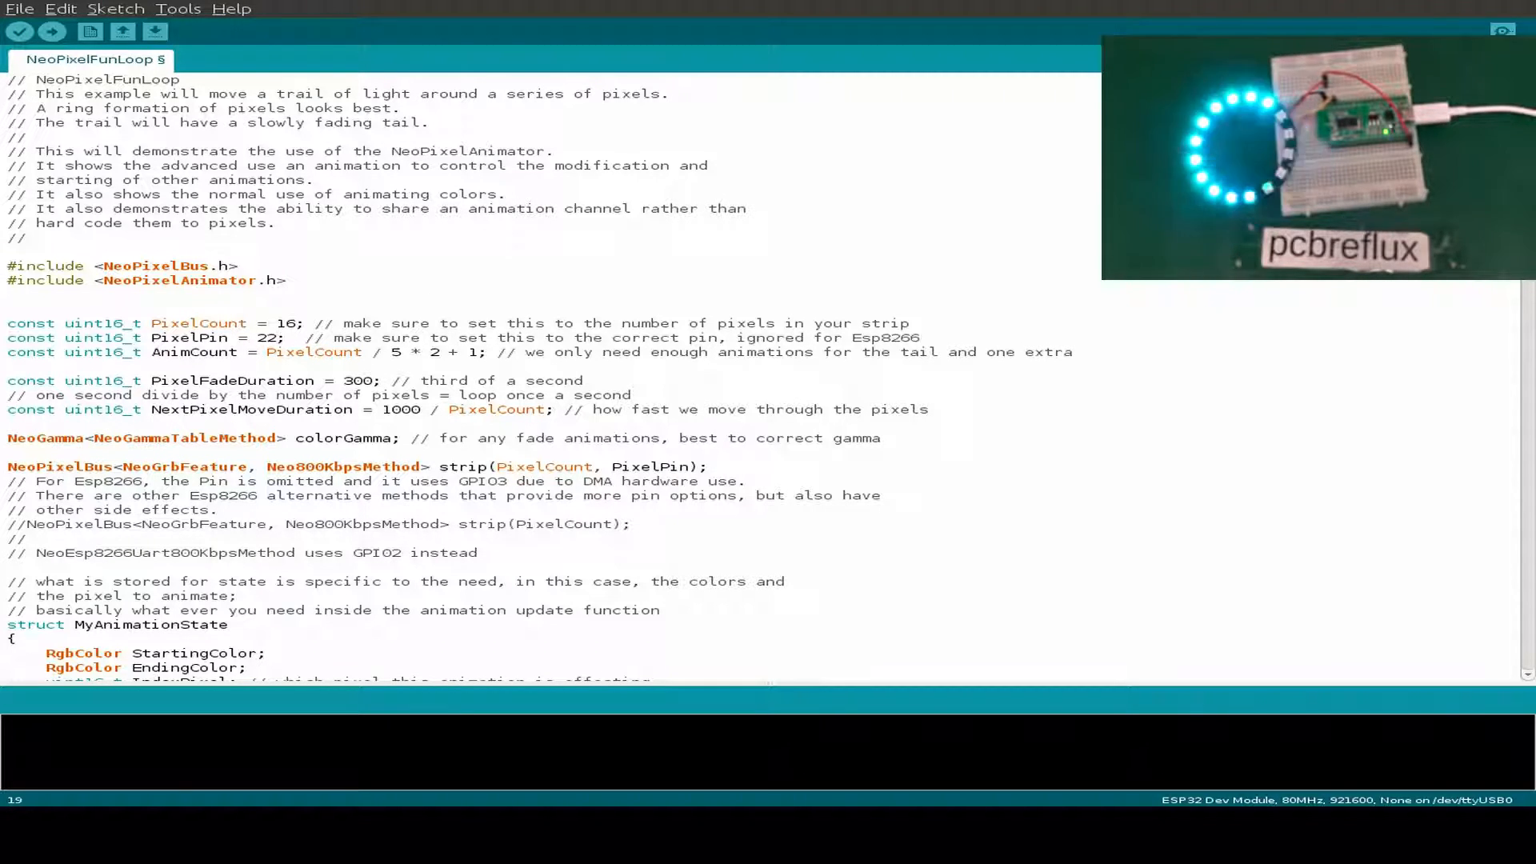
{"action": "left_click", "coordinate": [20, 32]}
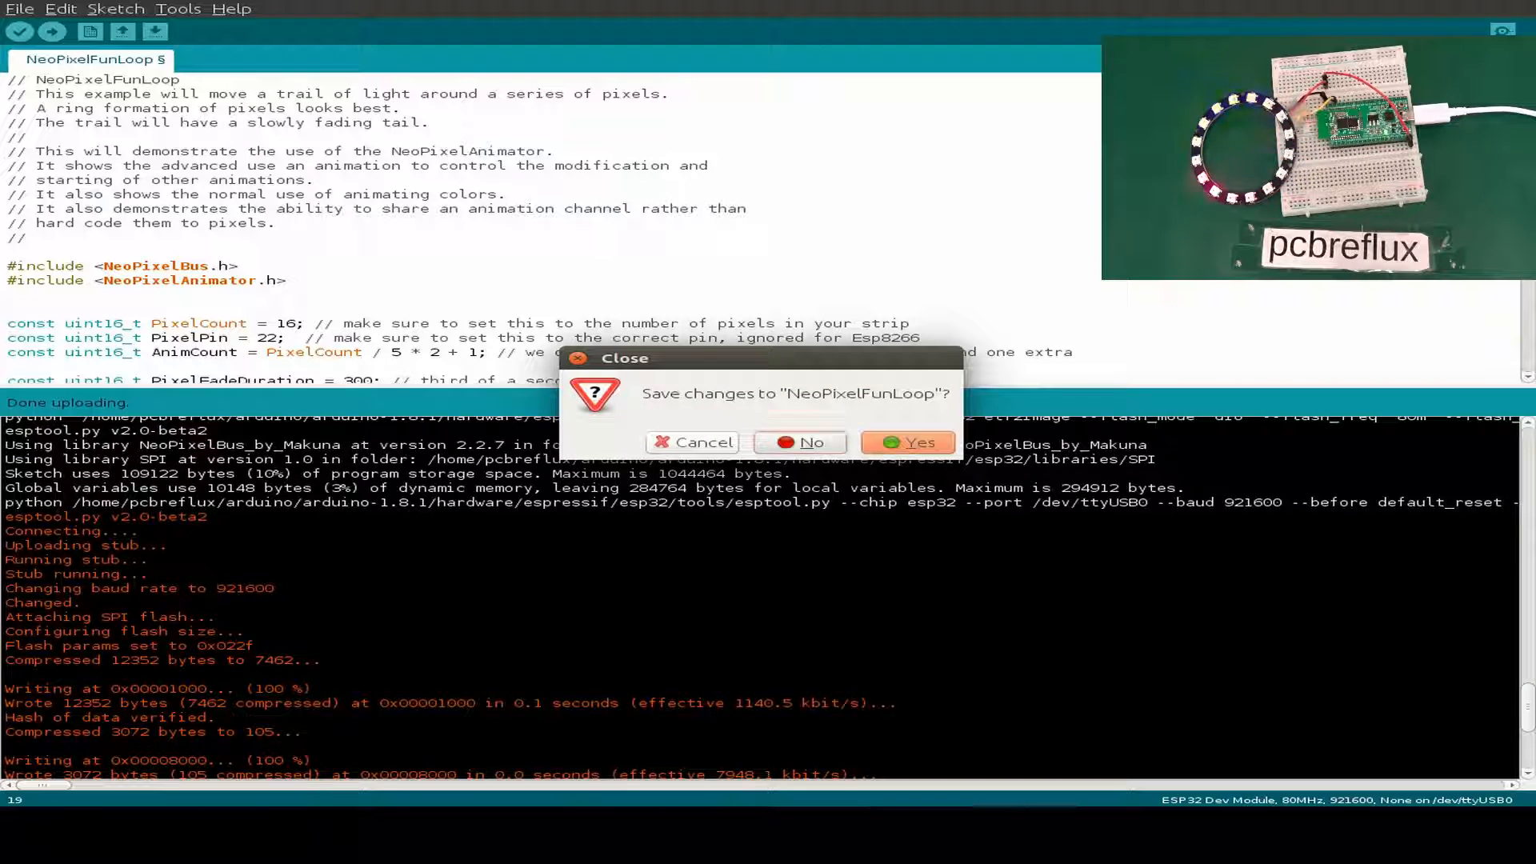
Discard FunLoop, load demo1 from ESP32_WS2812_MartyMacGyver (DATA_PIN 22, 16 pixels) and upload it.
{"action": "left_click", "coordinate": [18, 9]}
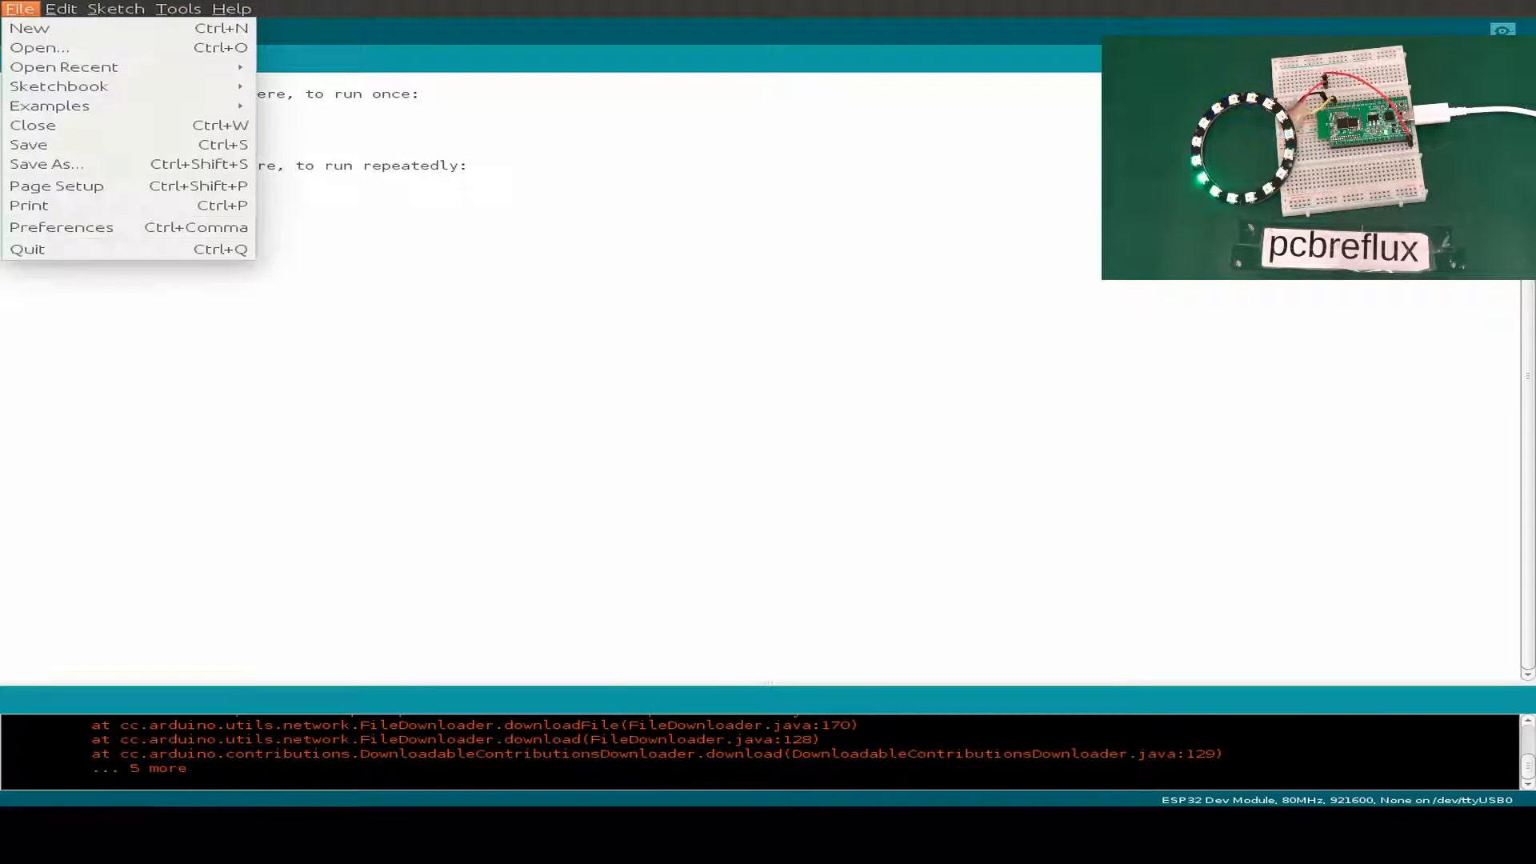
{"action": "mouse_move", "coordinate": [58, 86]}
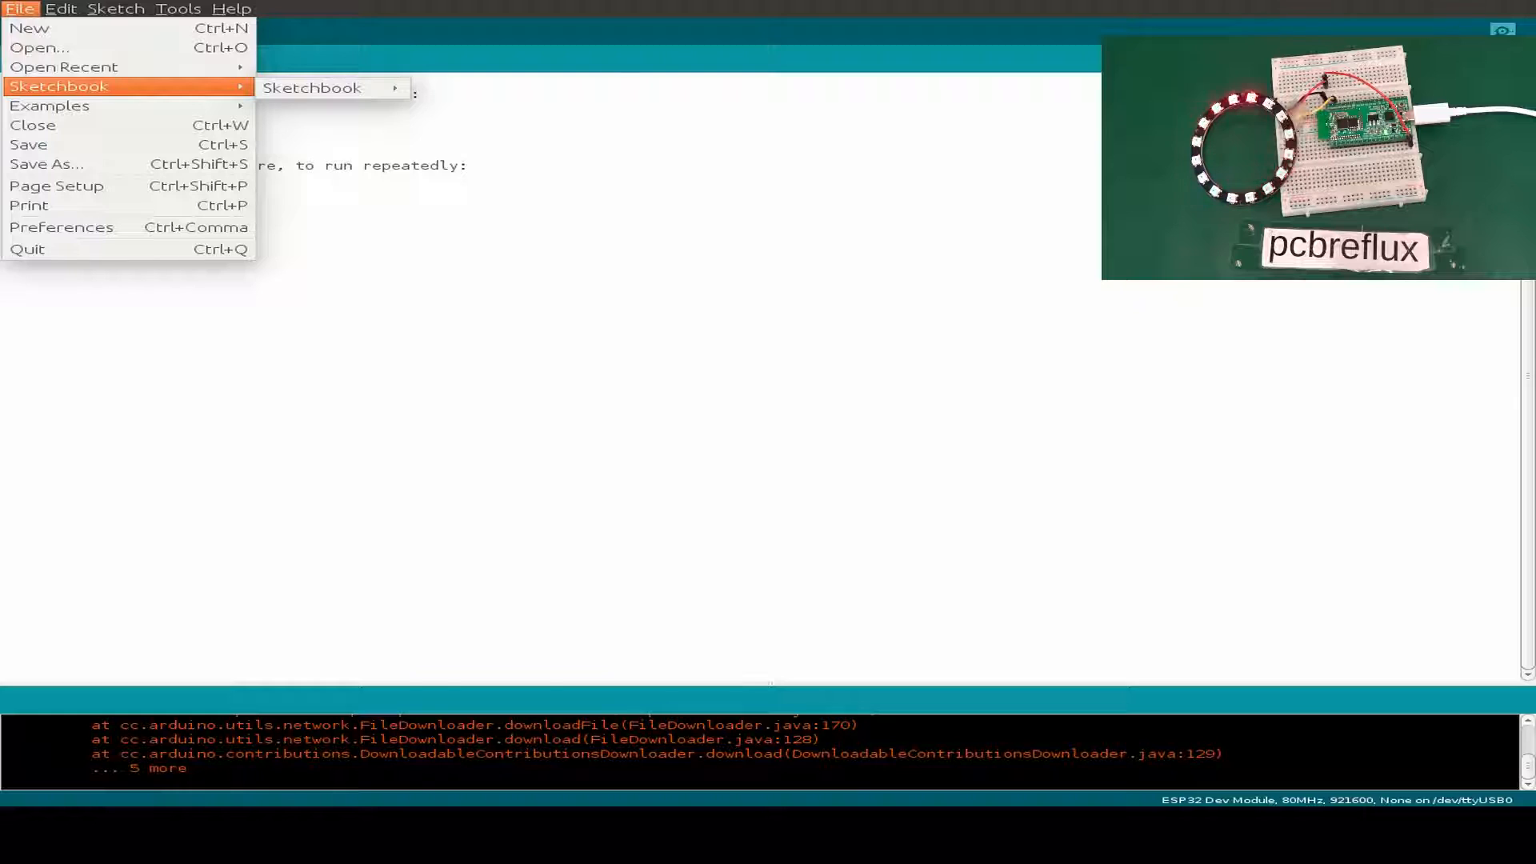
{"action": "left_click", "coordinate": [313, 86]}
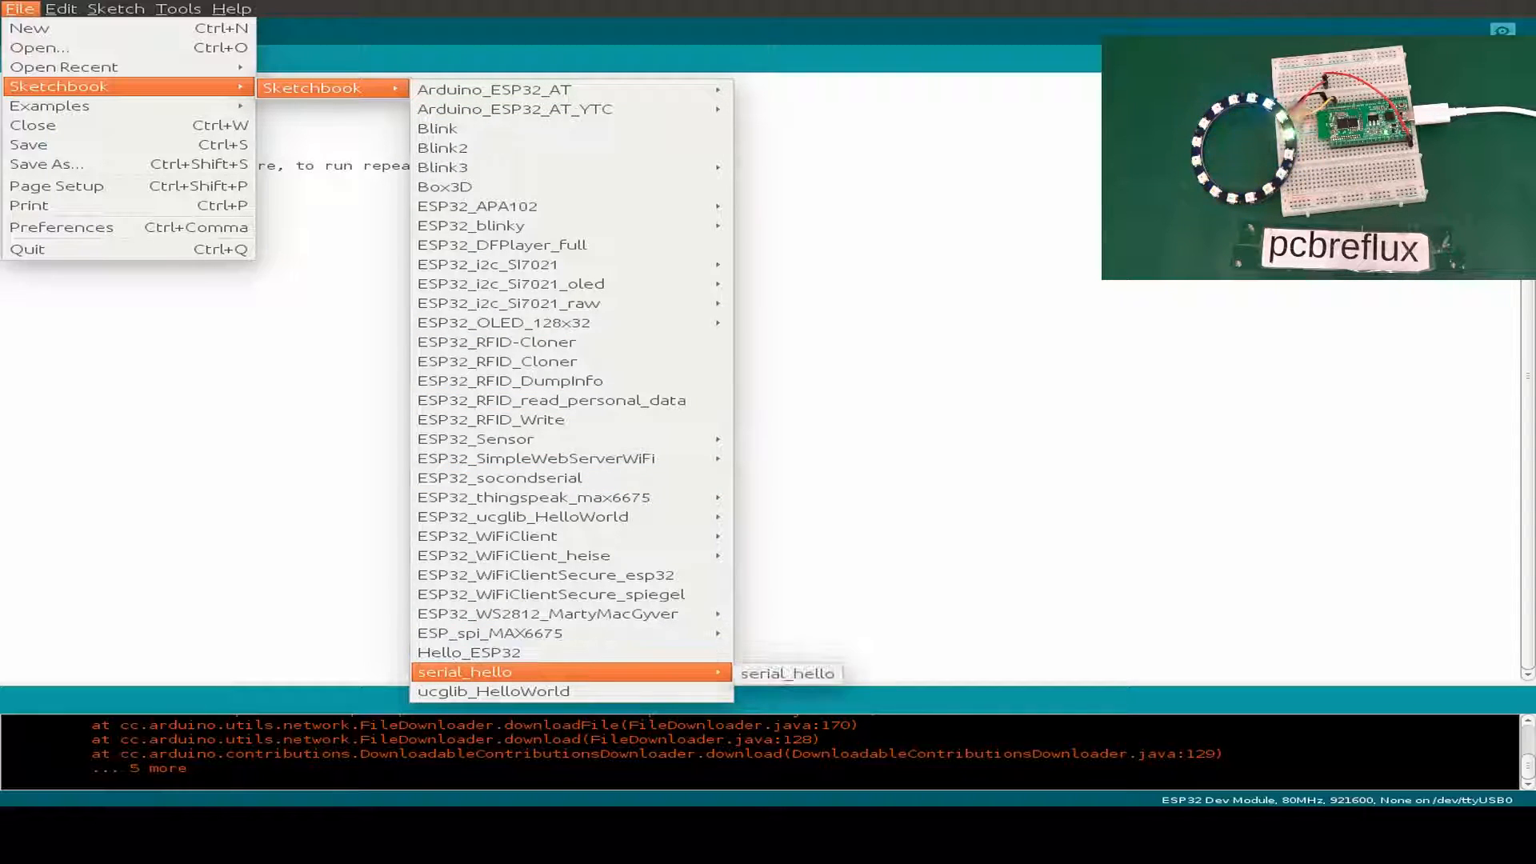
{"action": "mouse_move", "coordinate": [571, 613]}
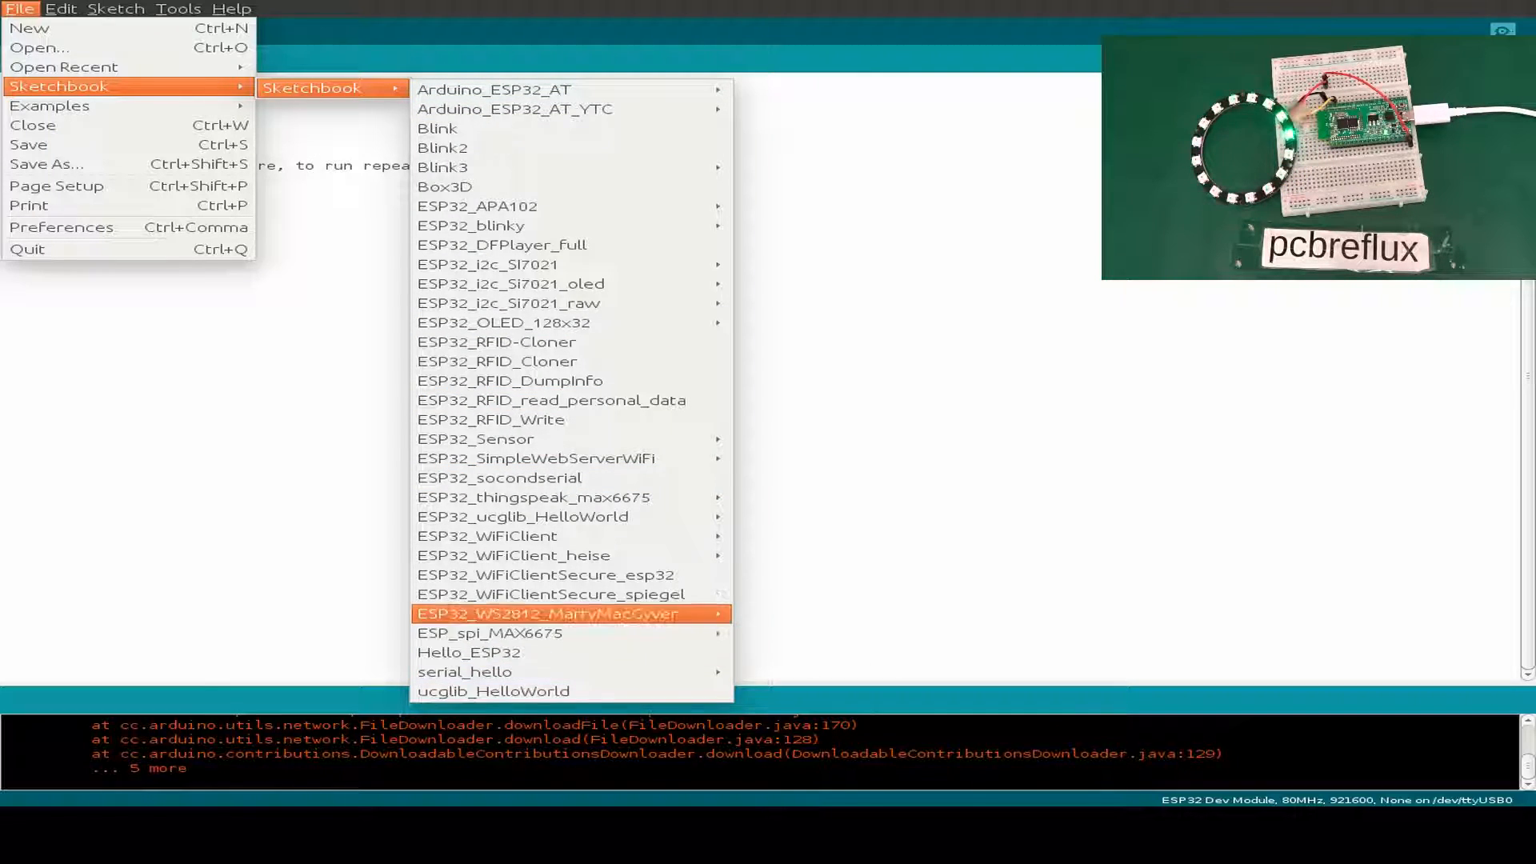
{"action": "mouse_move", "coordinate": [571, 615]}
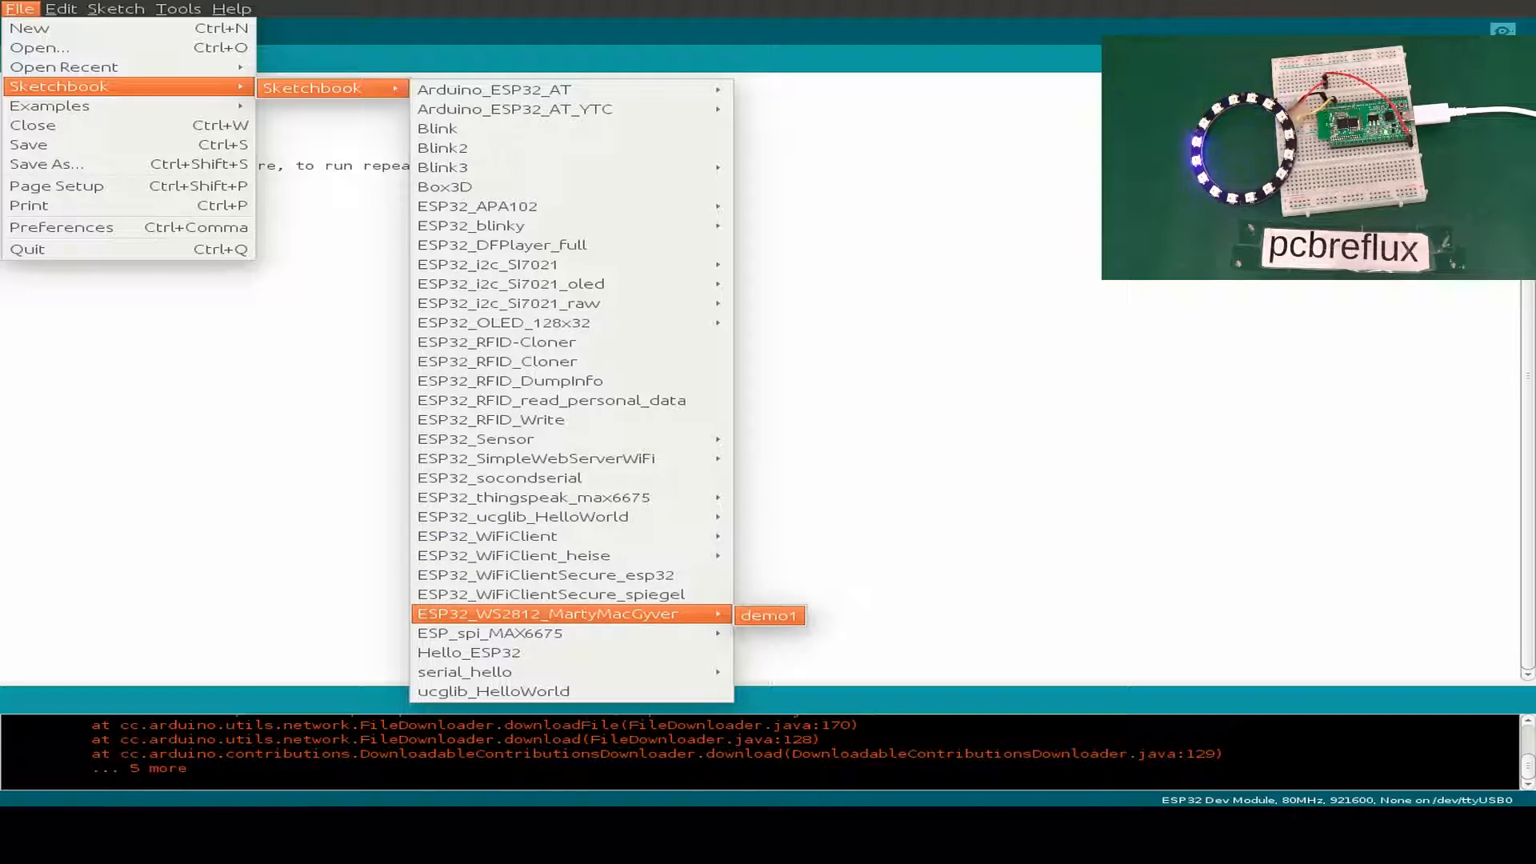
{"action": "left_click", "coordinate": [768, 615]}
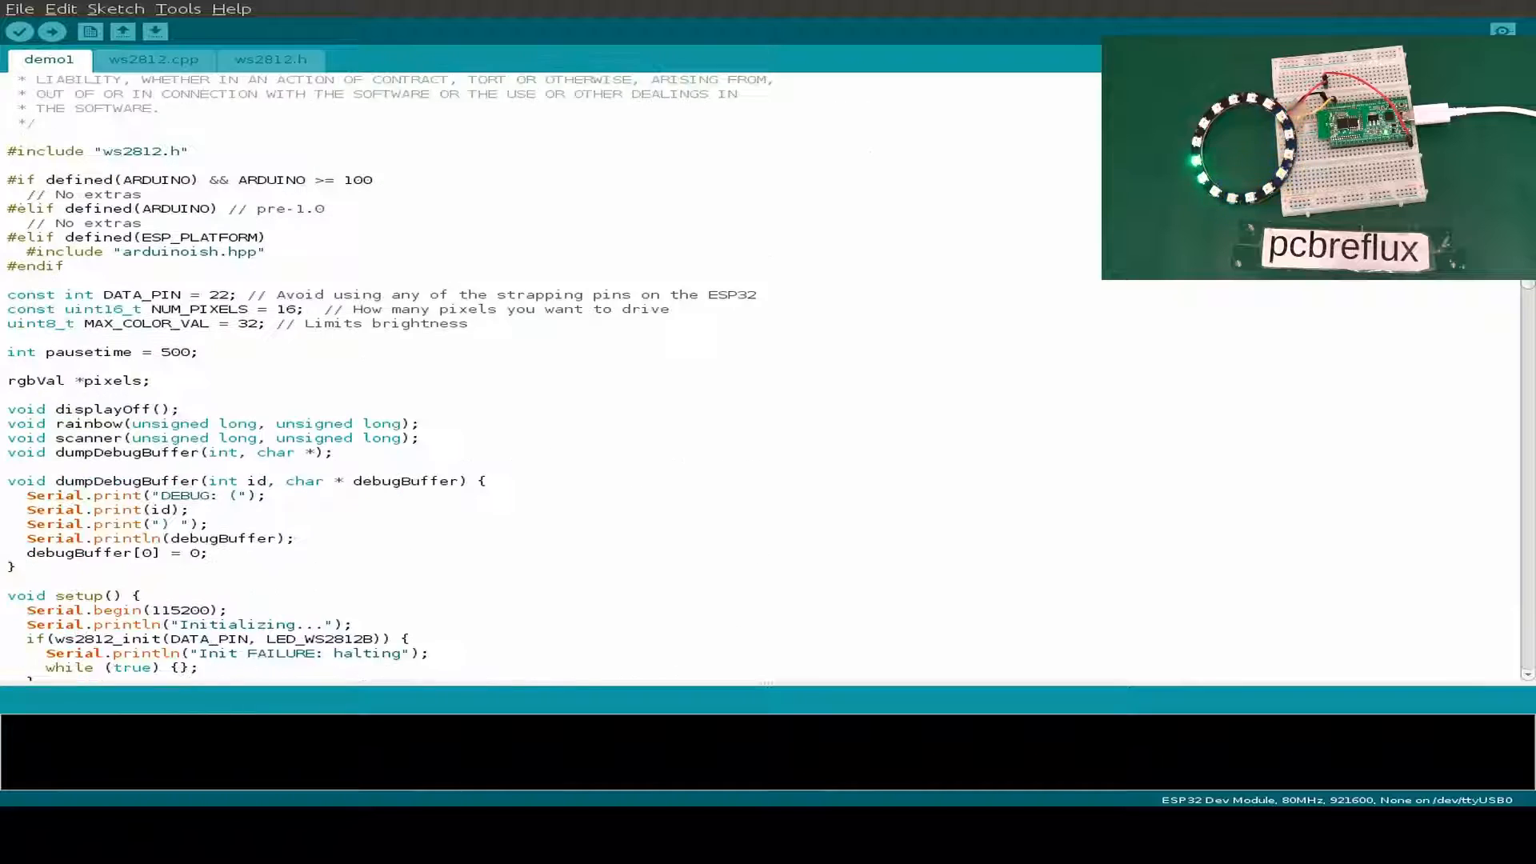
{"action": "left_click", "coordinate": [229, 295]}
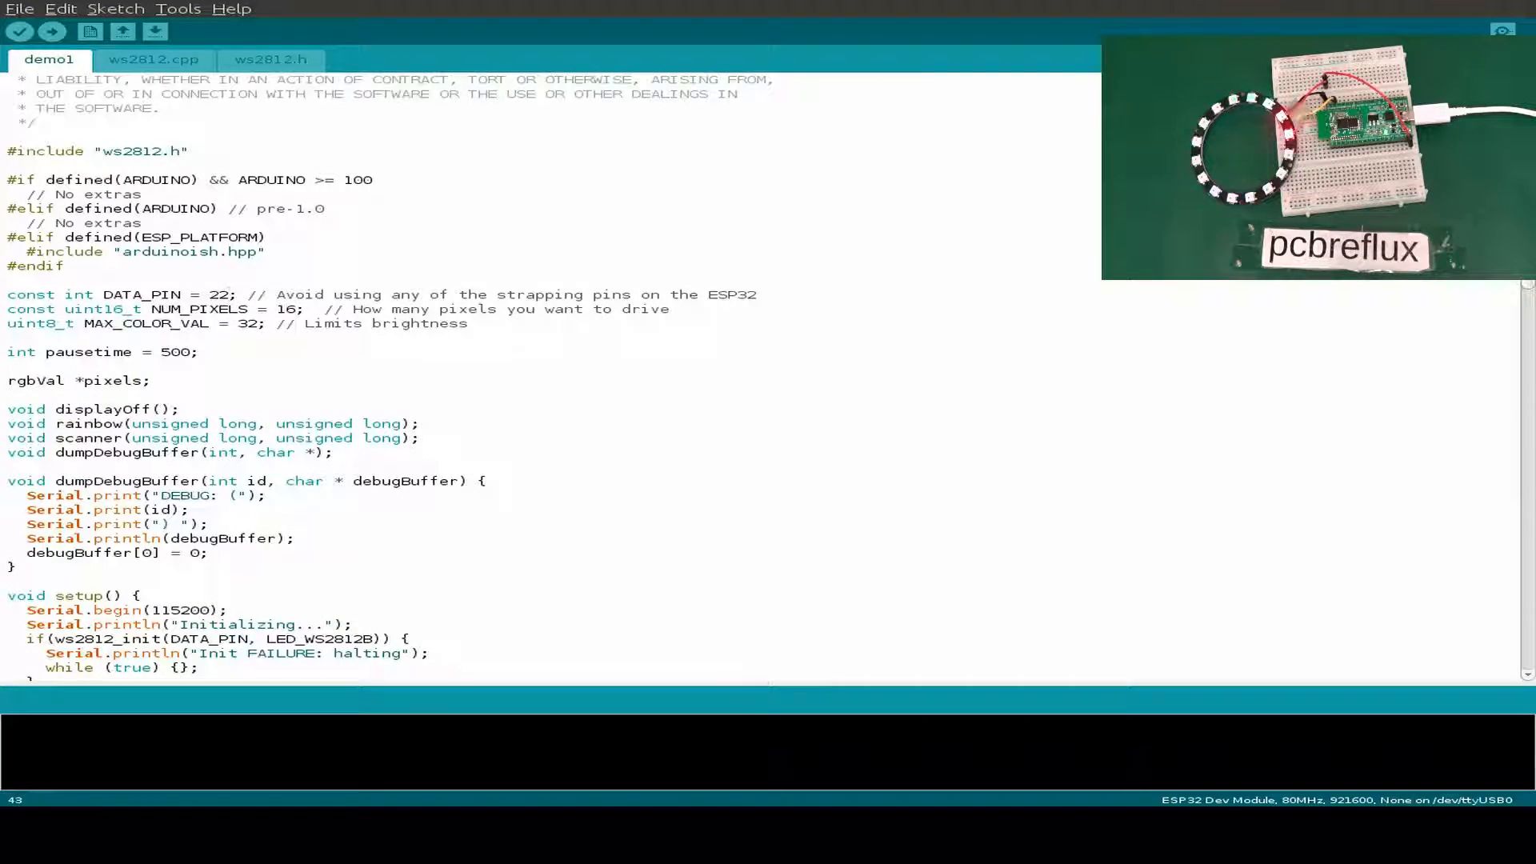
{"action": "left_click", "coordinate": [10, 365]}
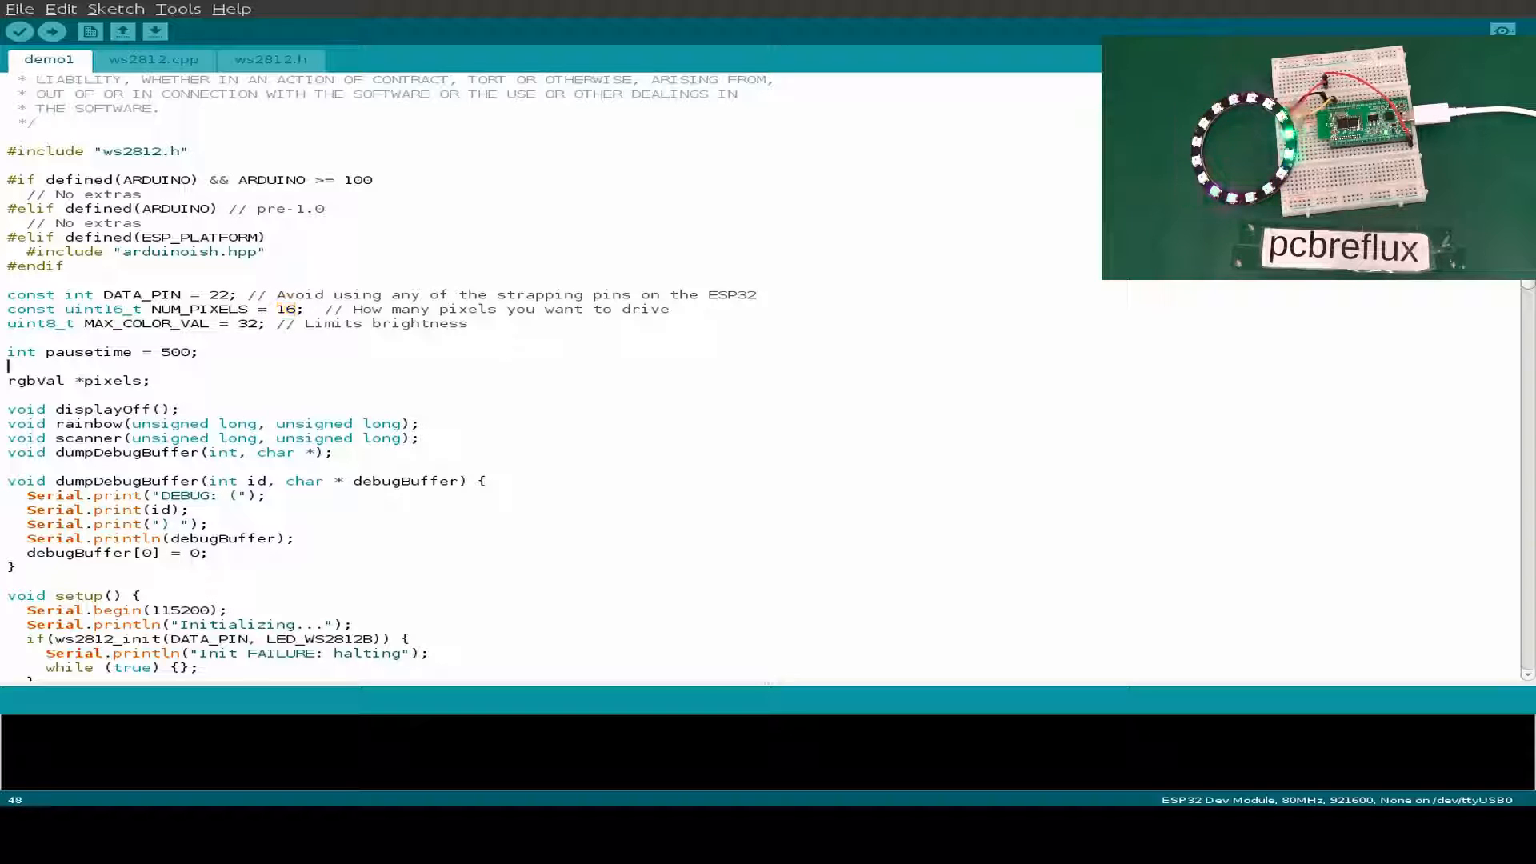
{"action": "left_click", "coordinate": [51, 32]}
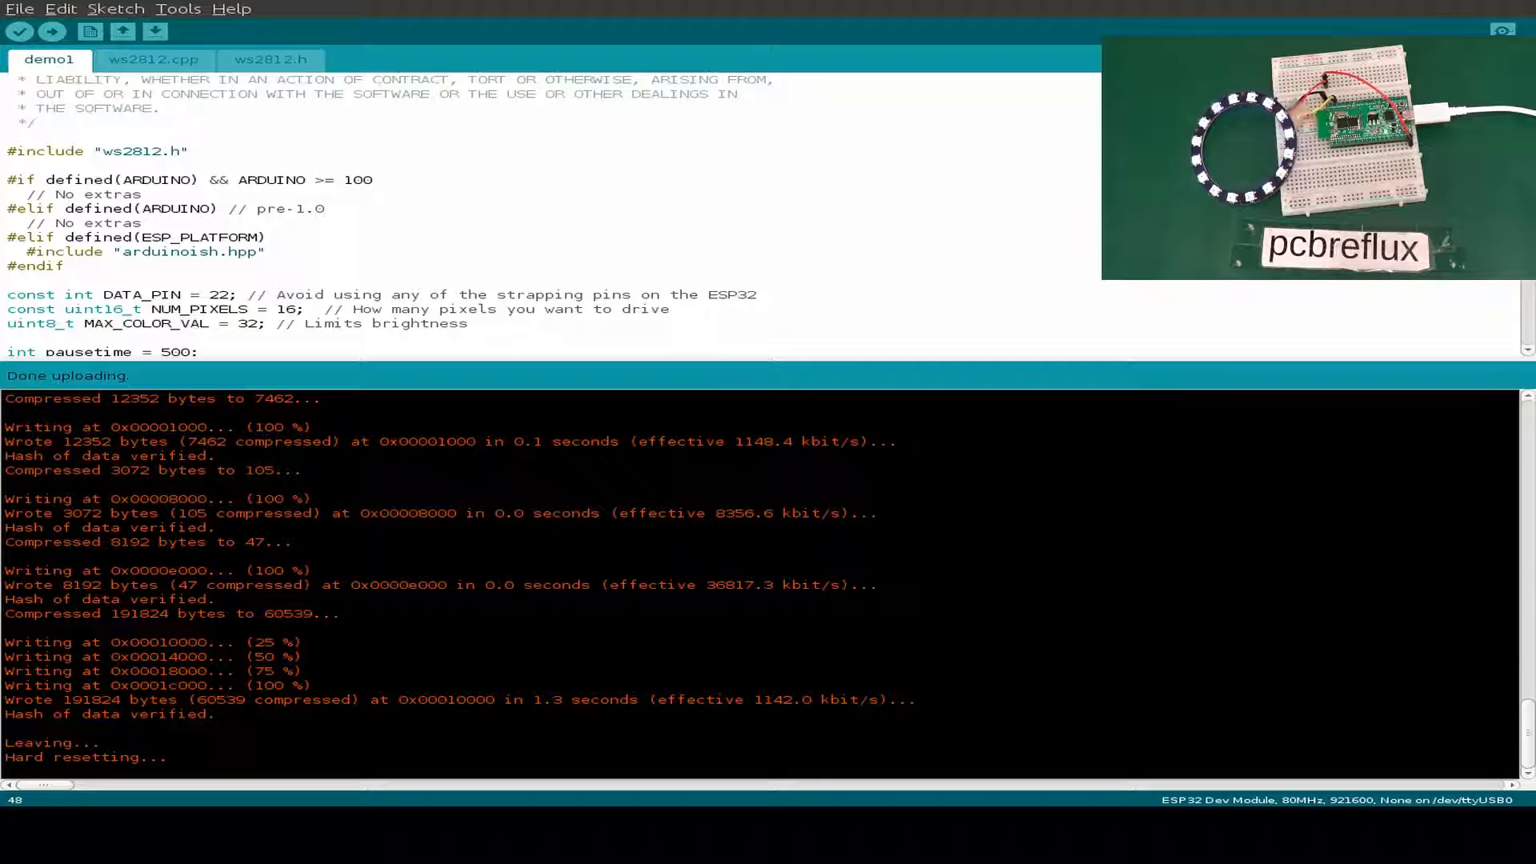
Close demo1, review installed libraries like OctoWS2811, and end with the OctoWS2811 BasicTest open.
{"action": "left_click", "coordinate": [61, 9]}
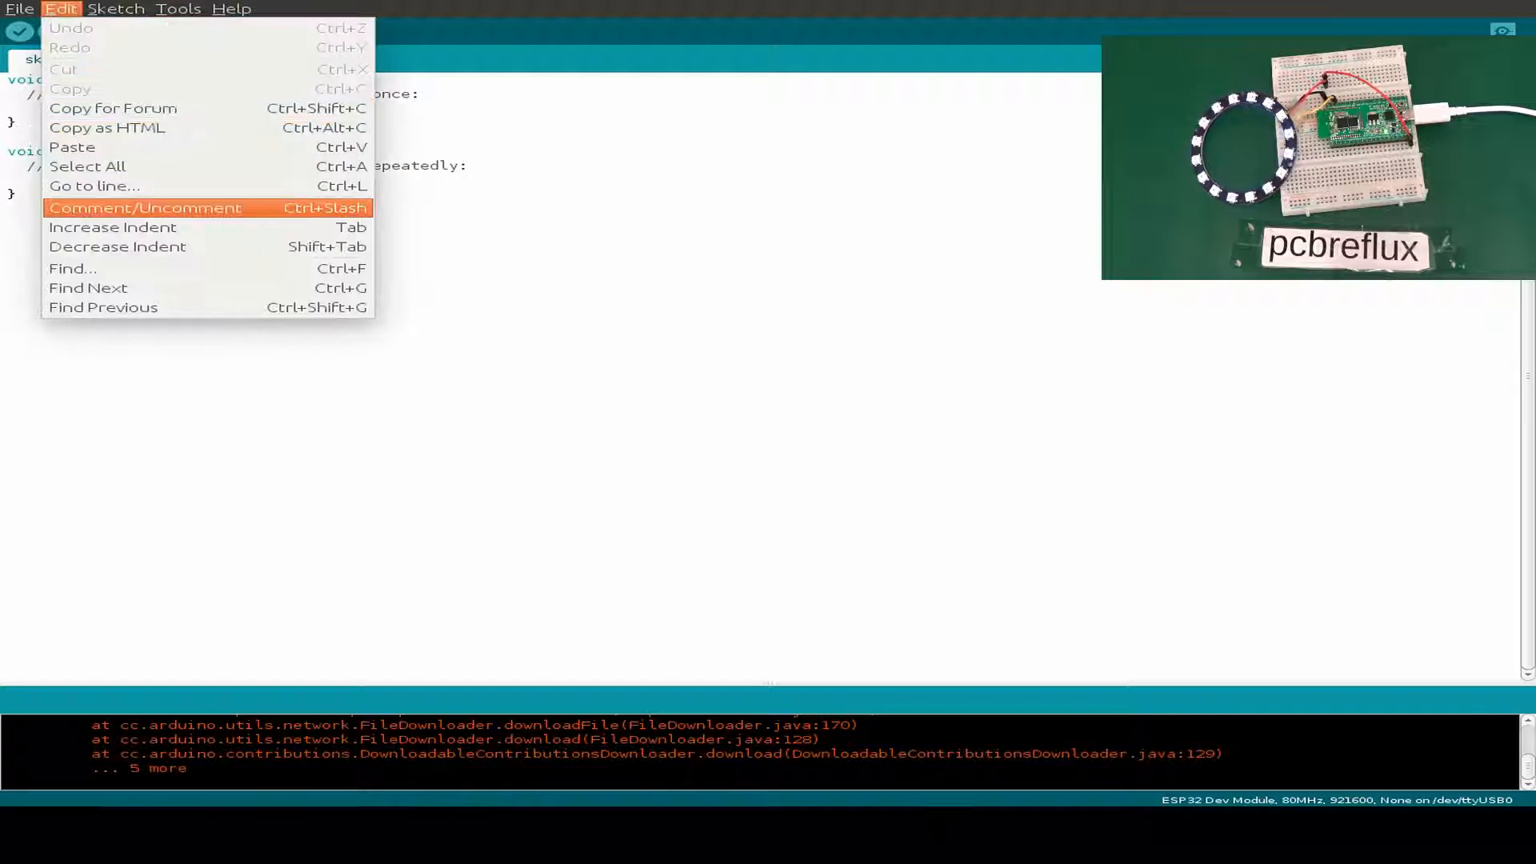
{"action": "mouse_move", "coordinate": [112, 225]}
{"action": "type", "text": "neopixe"}
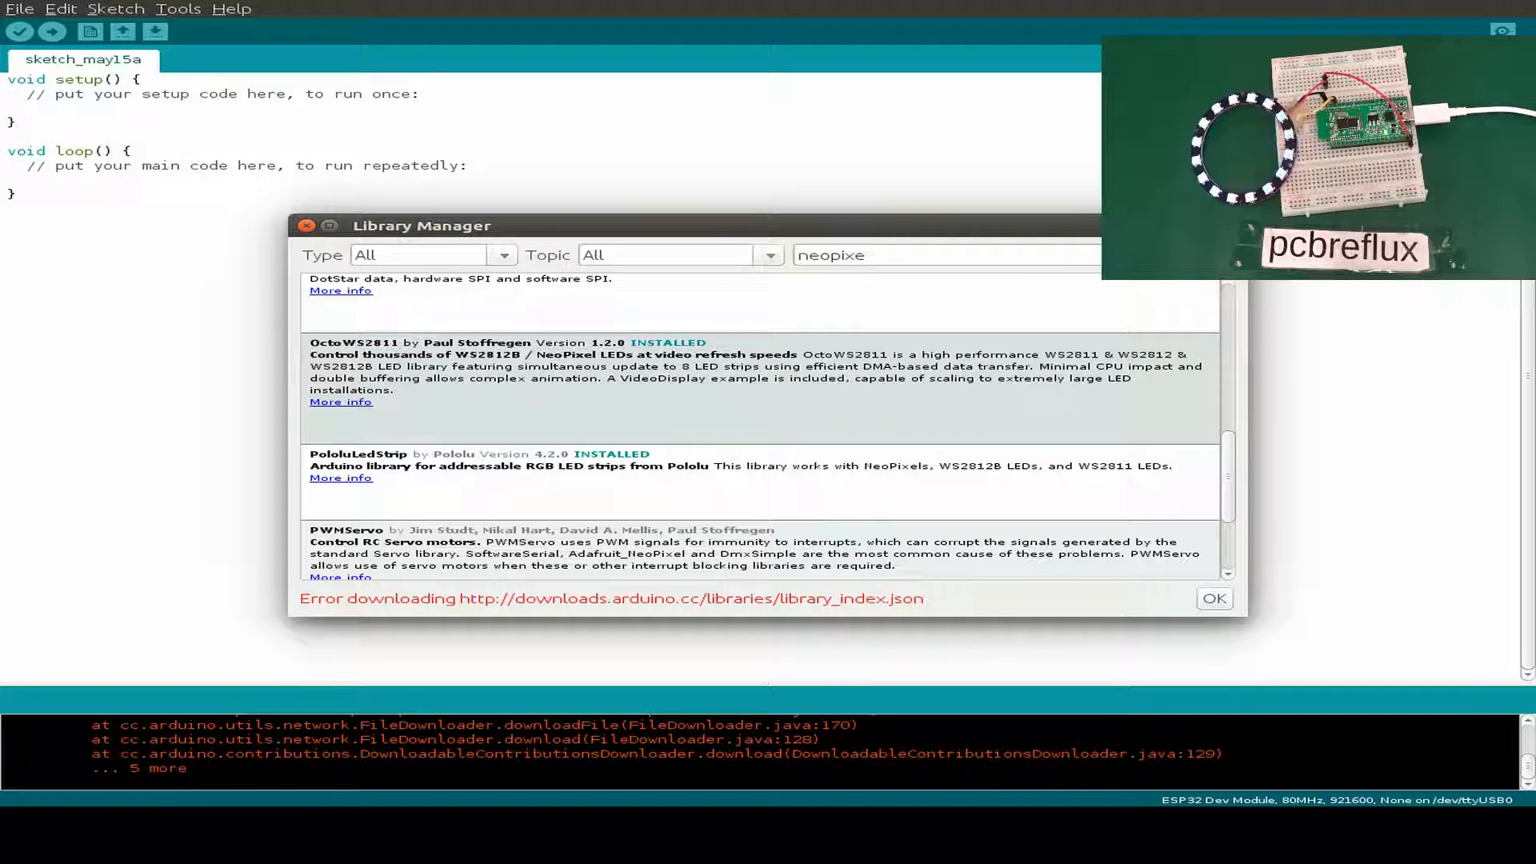
{"action": "left_click", "coordinate": [20, 9]}
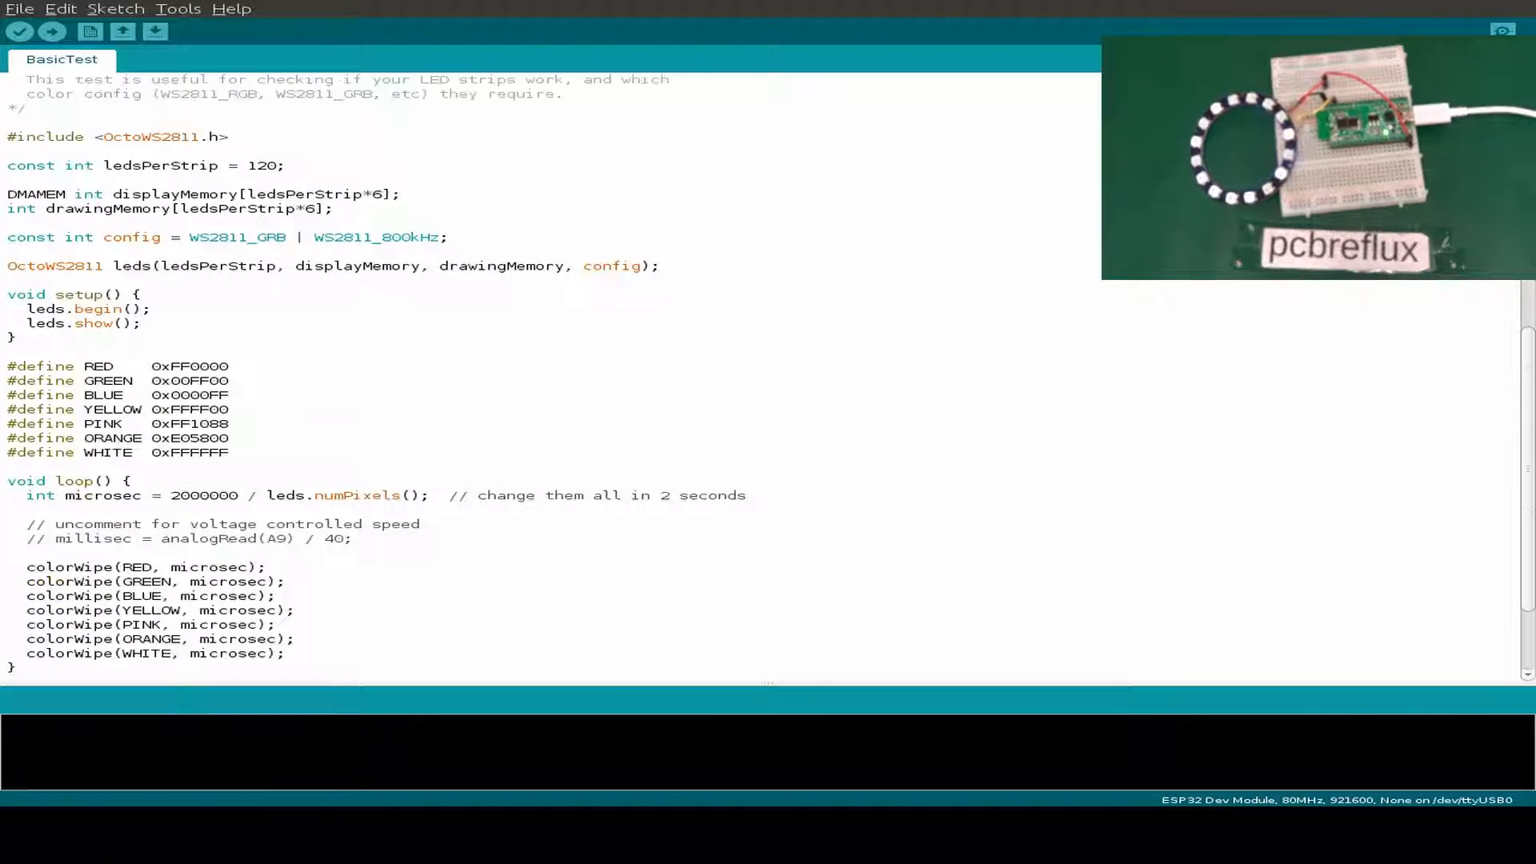
Set ledsPerStrip to 16 and Verify/Compile, which fails with missing DMAChannel.h; begin closing the sketch.
{"action": "double_click", "coordinate": [261, 165]}
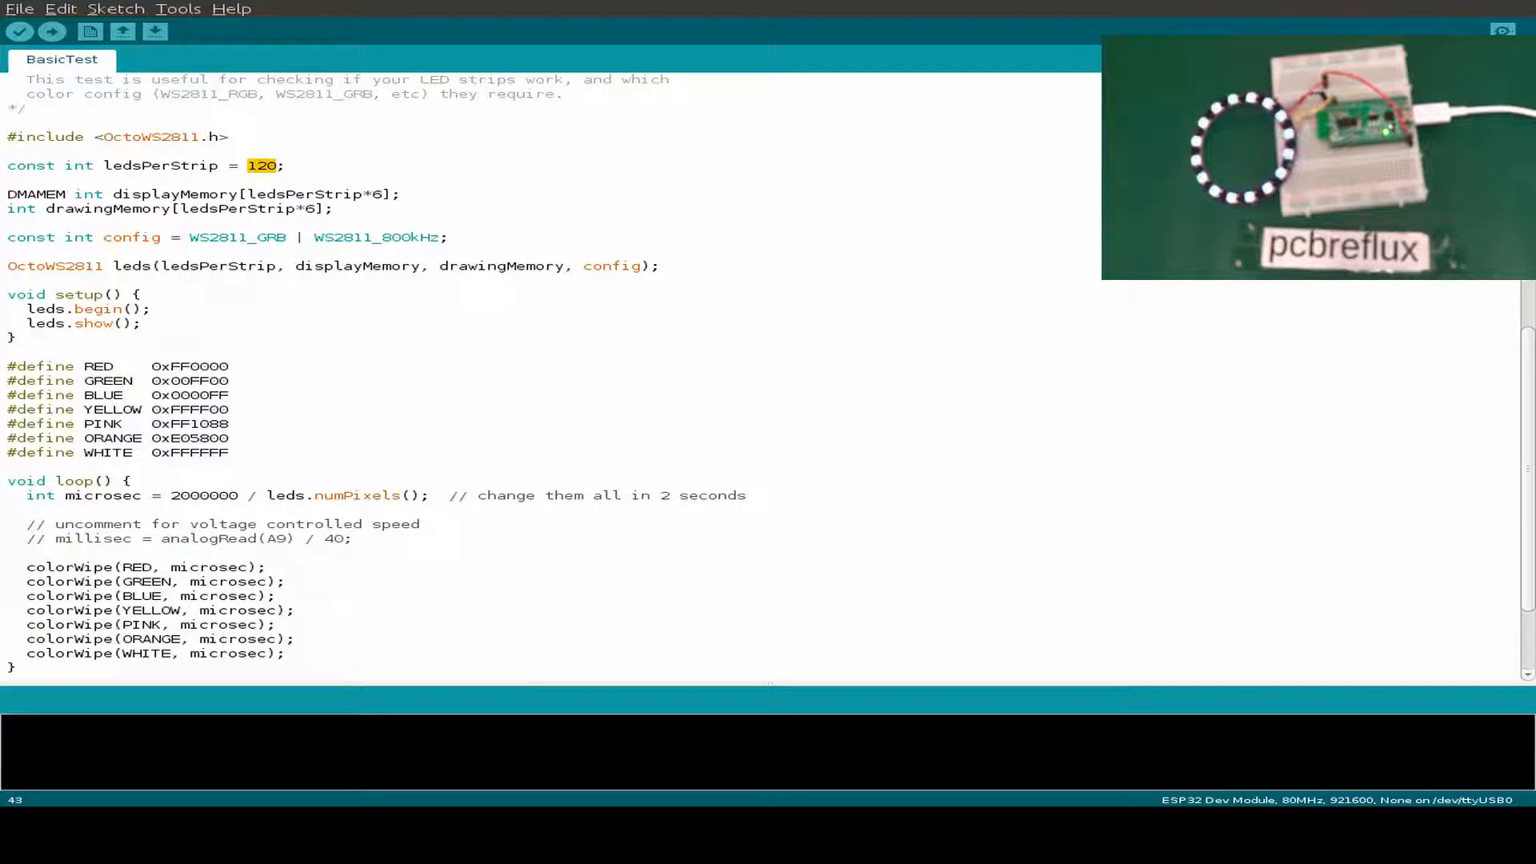
{"action": "type", "text": "16"}
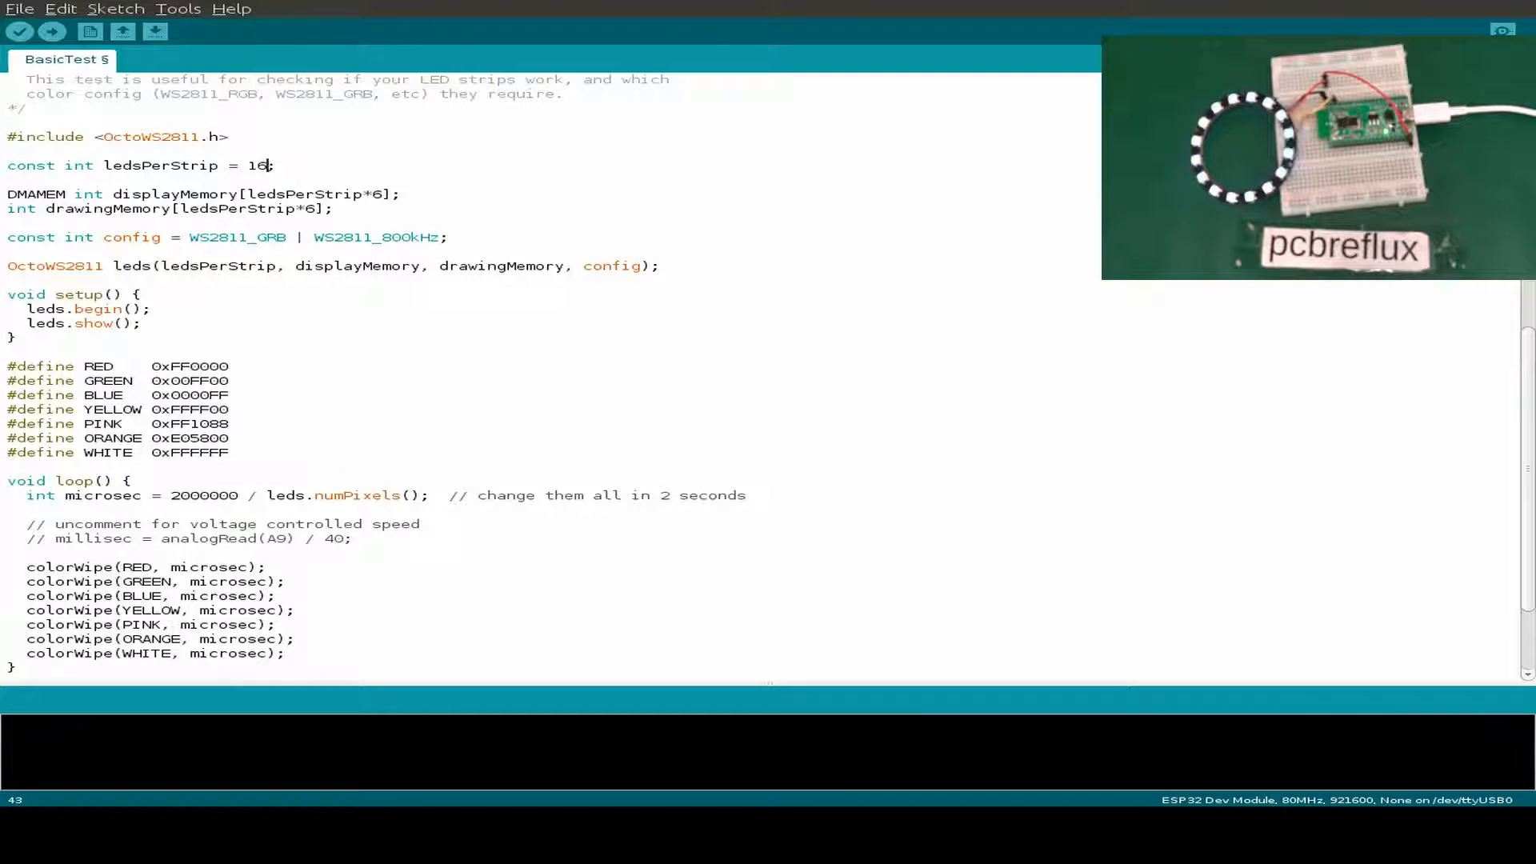
{"action": "left_click", "coordinate": [115, 9]}
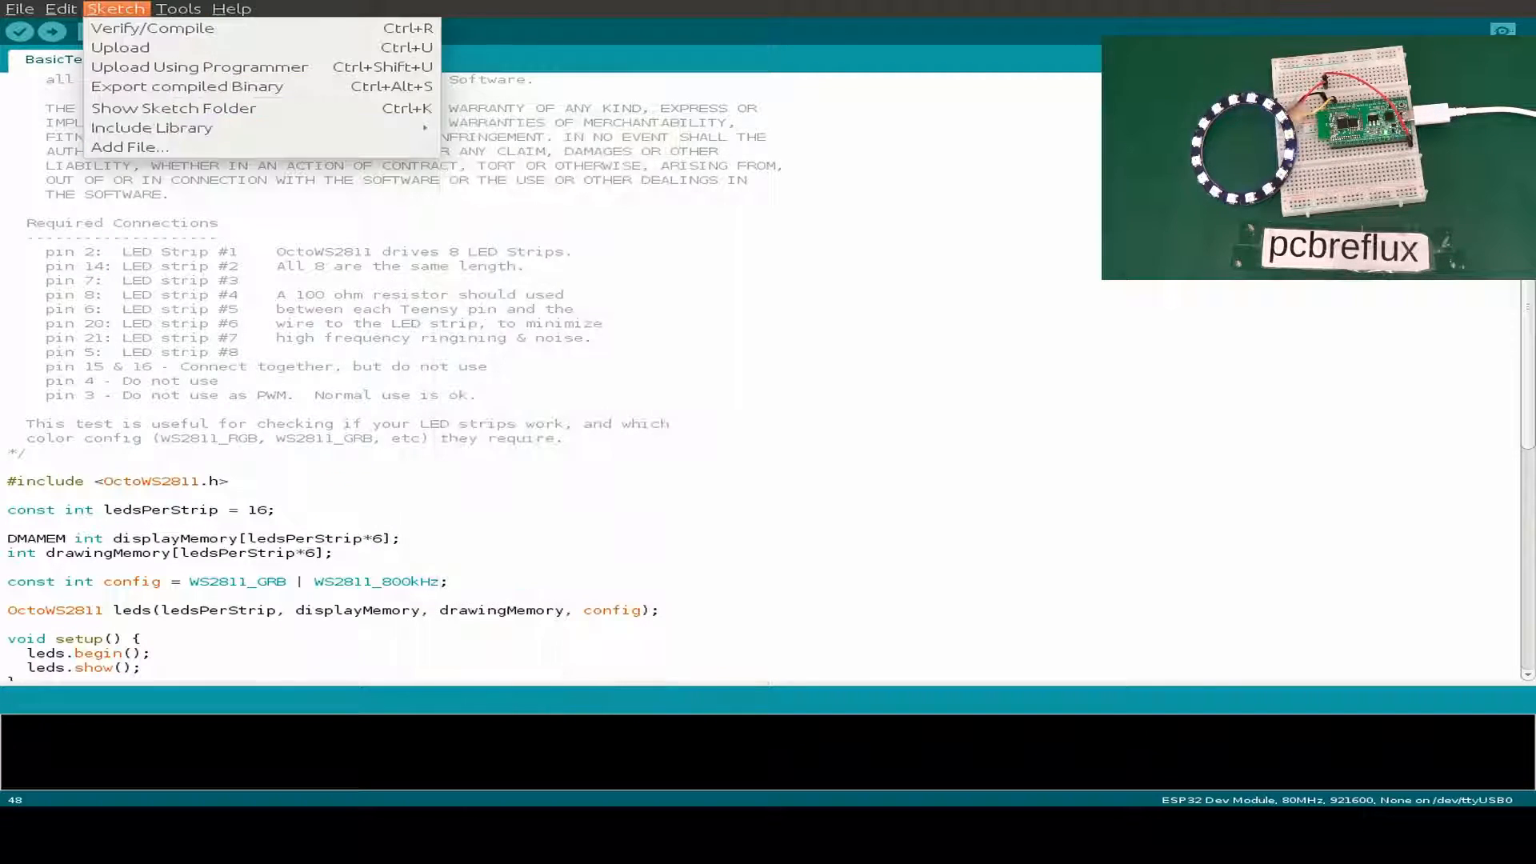
{"action": "left_click", "coordinate": [152, 27]}
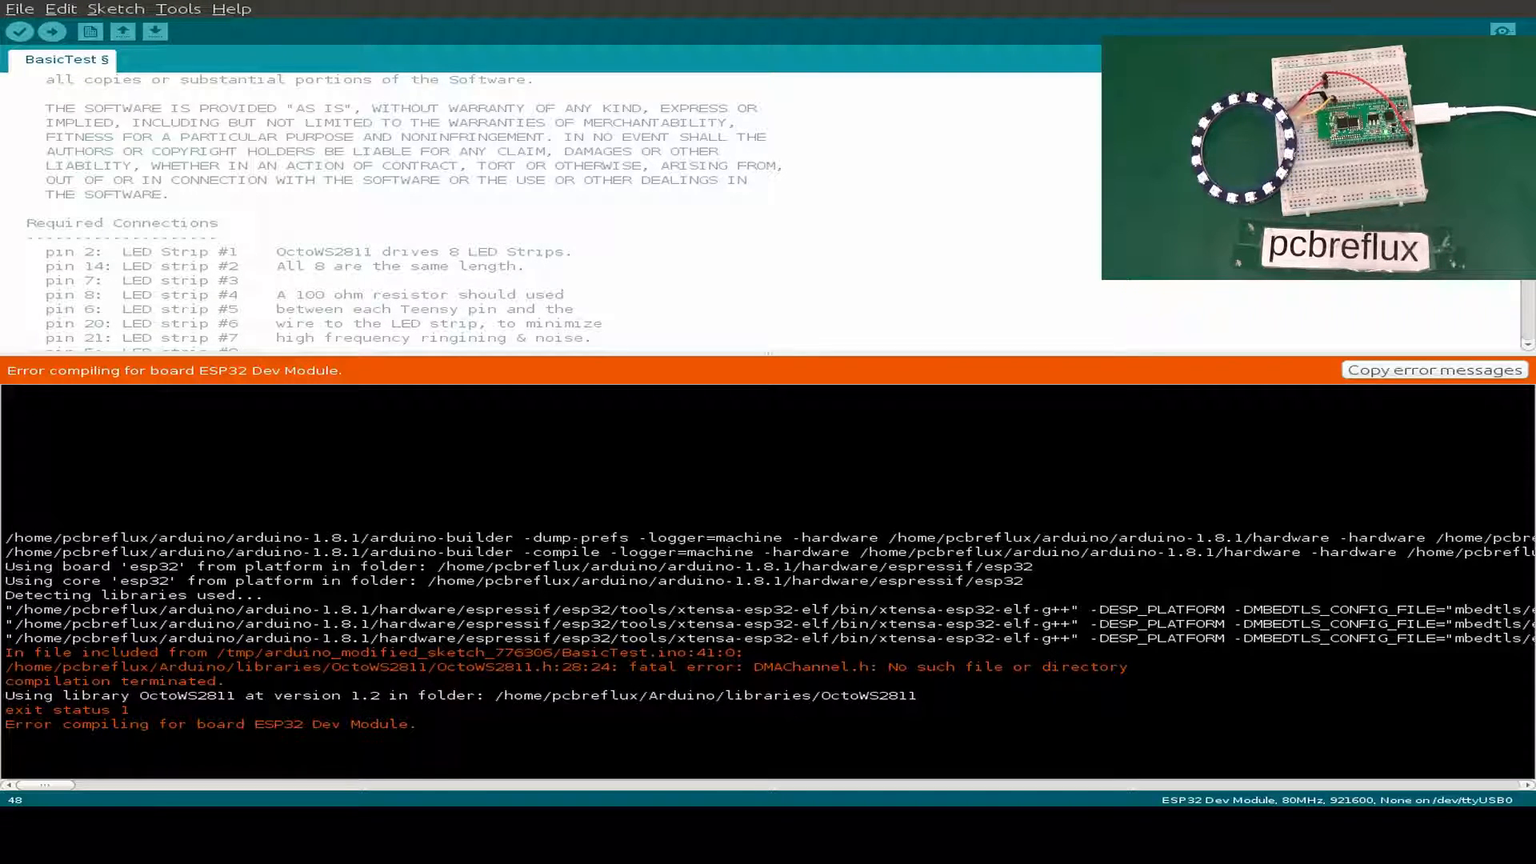
{"action": "left_click", "coordinate": [17, 10]}
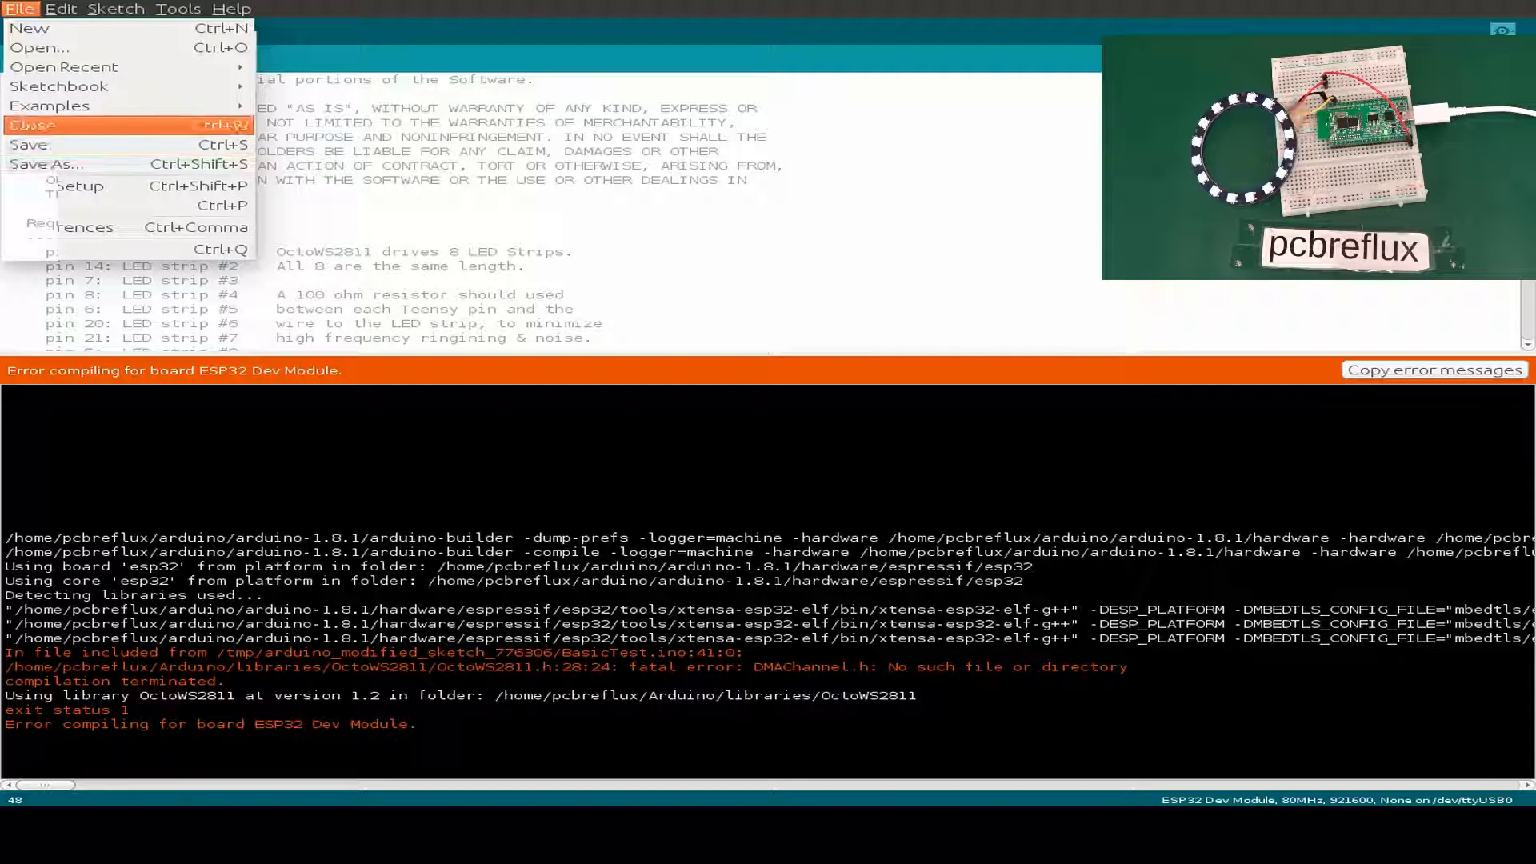
Close the BasicTest sketch and search the Library Manager for neopixel libraries.
{"action": "left_click", "coordinate": [116, 10]}
{"action": "type", "text": "ne"}
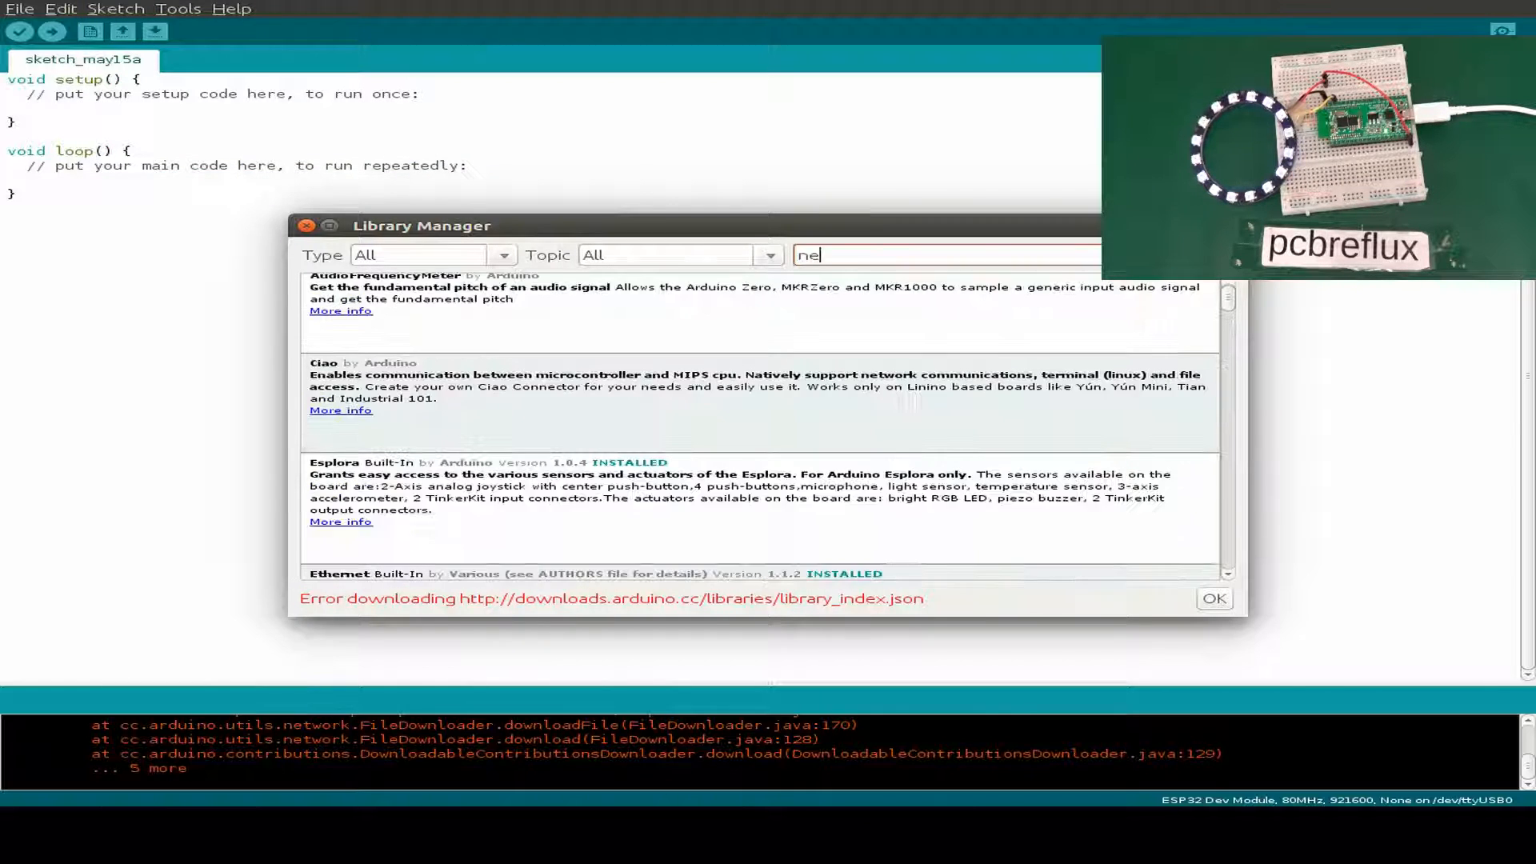
{"action": "type", "text": "opixel"}
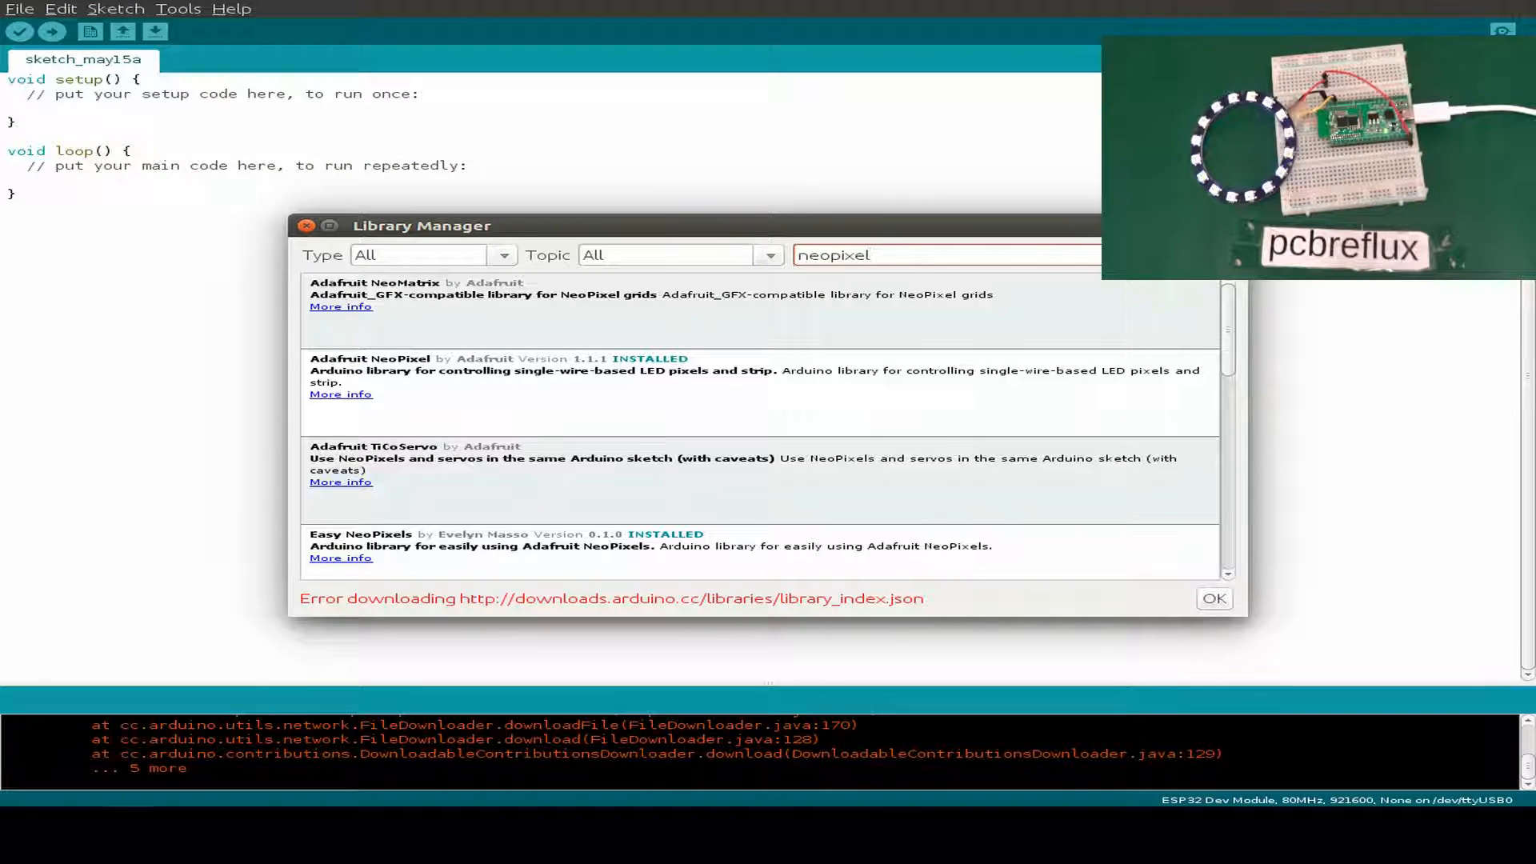
{"action": "scroll", "scroll_direction": "down", "scroll_amount": 3}
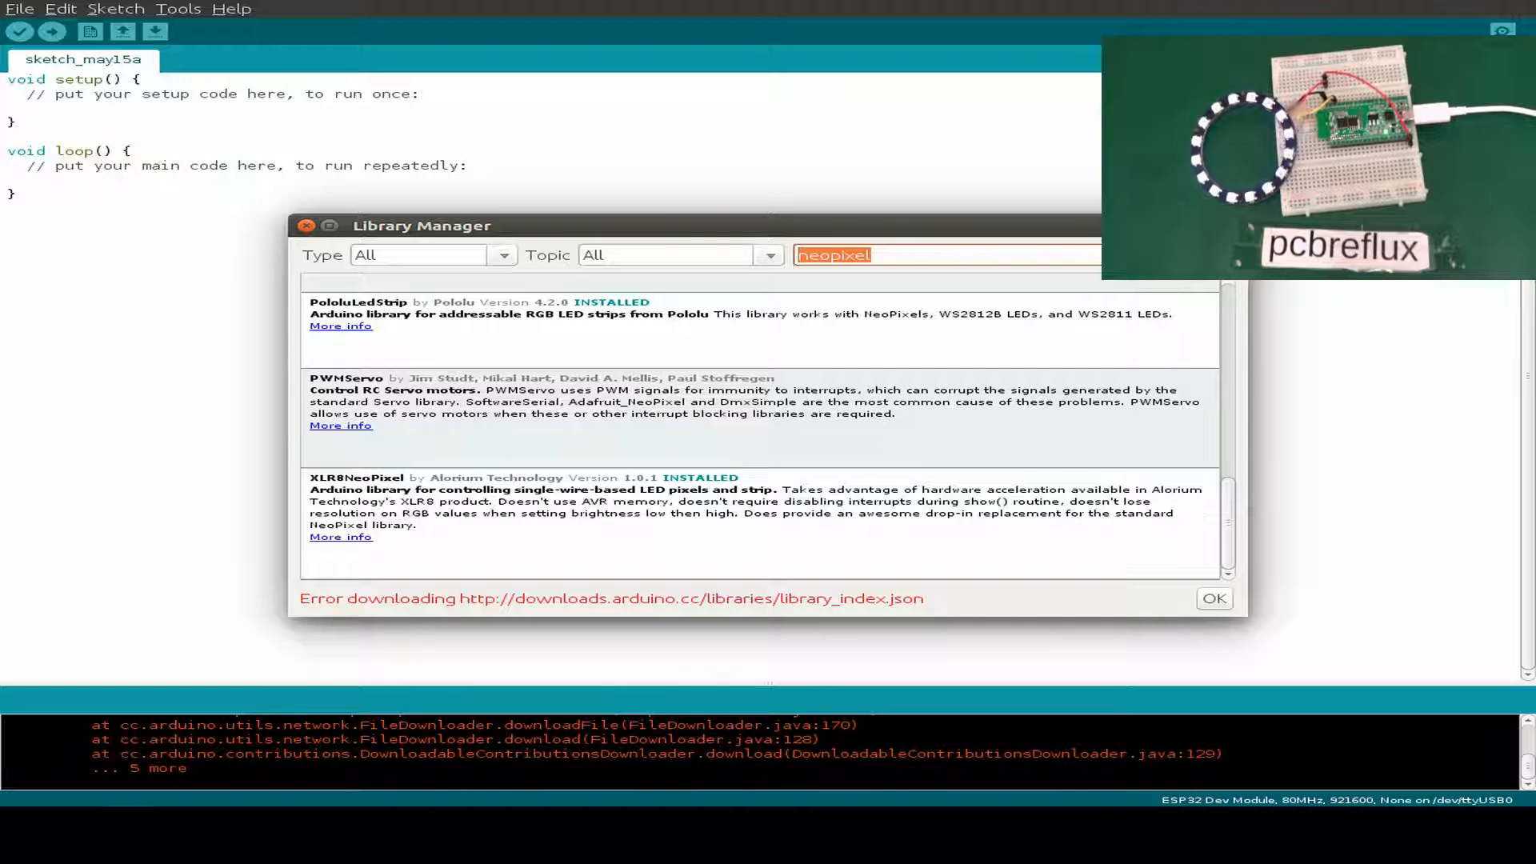
Search ws2812 libraries, noting OctoWS2811 and pinduino installed, then dismiss the manager.
{"action": "type", "text": "ws2812"}
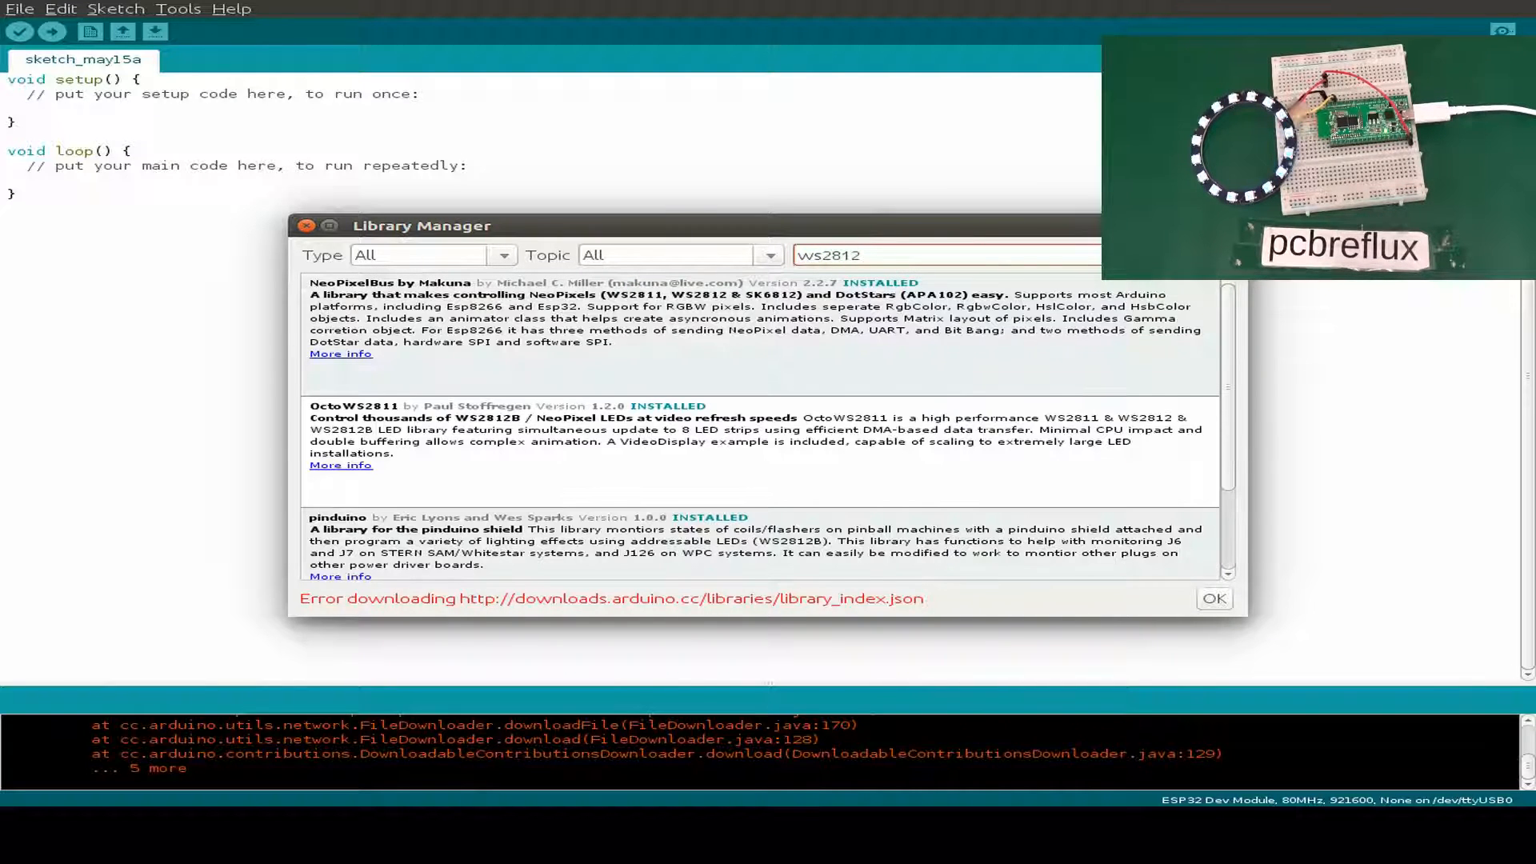
{"action": "scroll", "scroll_direction": "down", "scroll_amount": 3}
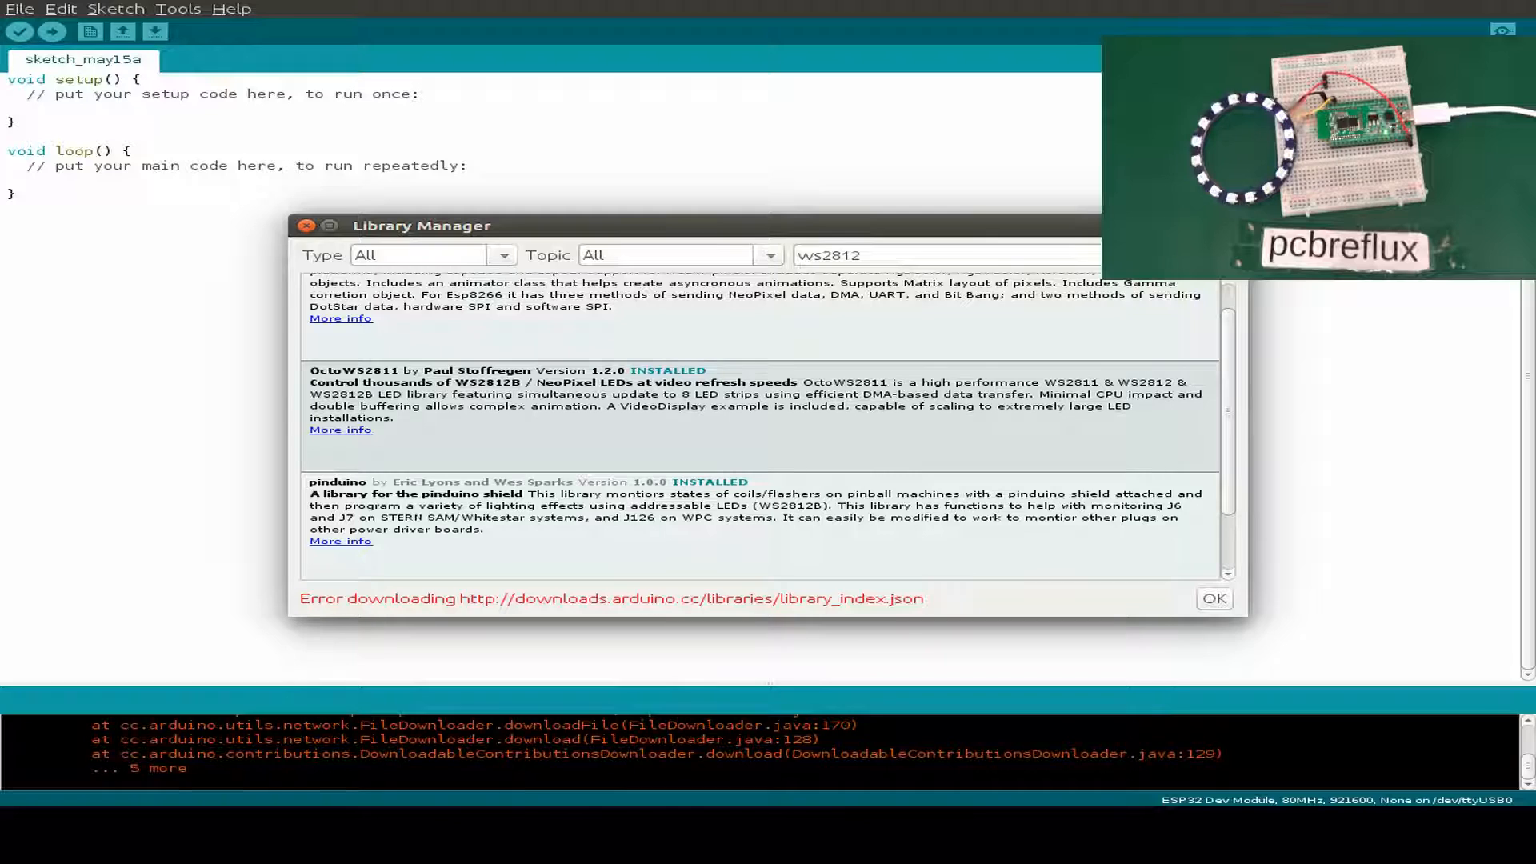
{"action": "left_click", "coordinate": [18, 10]}
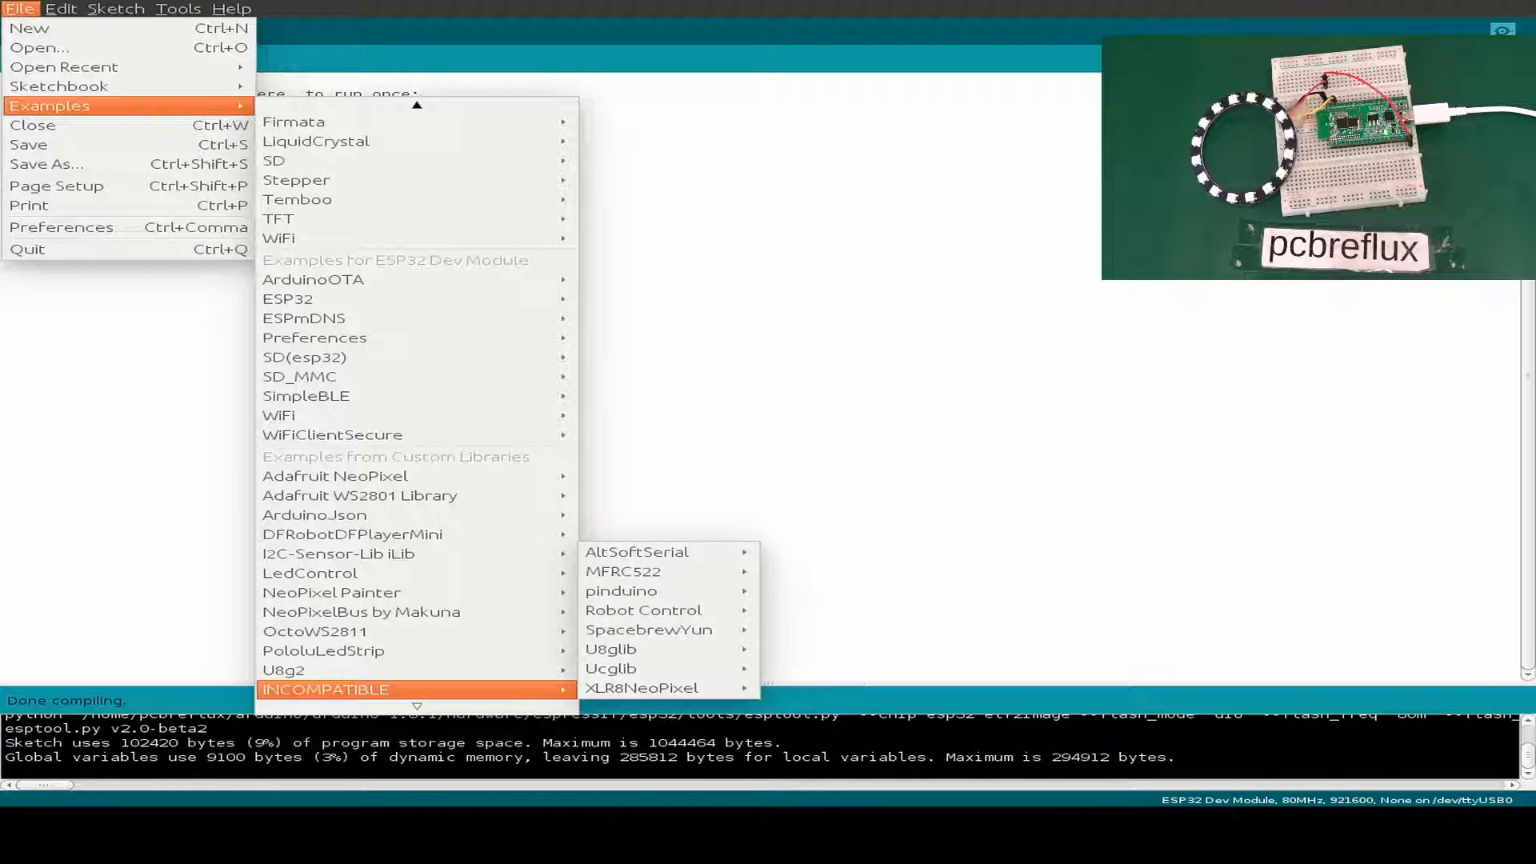
{"action": "mouse_move", "coordinate": [621, 590]}
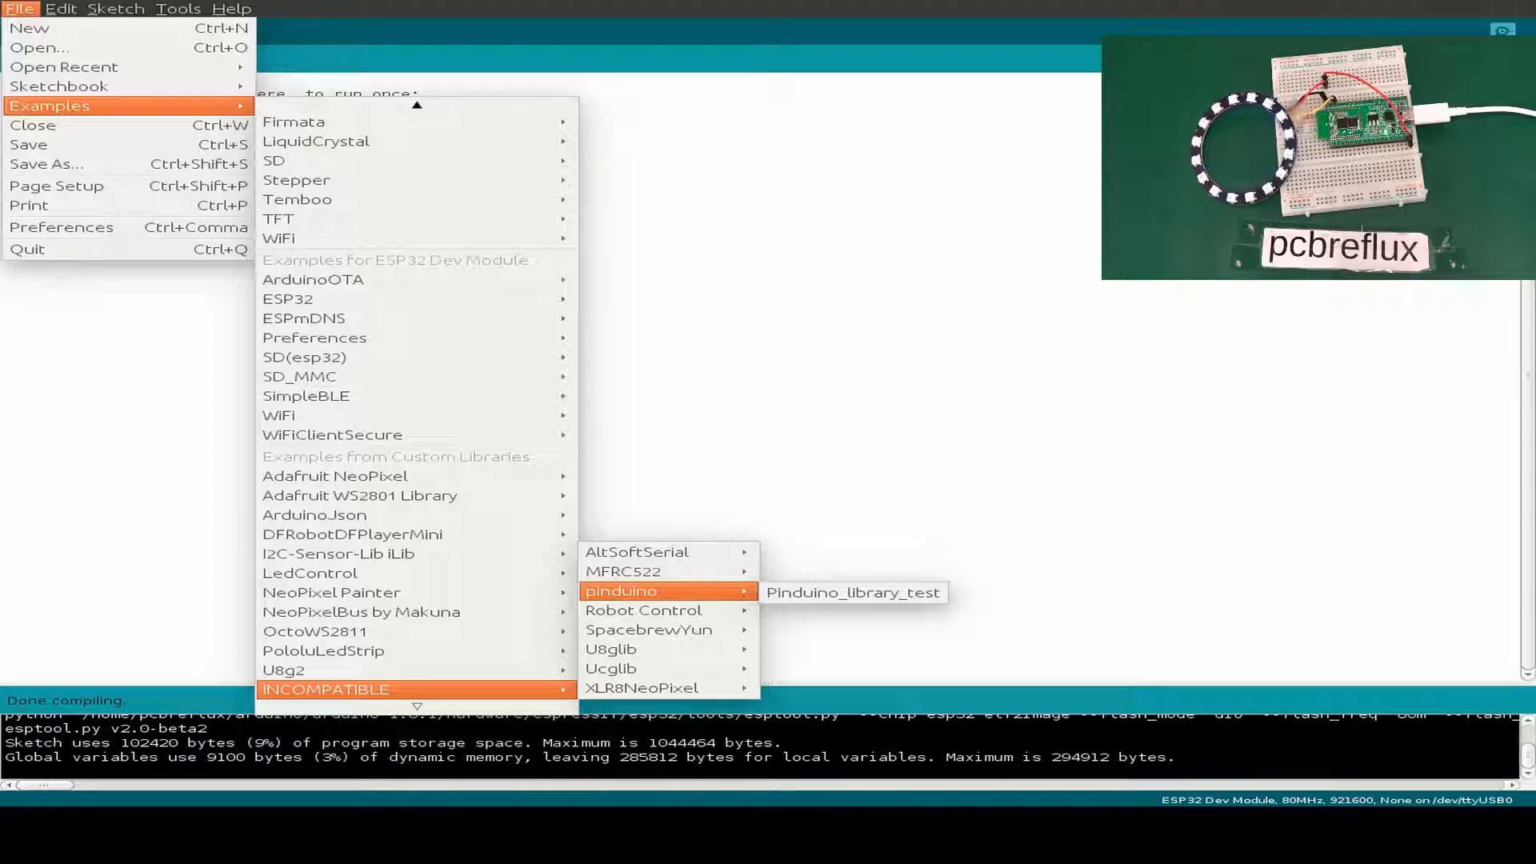
Try the pinduino Pinduino_library_test example full-size, then return to the Library Manager.
{"action": "left_click", "coordinate": [851, 592]}
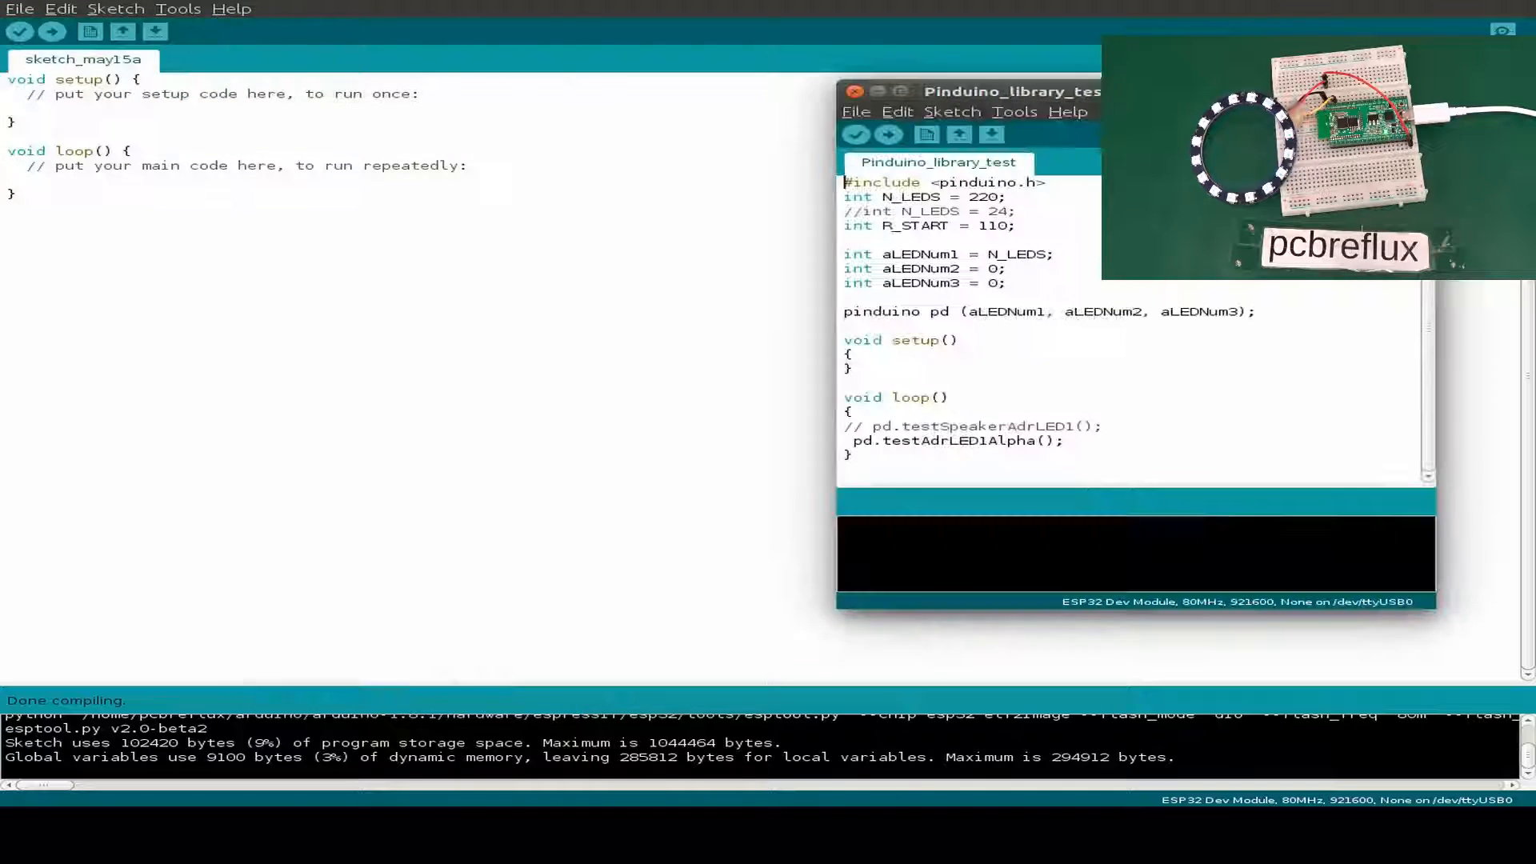
{"action": "left_click", "coordinate": [878, 92]}
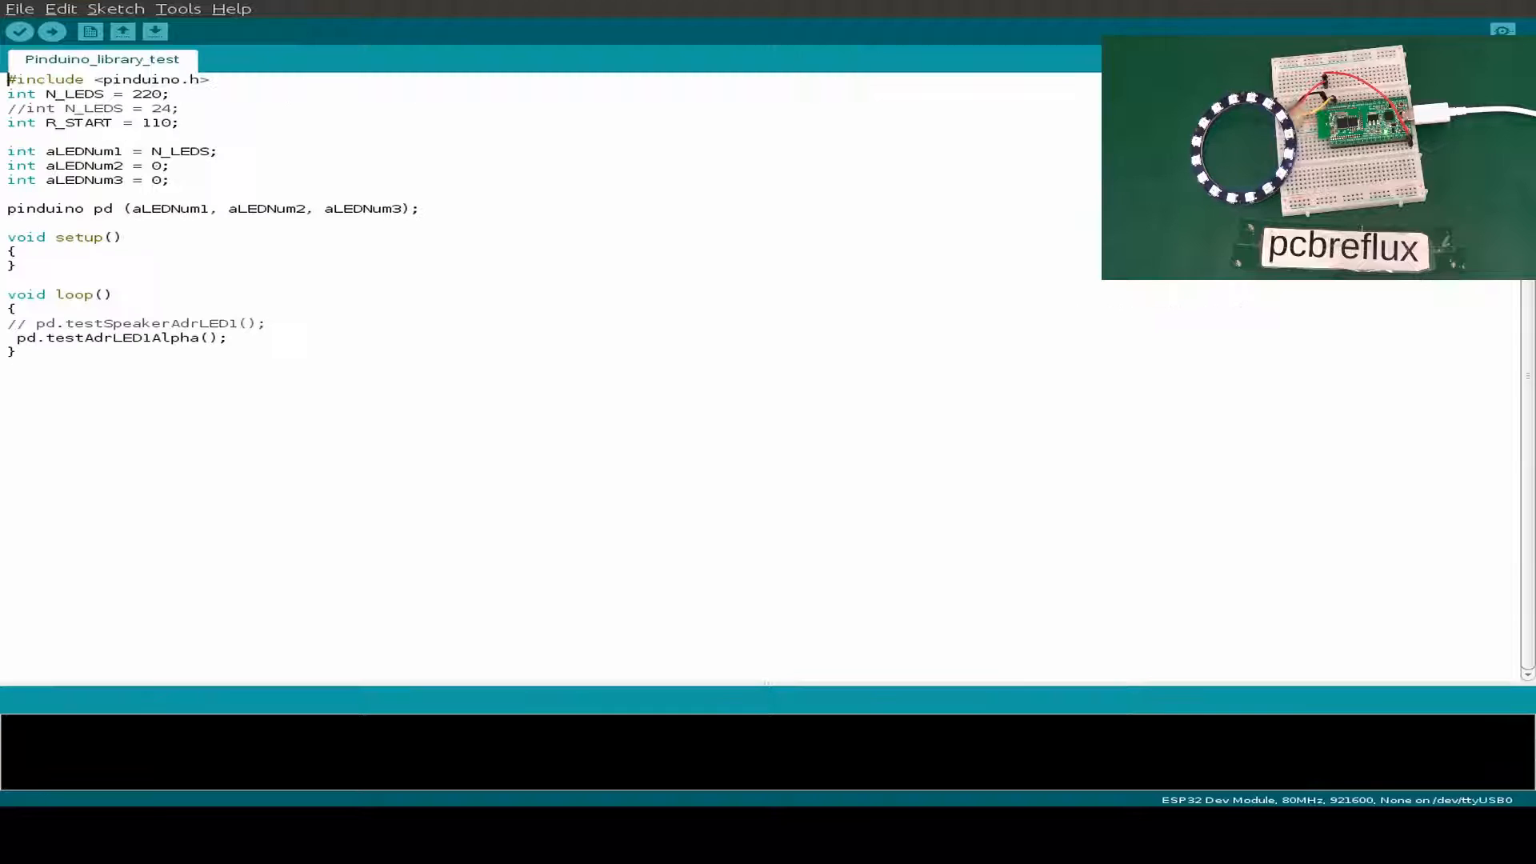
{"action": "left_click", "coordinate": [20, 32]}
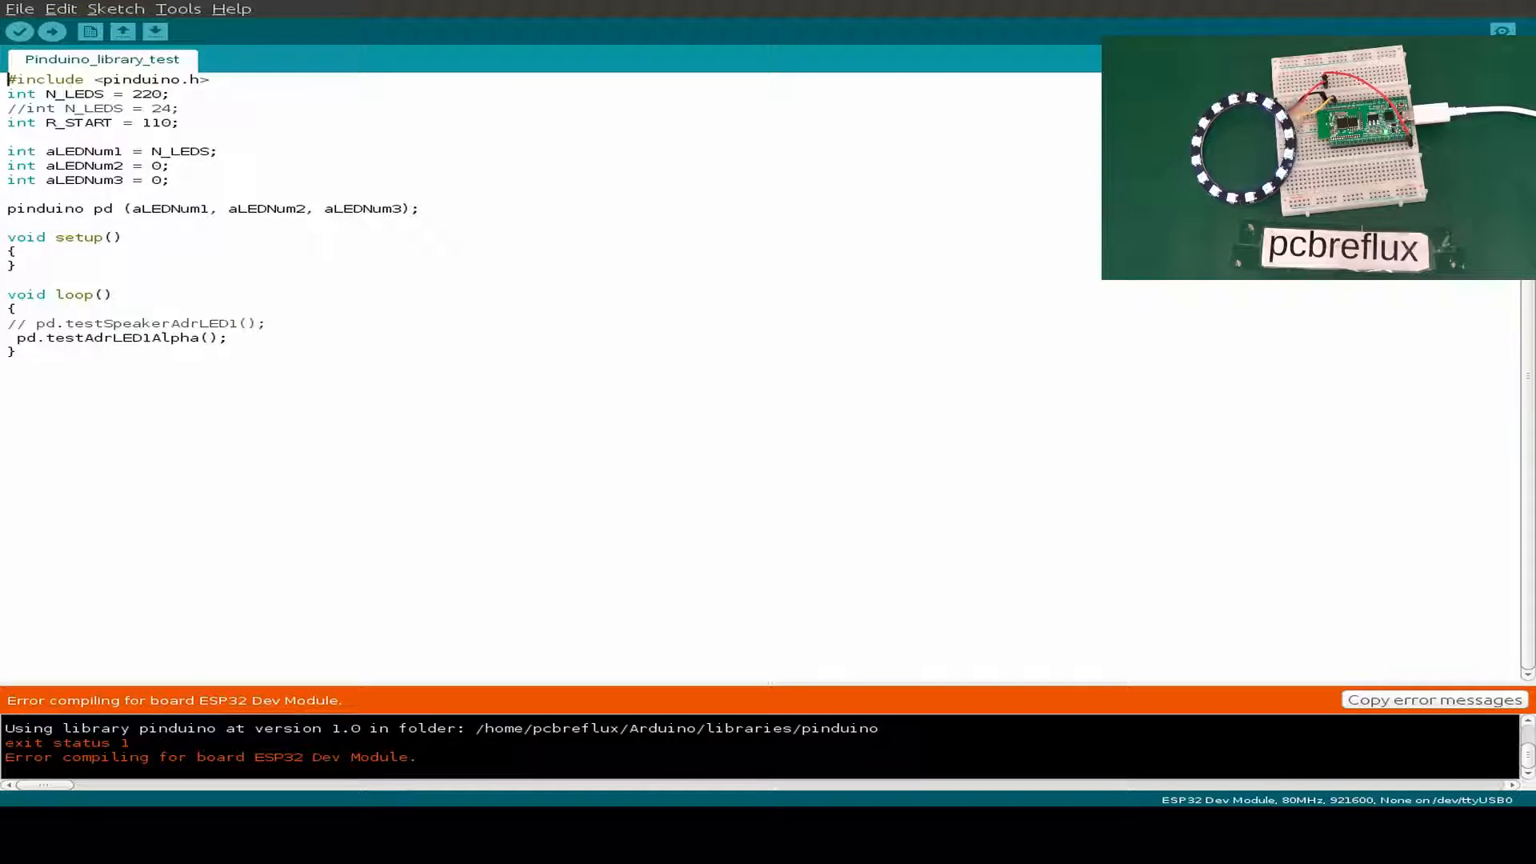
{"action": "left_click", "coordinate": [19, 8]}
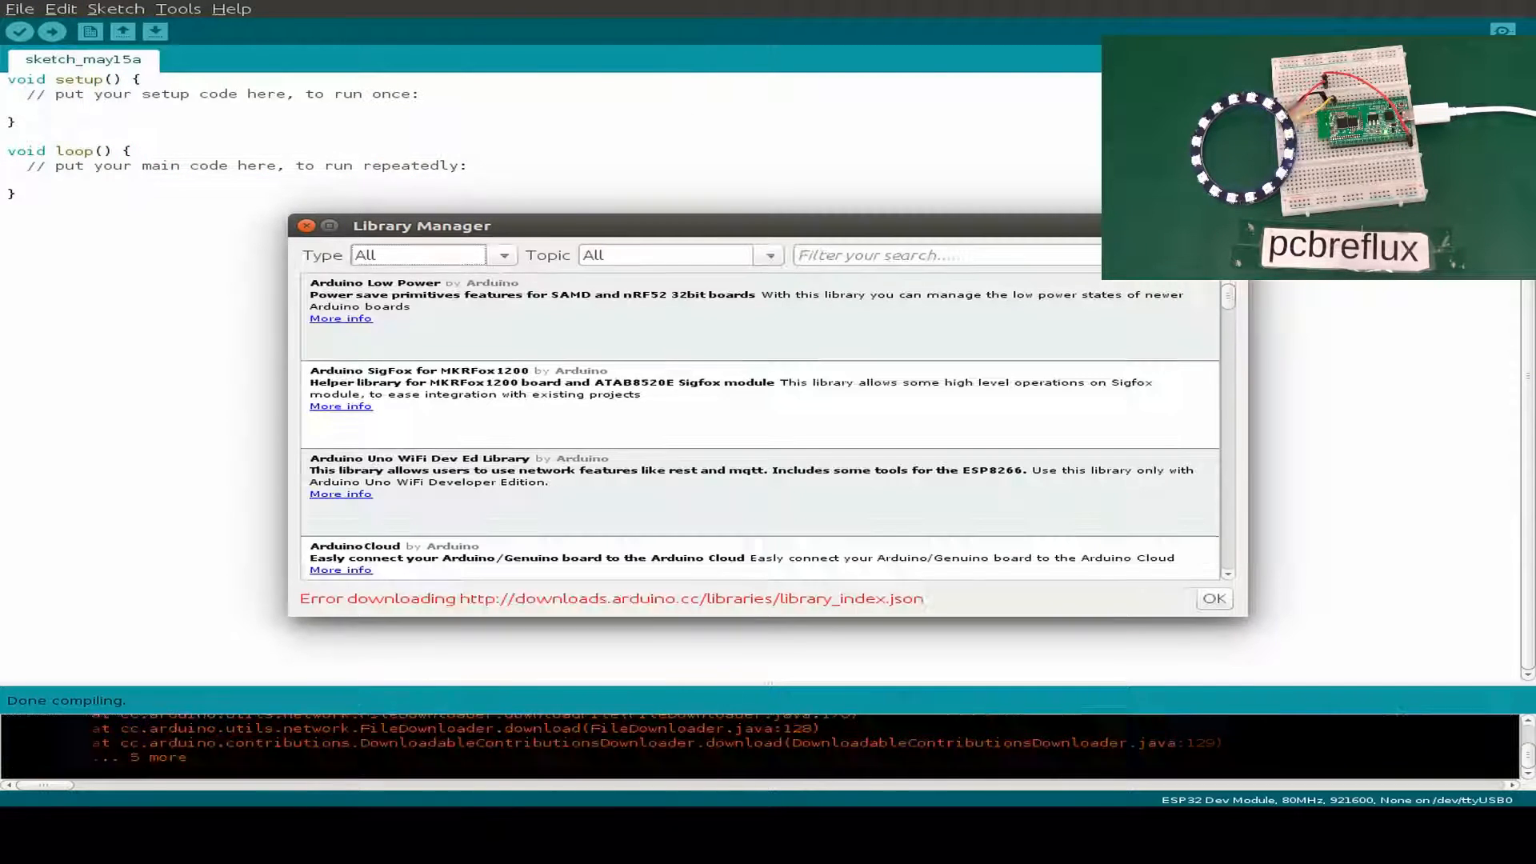
Search ws2812 libraries and inspect the PololuLedStrip entry, whose LedStripRainbow example fails for ESP32.
{"action": "left_click", "coordinate": [941, 254]}
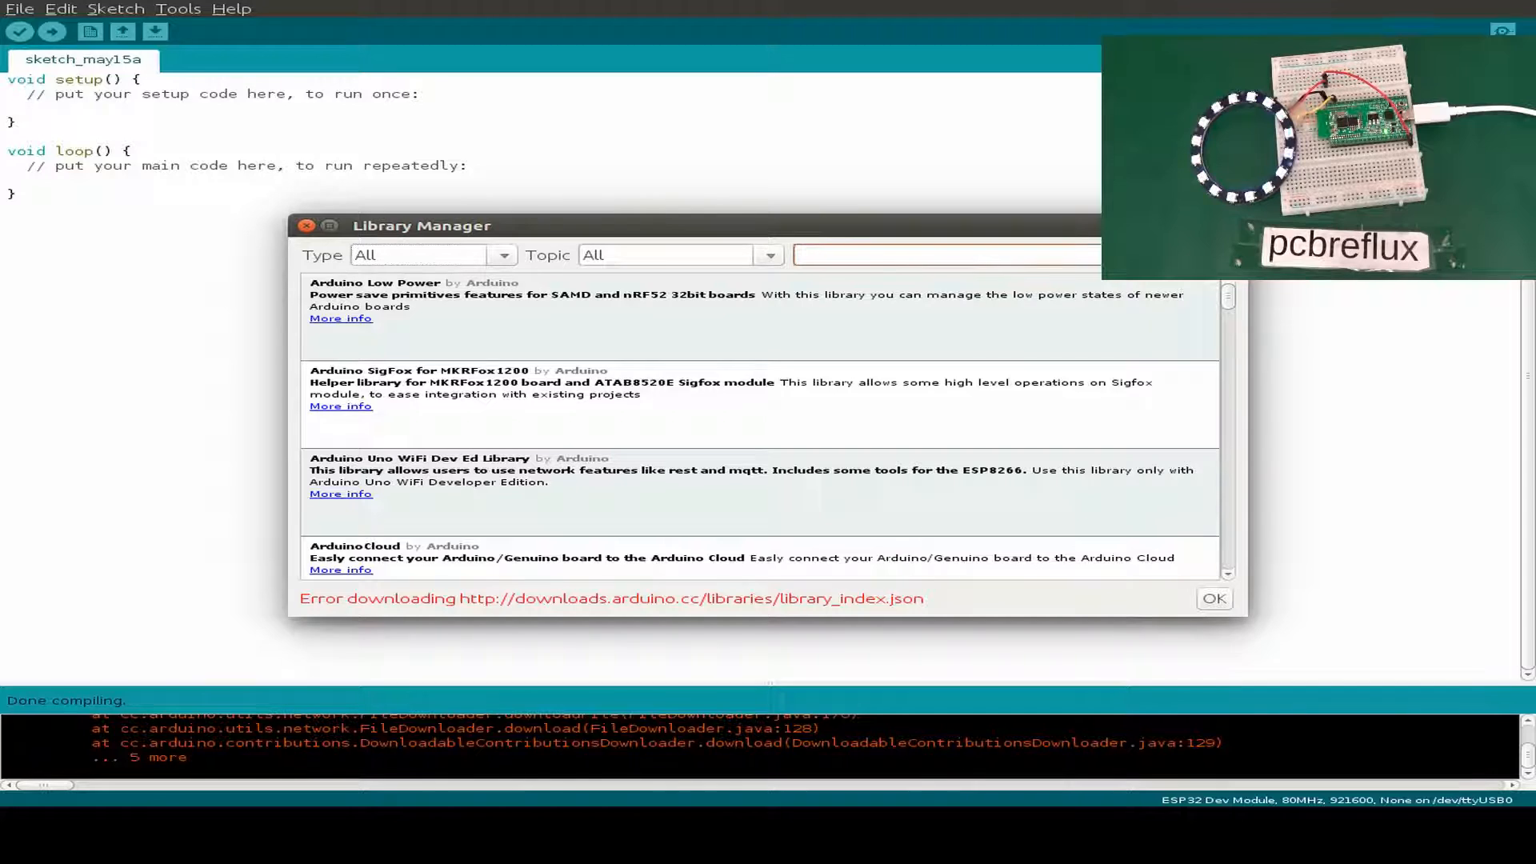
{"action": "type", "text": "ws28"}
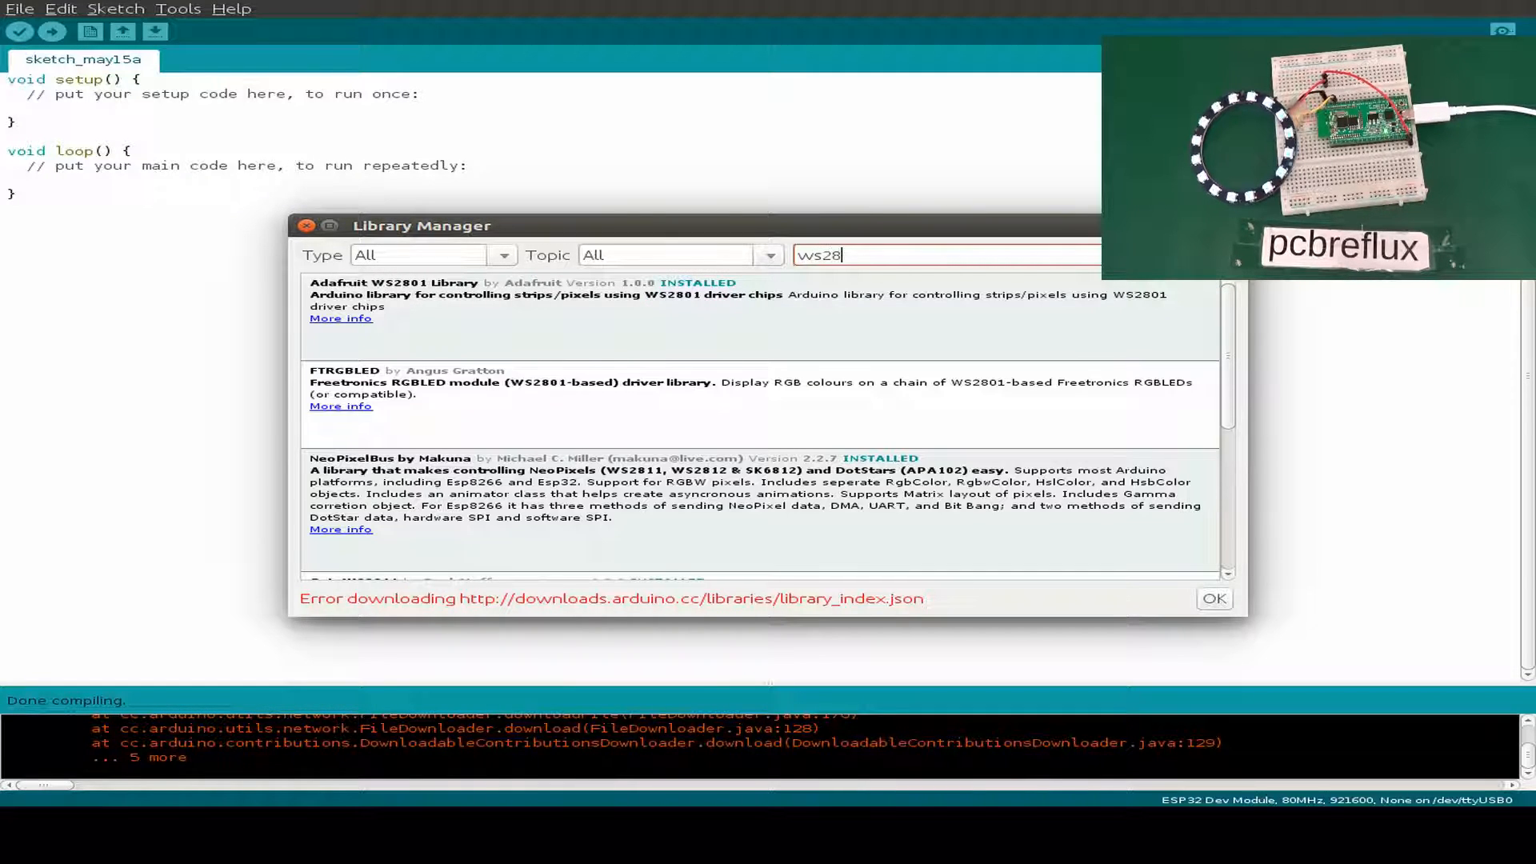
{"action": "type", "text": "12"}
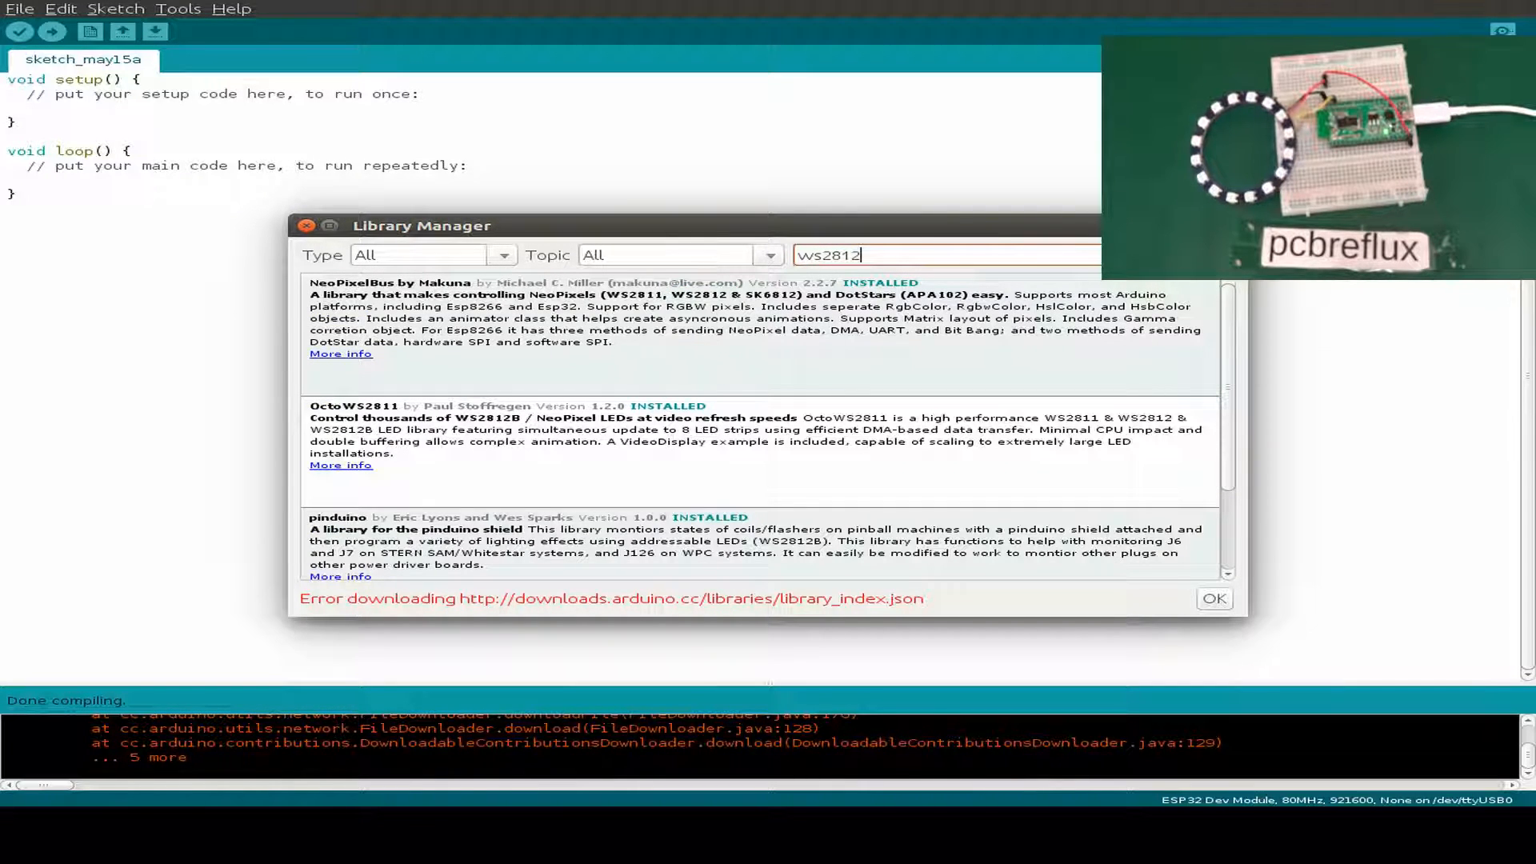
{"action": "scroll", "scroll_direction": "down", "scroll_amount": 3}
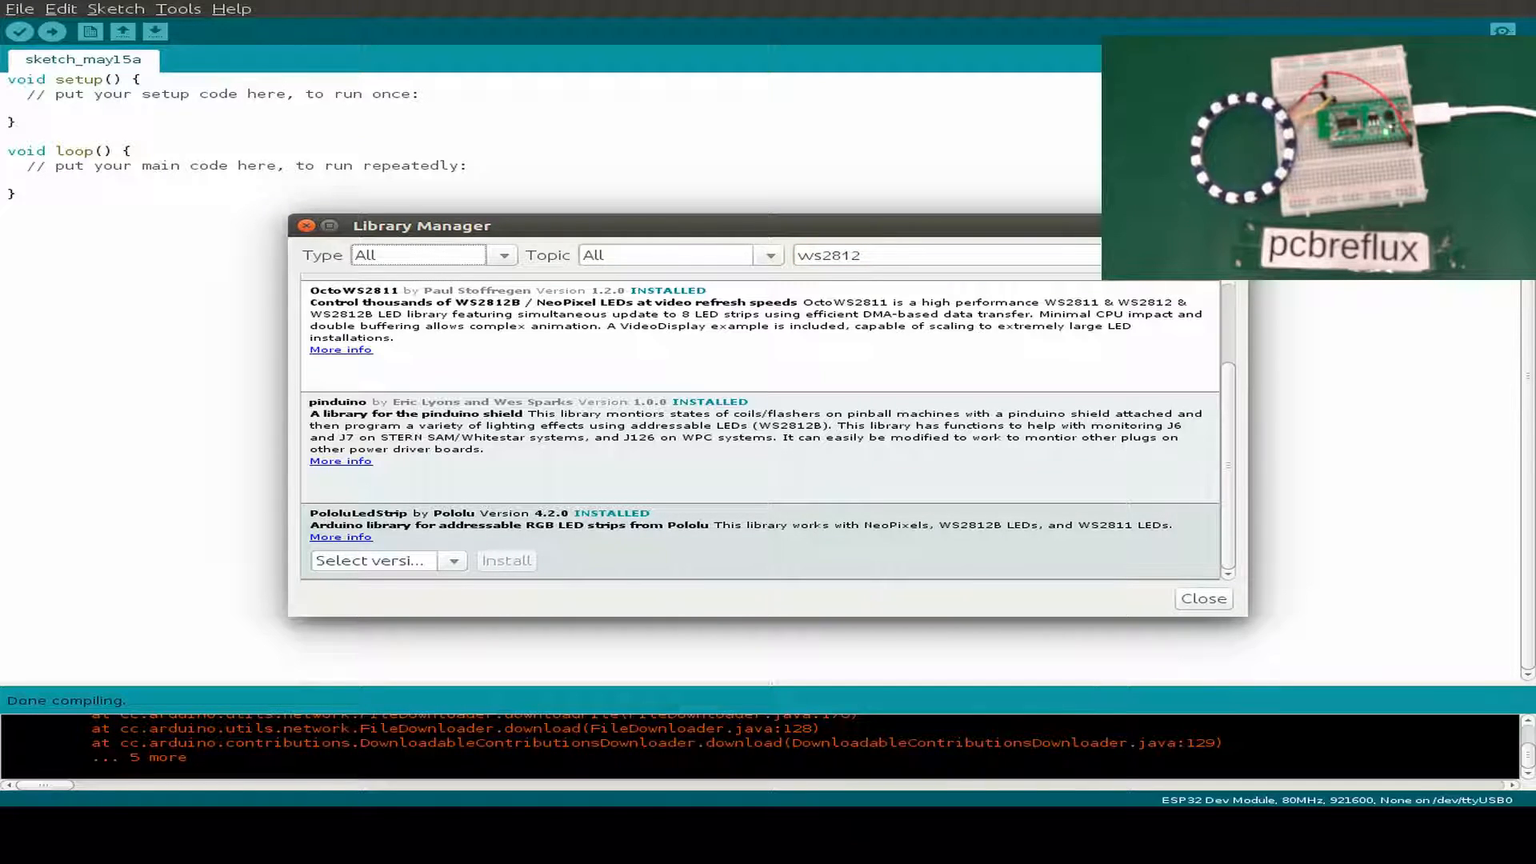
{"action": "left_click", "coordinate": [1203, 598]}
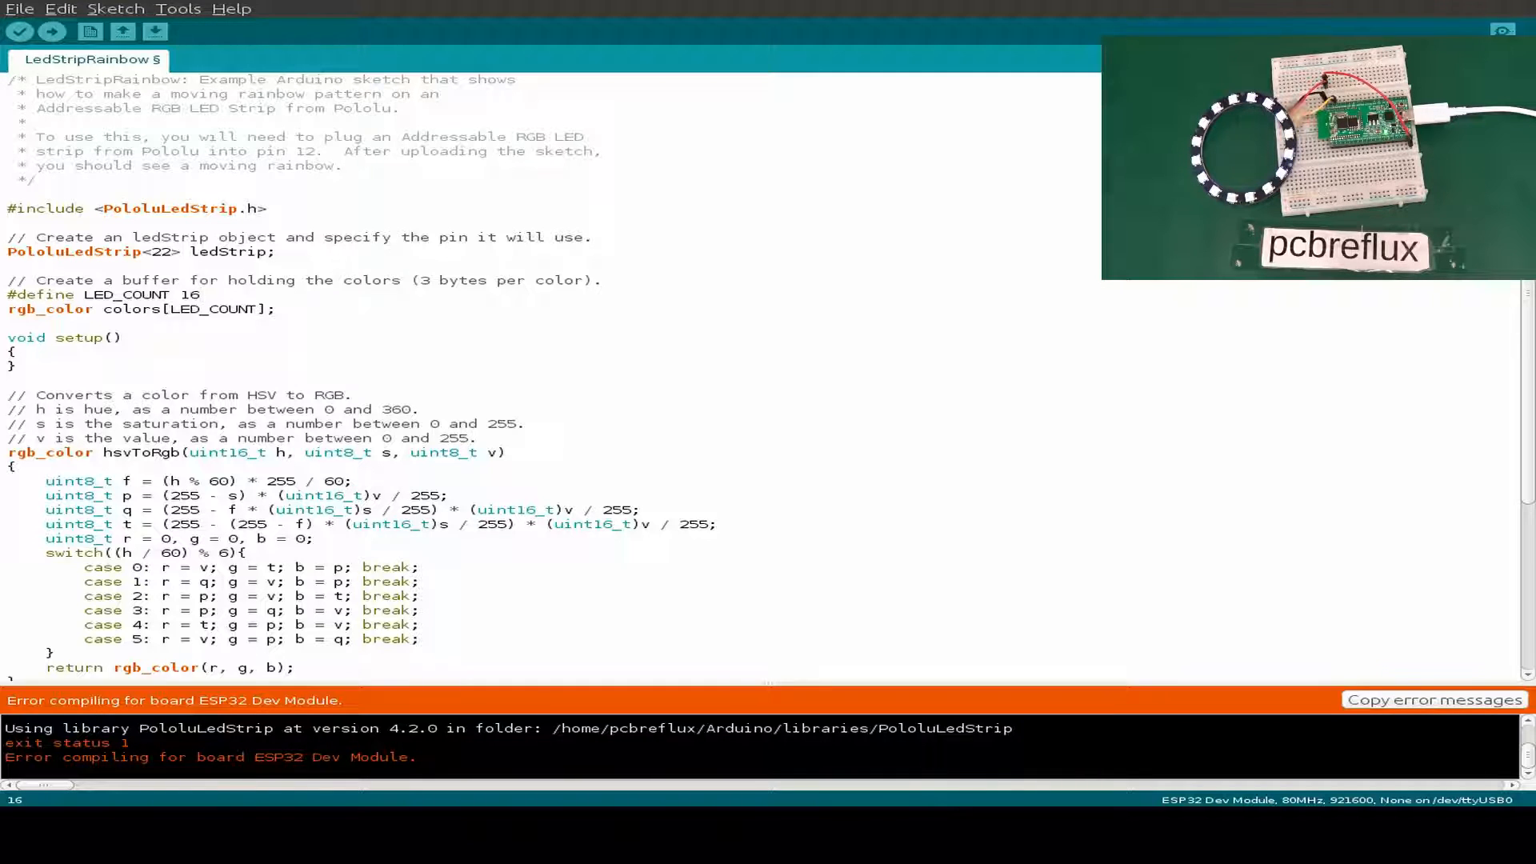
Search the Library Manager for ws2812 and then neopixel libraries.
{"action": "left_click", "coordinate": [115, 10]}
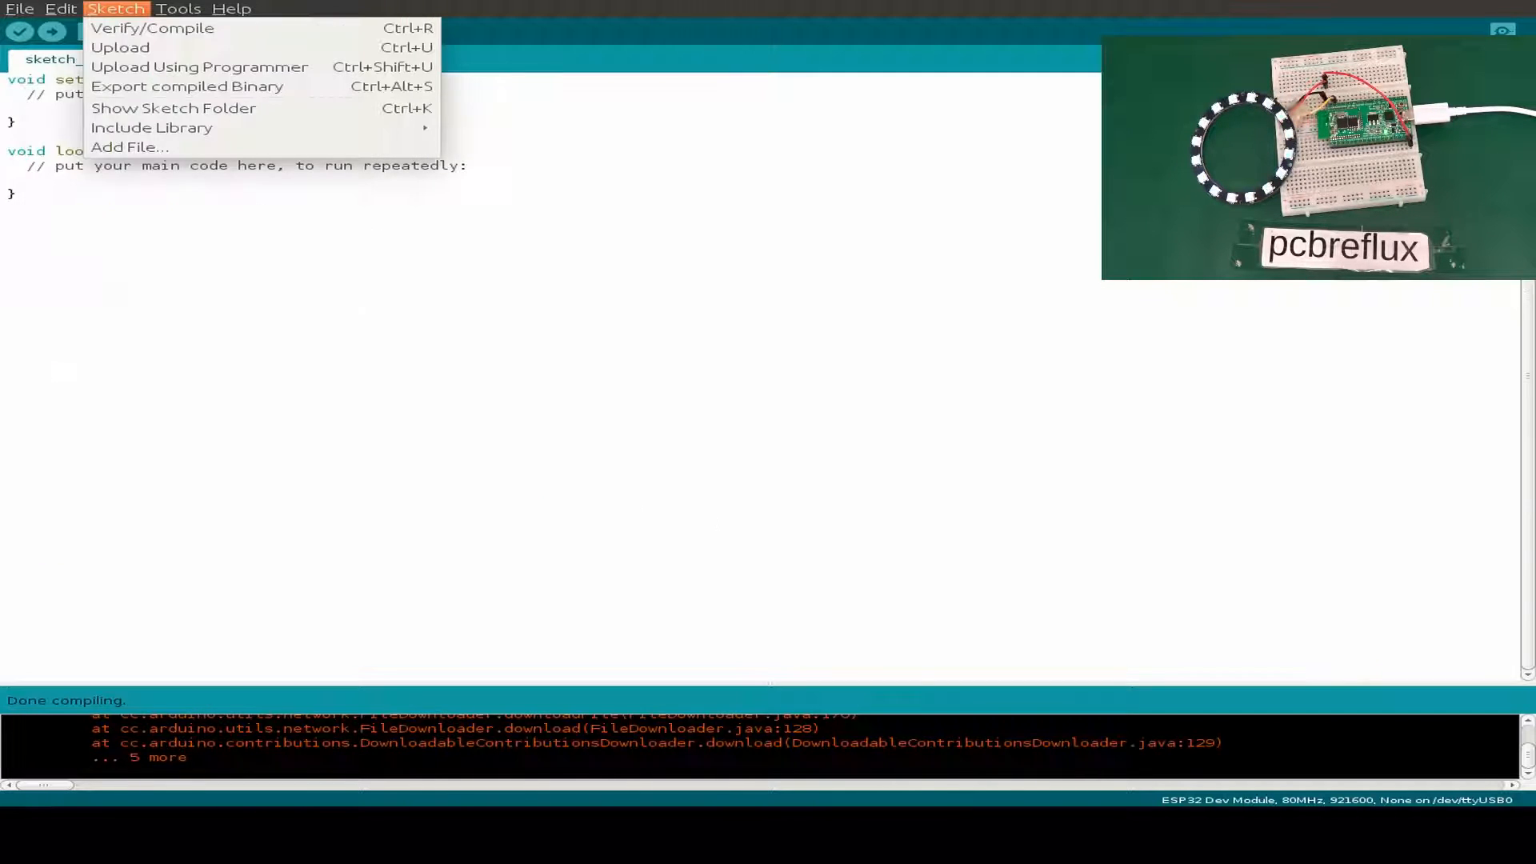
{"action": "left_click", "coordinate": [150, 128]}
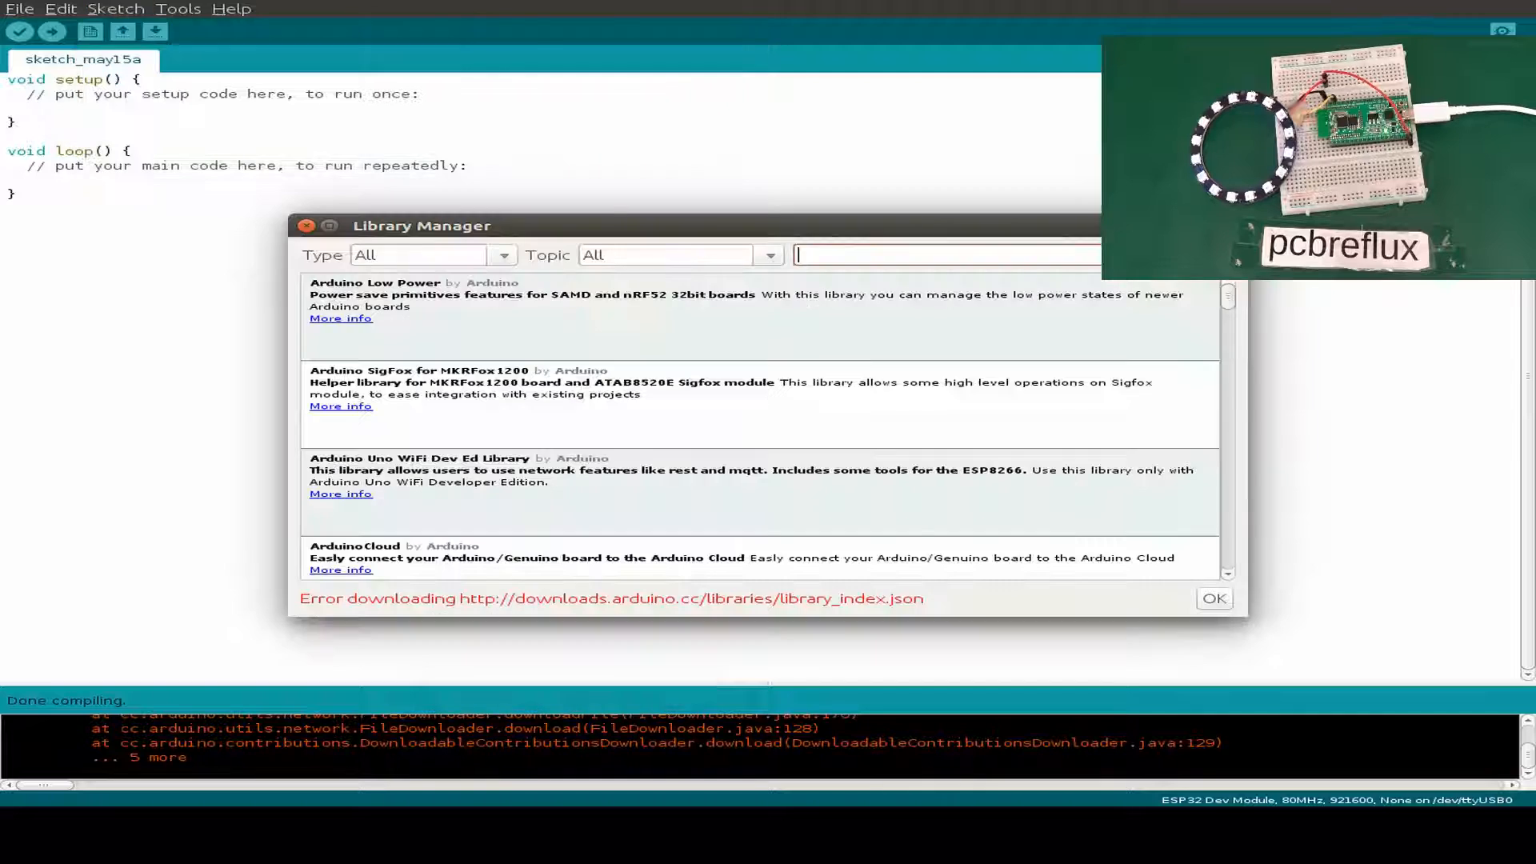
{"action": "type", "text": "ws2812"}
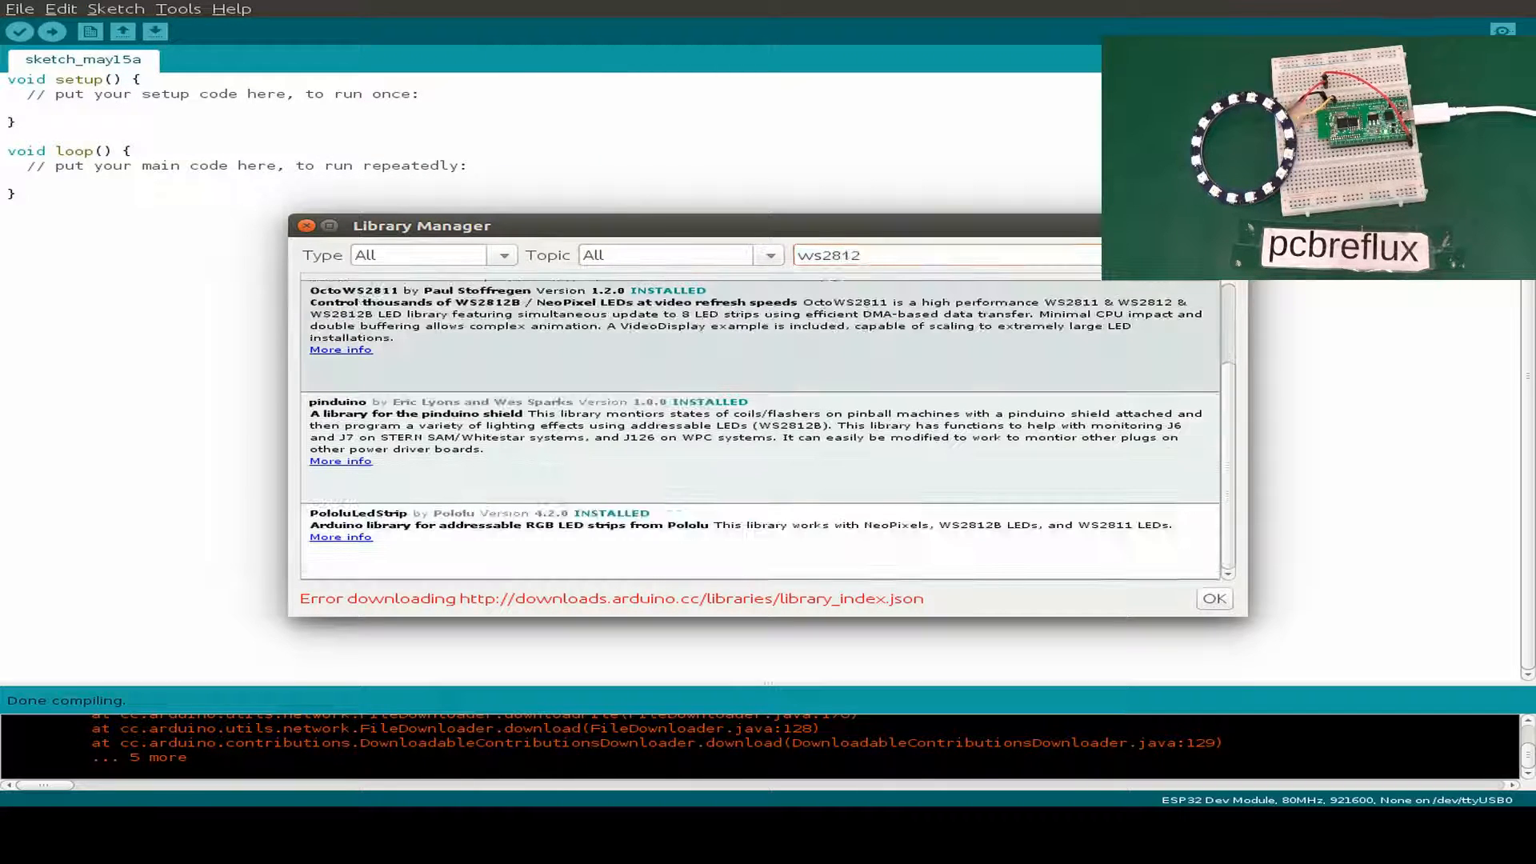
{"action": "type", "text": "neopixel"}
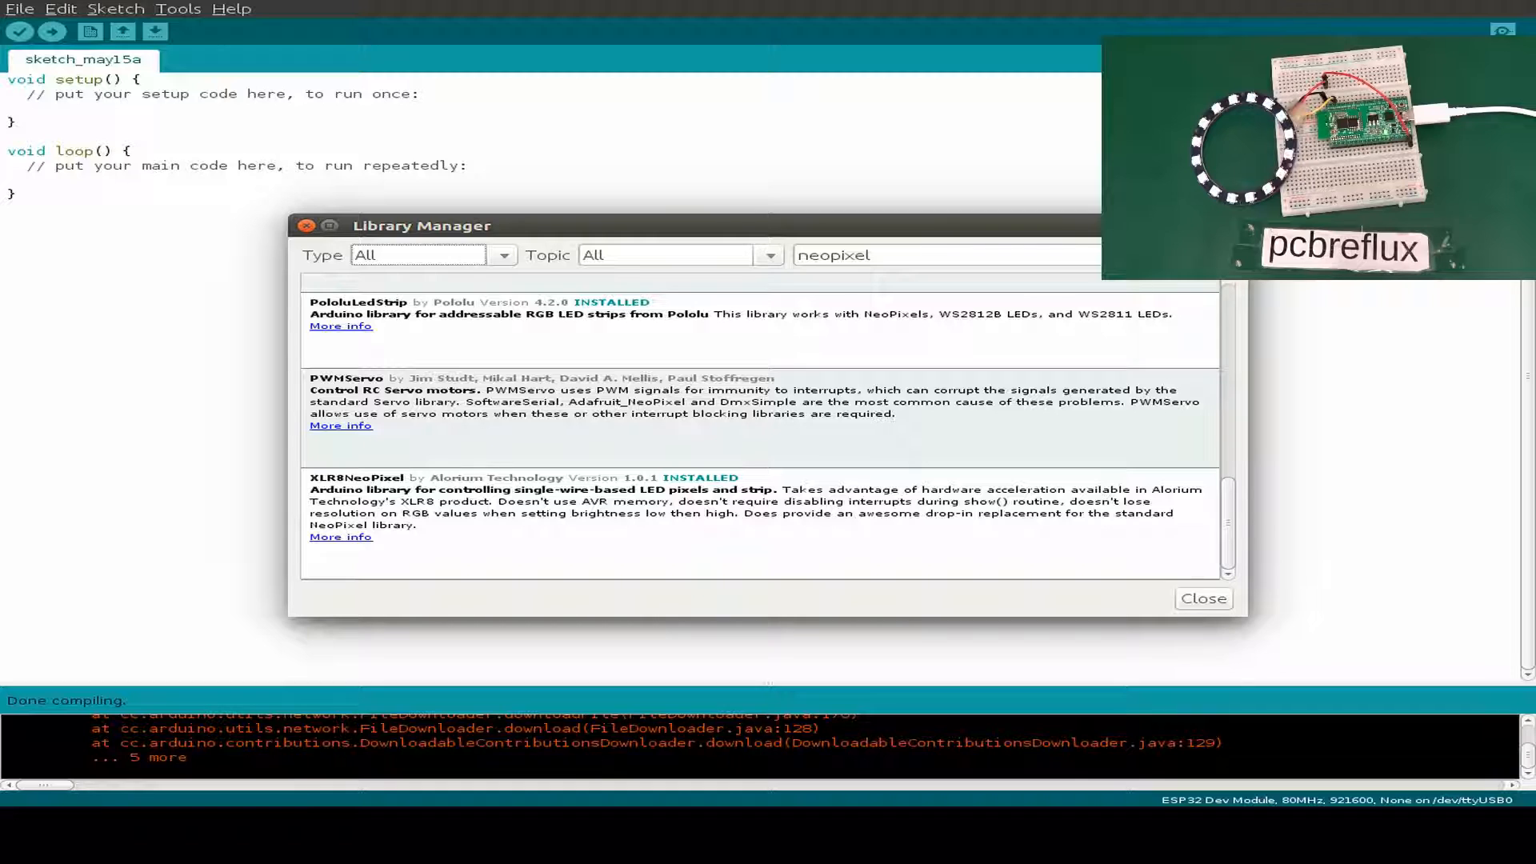
Browse the INCOMPATIBLE examples and view the XLR8NeoPixel sketches.
{"action": "left_click", "coordinate": [19, 8]}
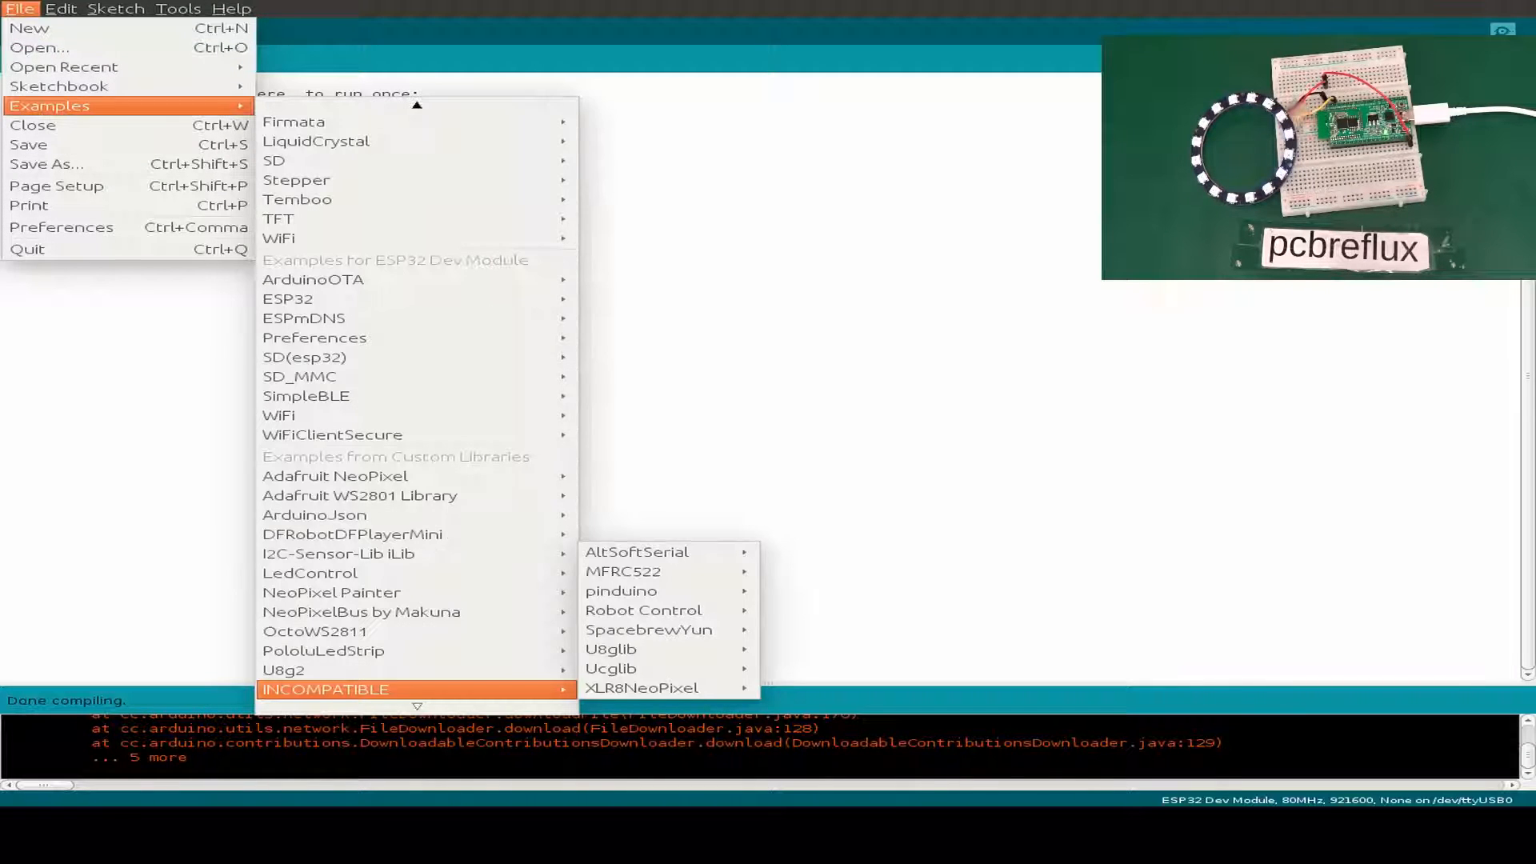
{"action": "mouse_move", "coordinate": [642, 686]}
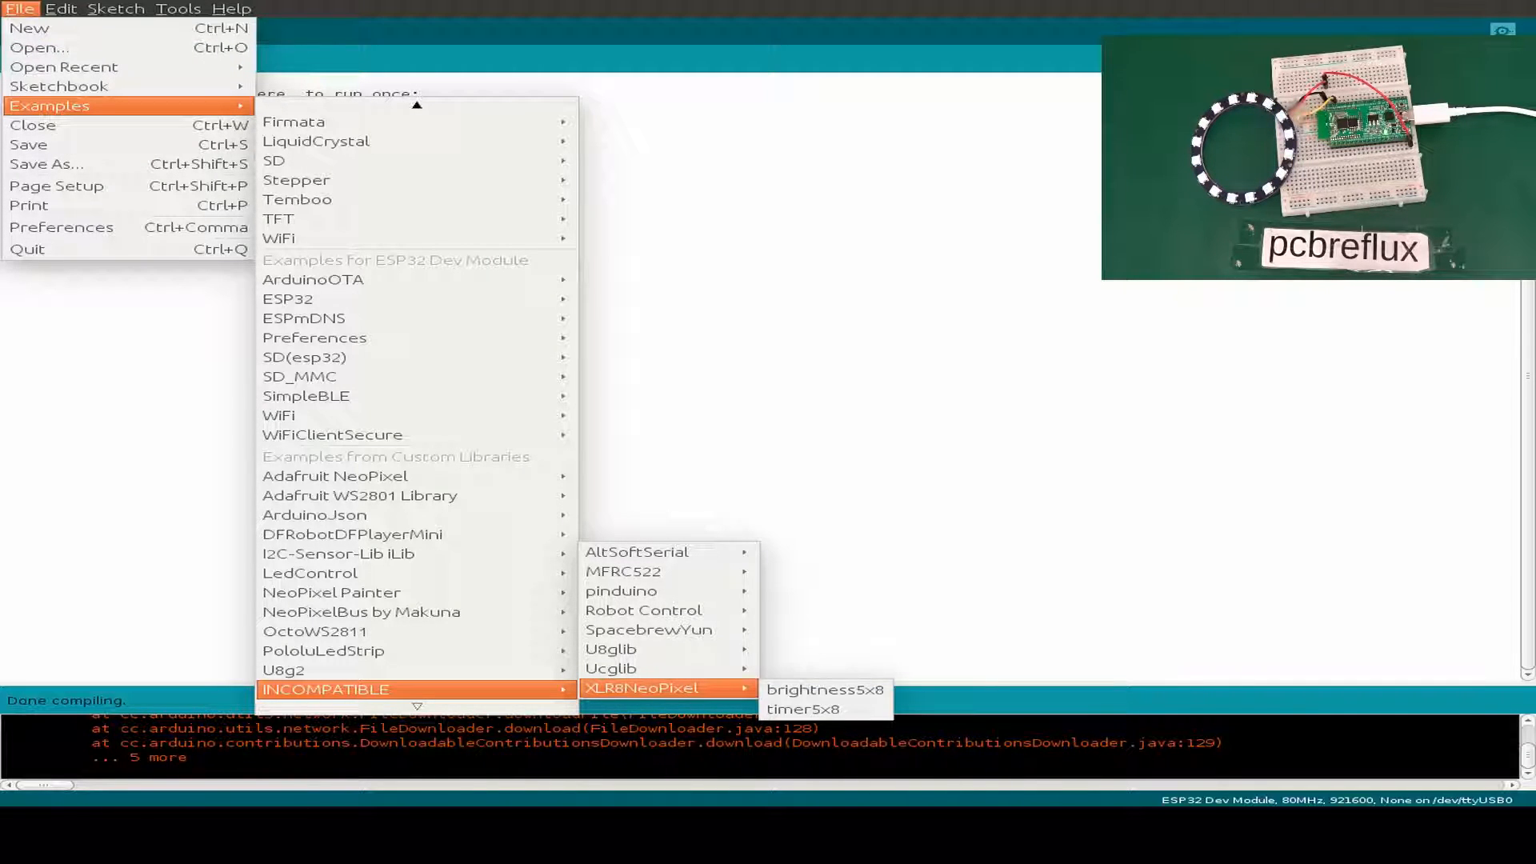
{"action": "left_click", "coordinate": [821, 690]}
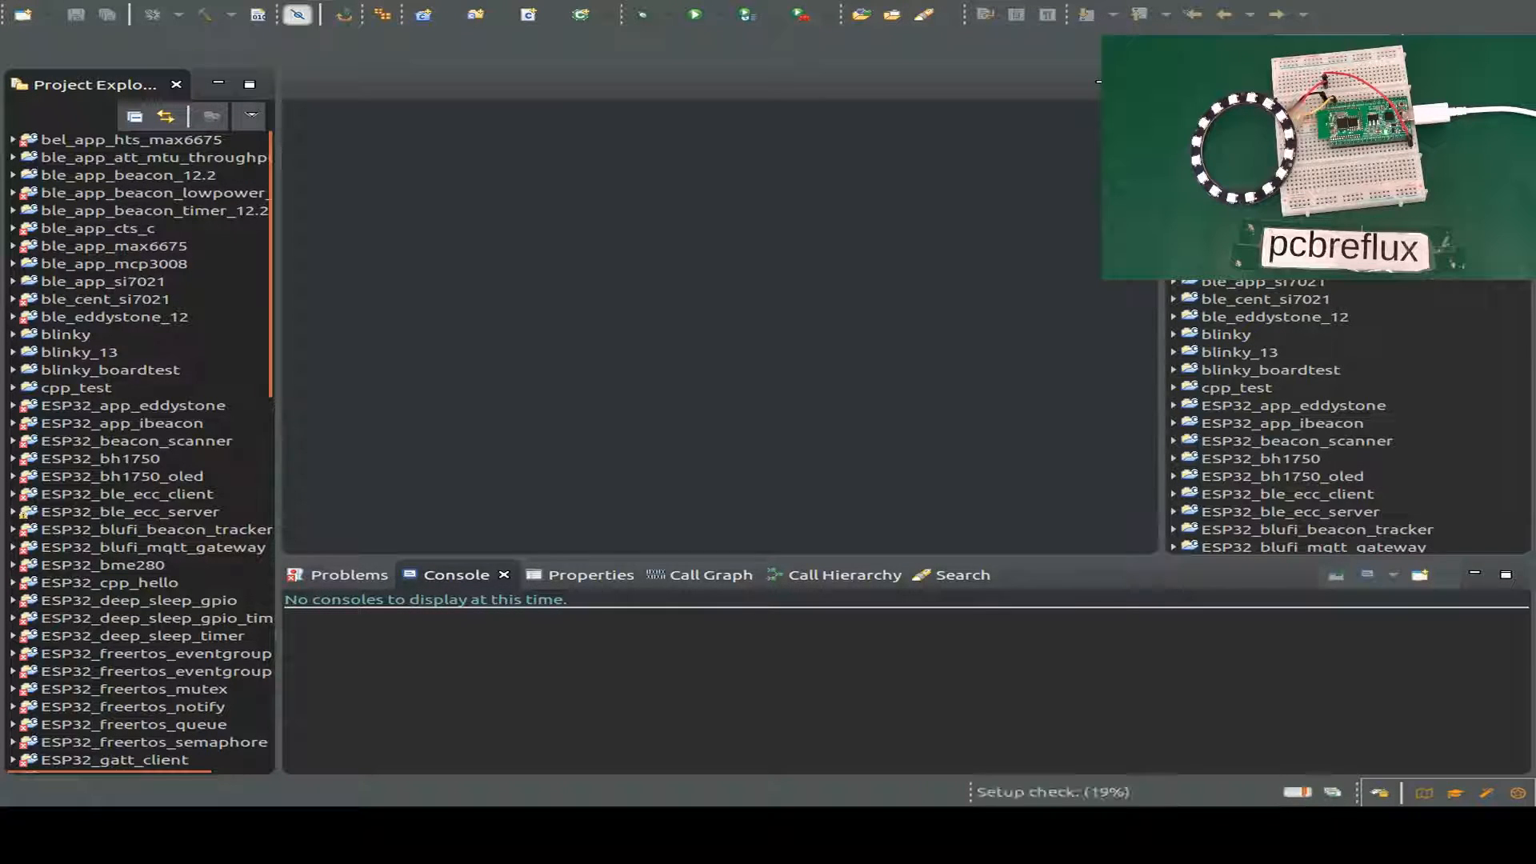
Expand ESP32_gpio_WS2812 and its main folder, selecting main.c.
{"action": "scroll", "scroll_direction": "down", "scroll_amount": 3}
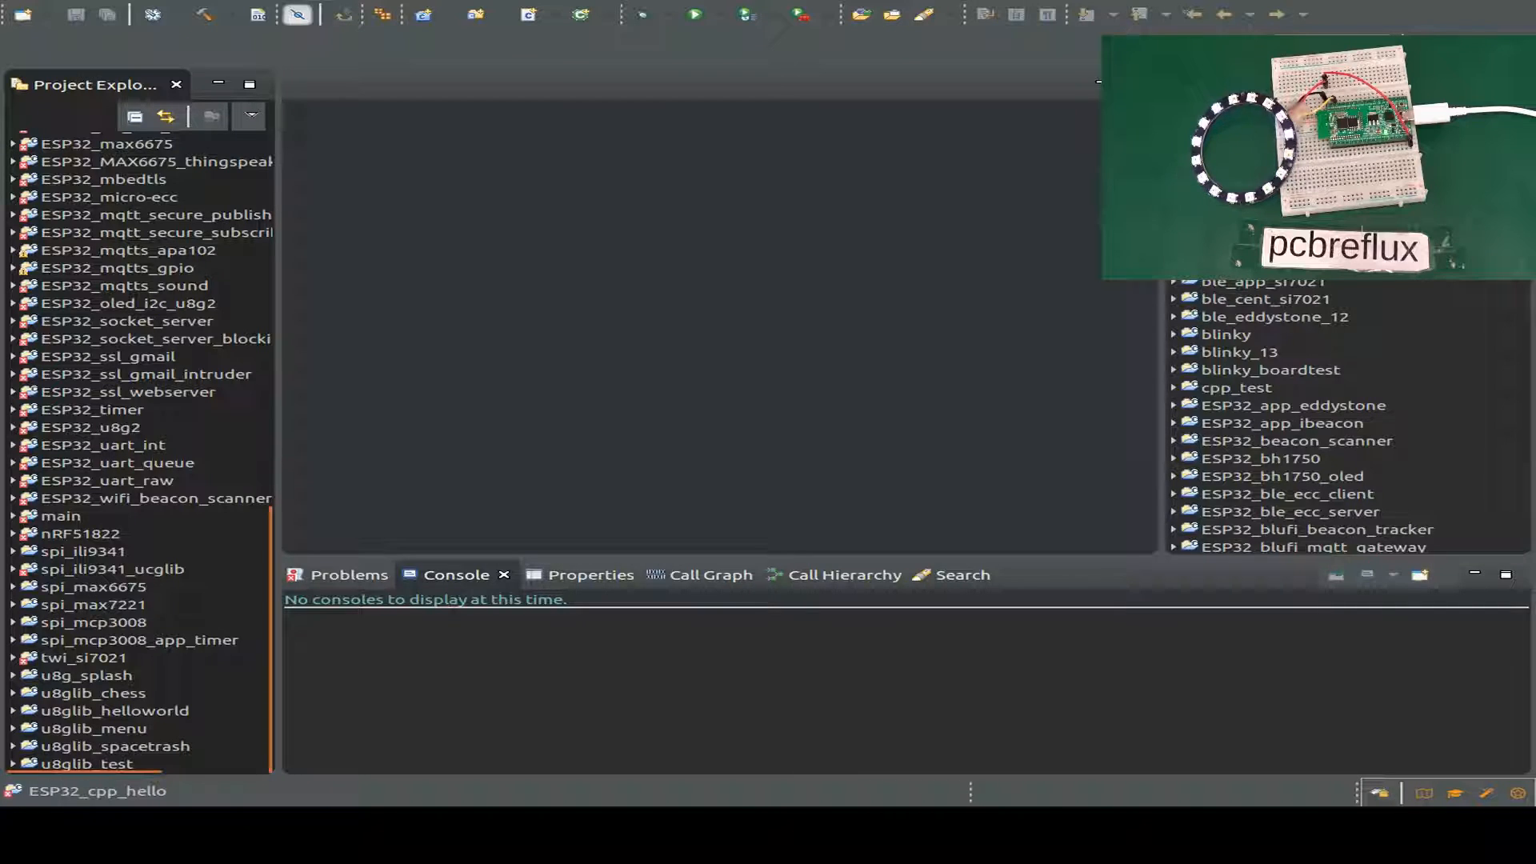
{"action": "scroll", "scroll_direction": "up", "scroll_amount": 3}
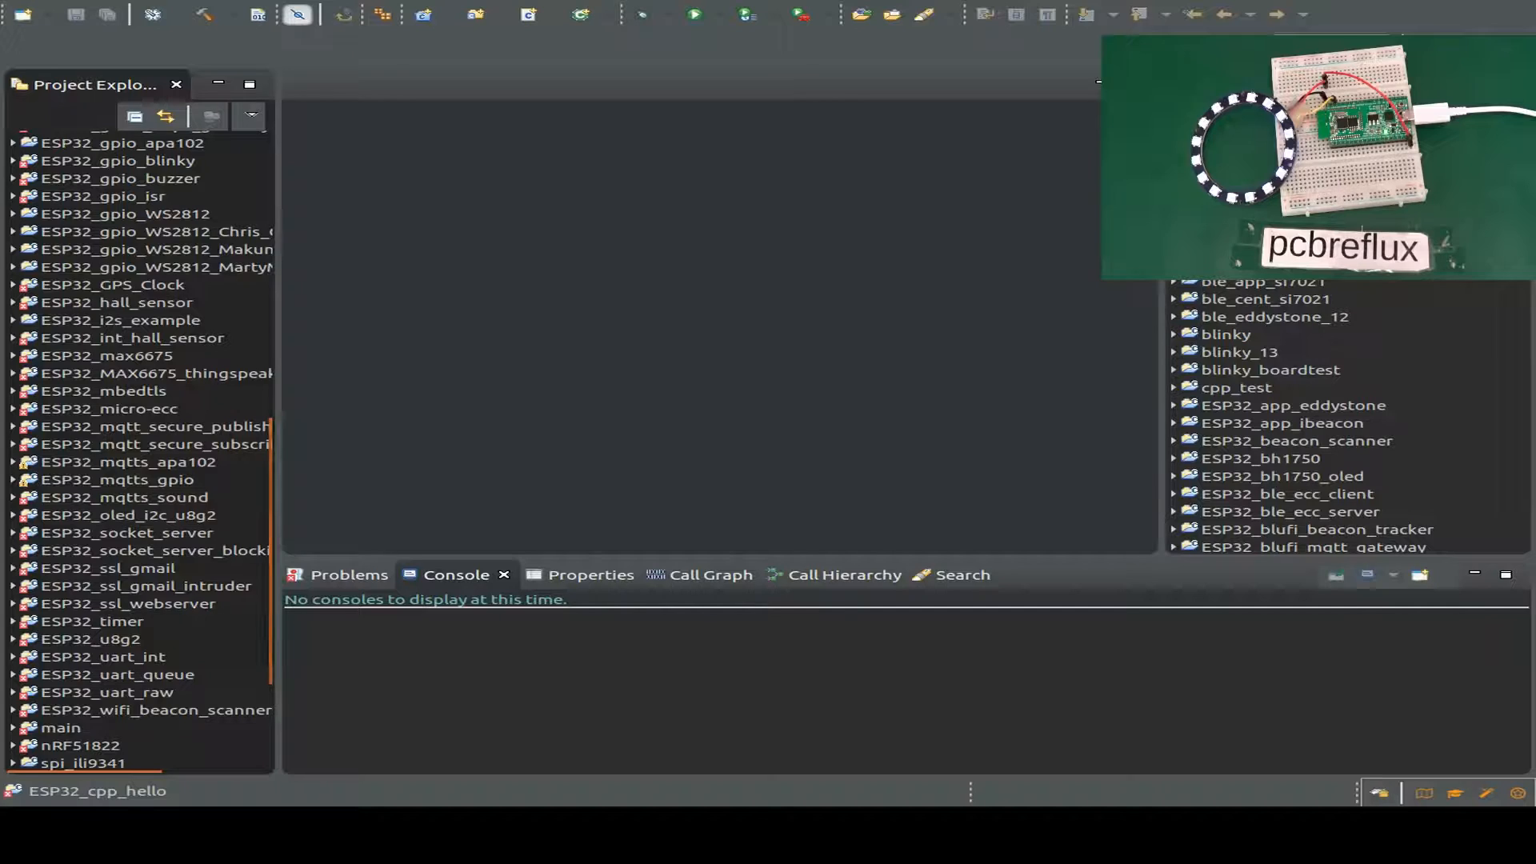
{"action": "left_click", "coordinate": [12, 213]}
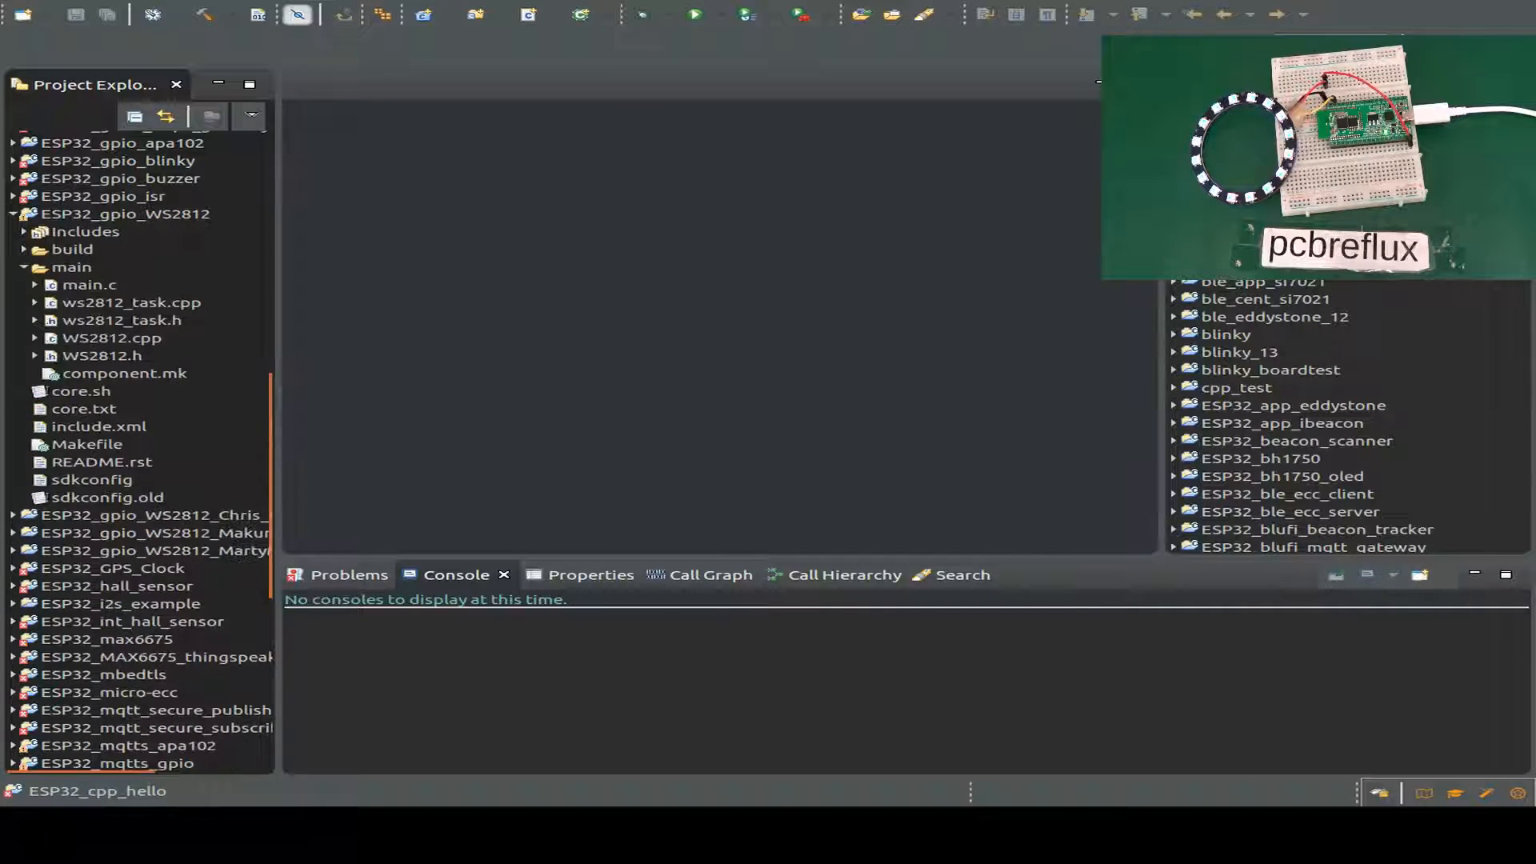
{"action": "left_click", "coordinate": [72, 267]}
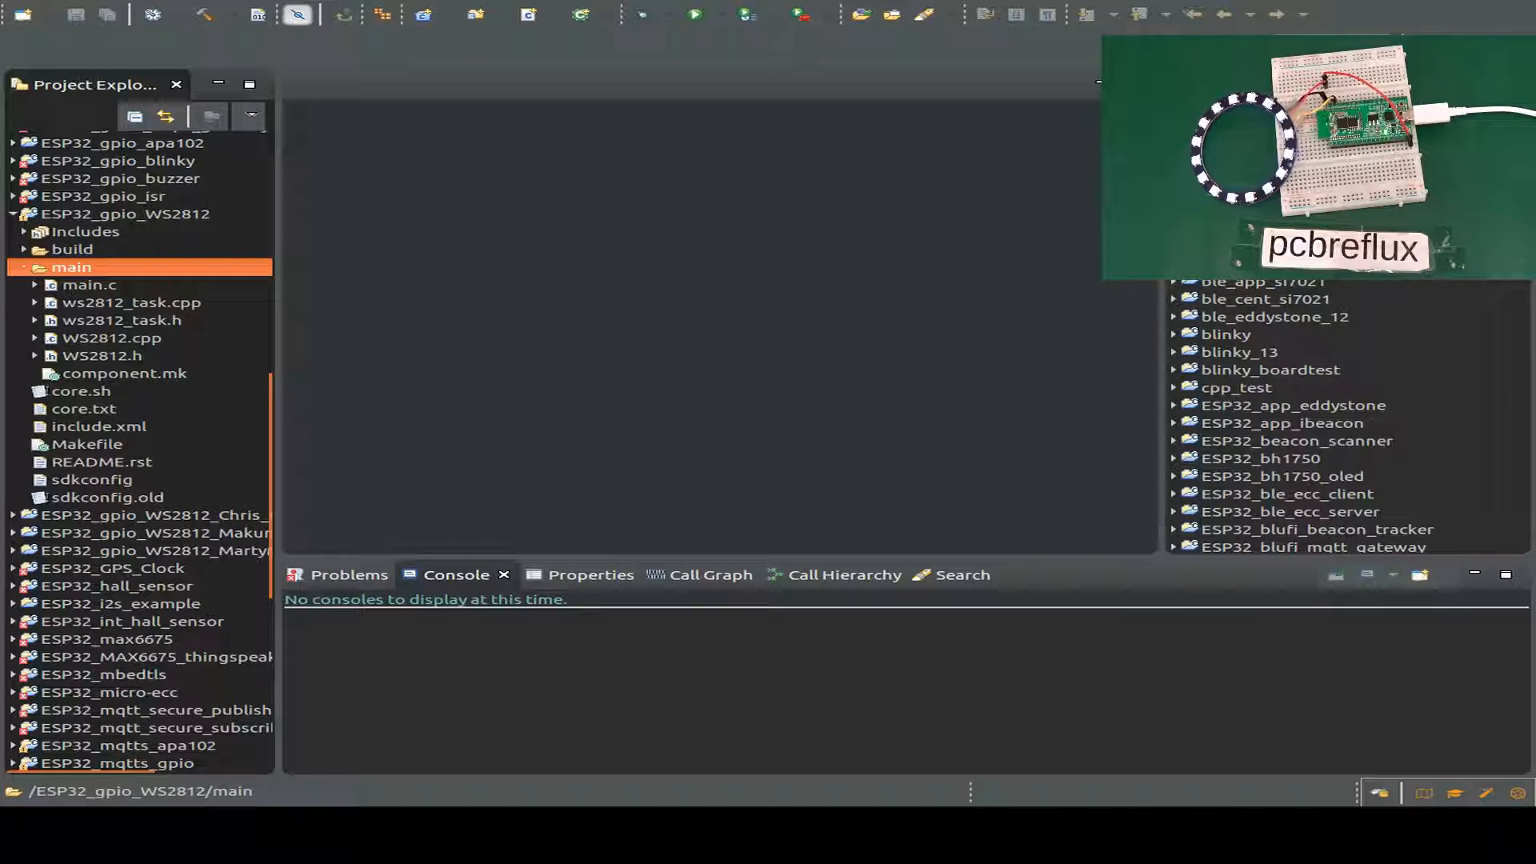
{"action": "left_click", "coordinate": [89, 285]}
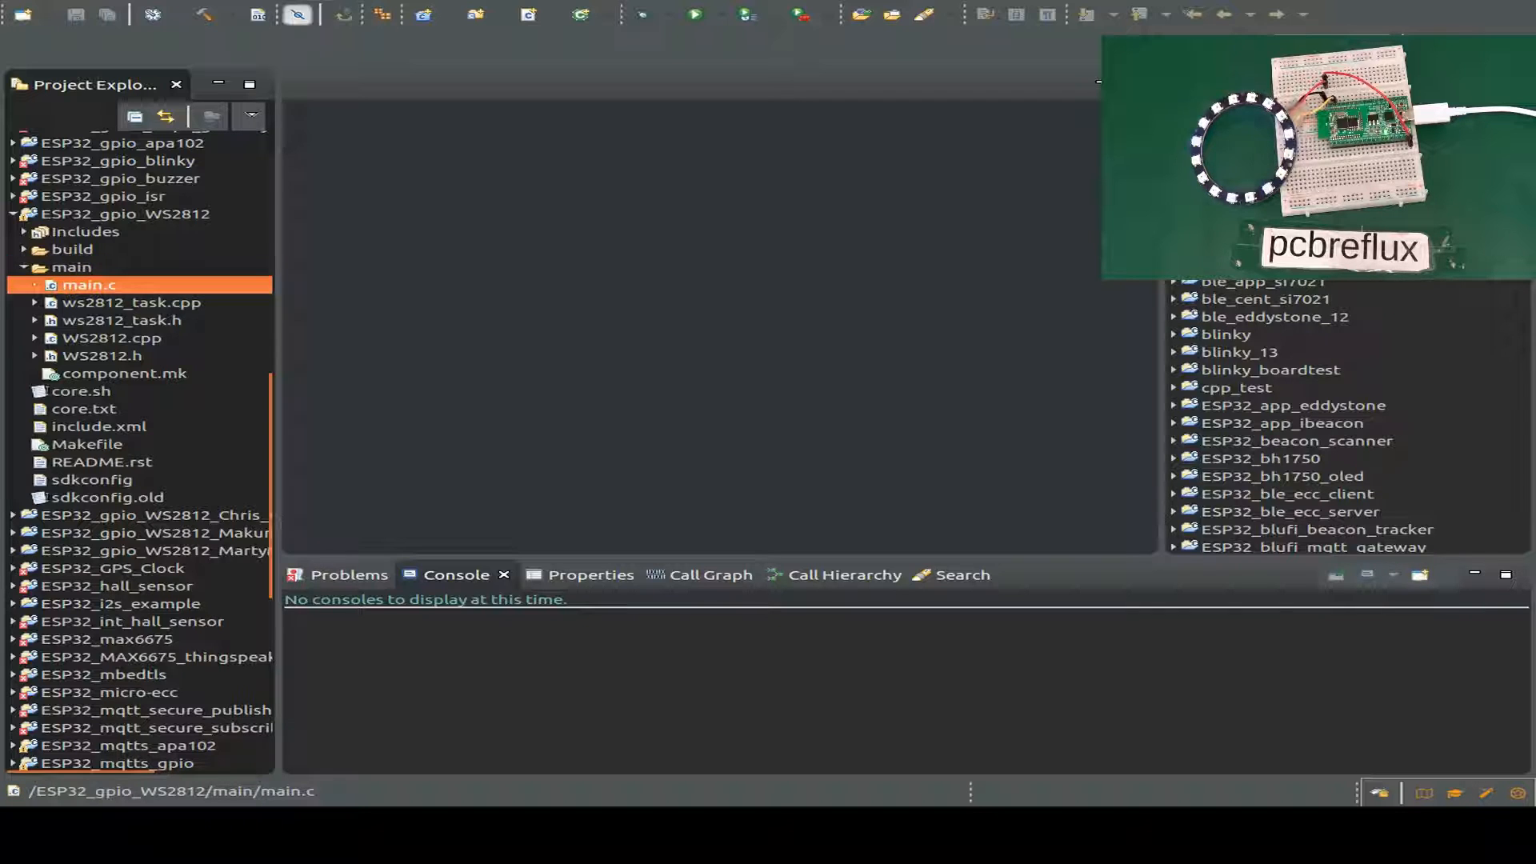
Read through main.c and ws2812_task.cpp of the WS2812 demo before flashing it.
{"action": "double_click", "coordinate": [90, 284]}
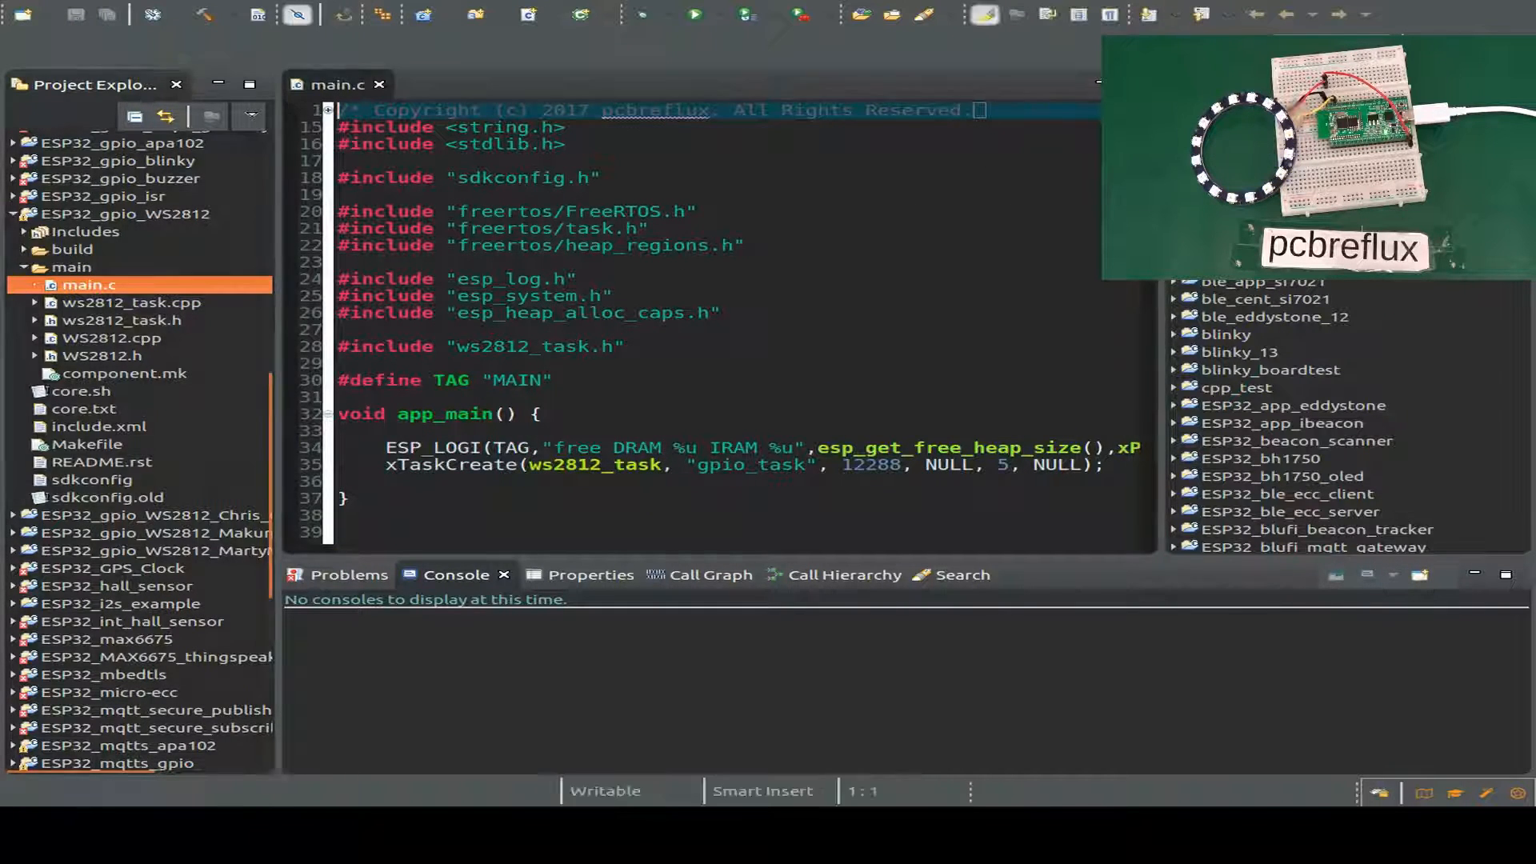
{"action": "left_click", "coordinate": [132, 303]}
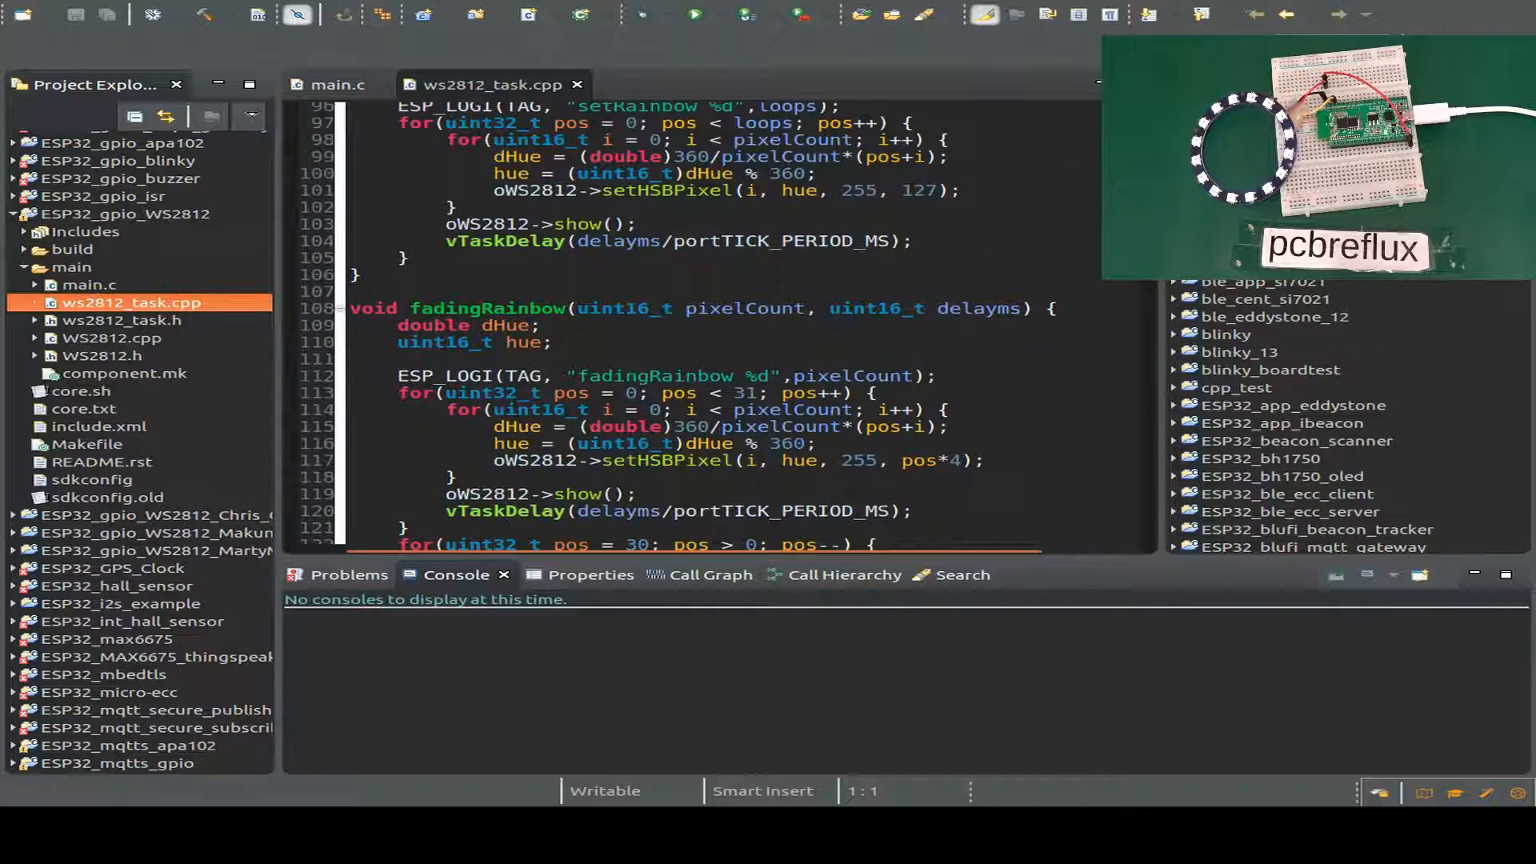
{"action": "scroll", "scroll_direction": "down", "scroll_amount": 3}
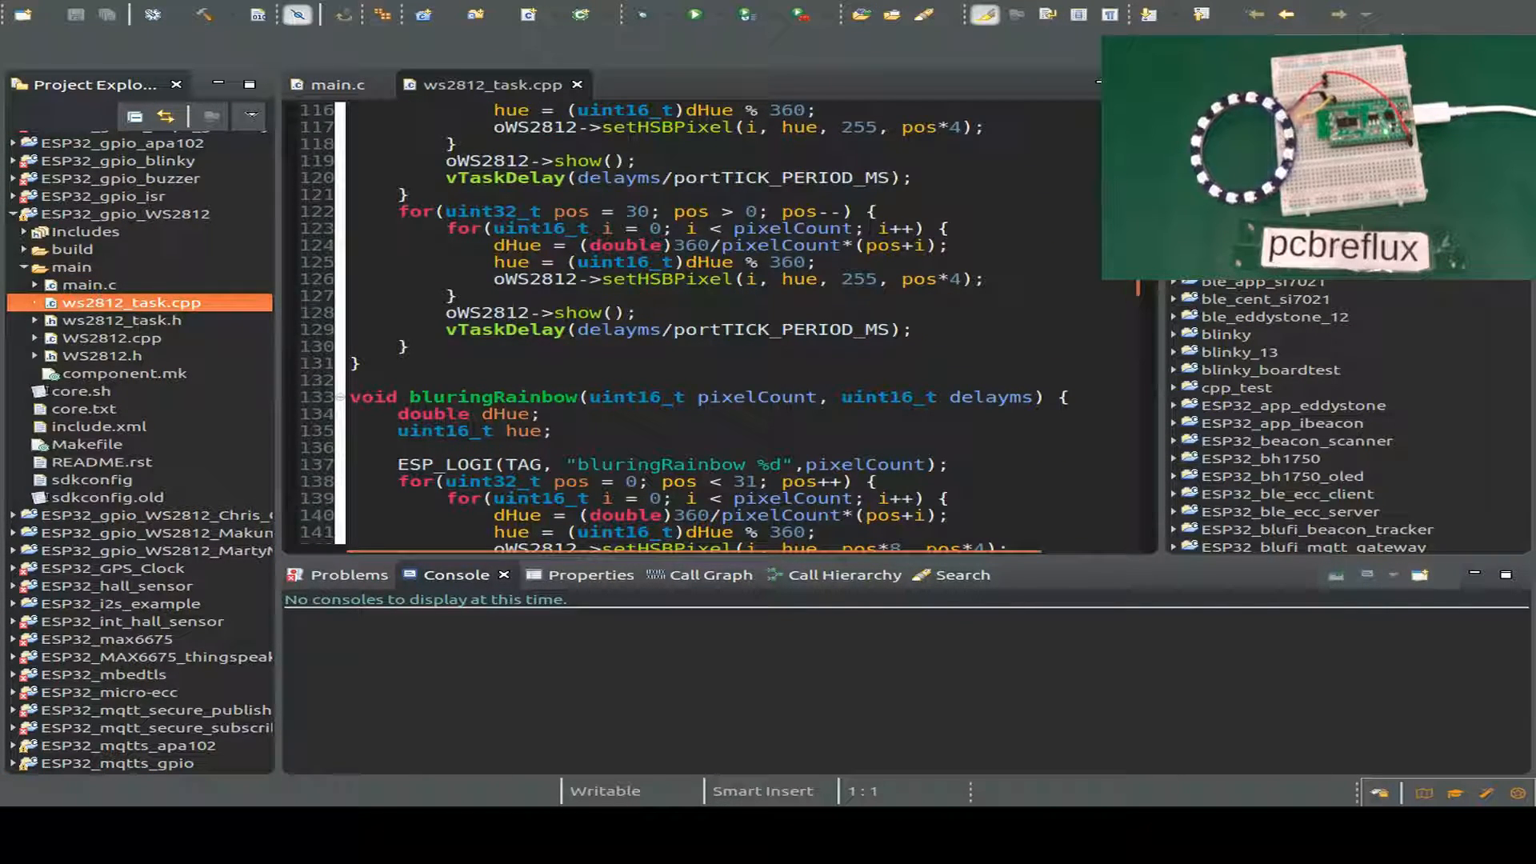
{"action": "scroll", "scroll_direction": "down", "scroll_amount": 3}
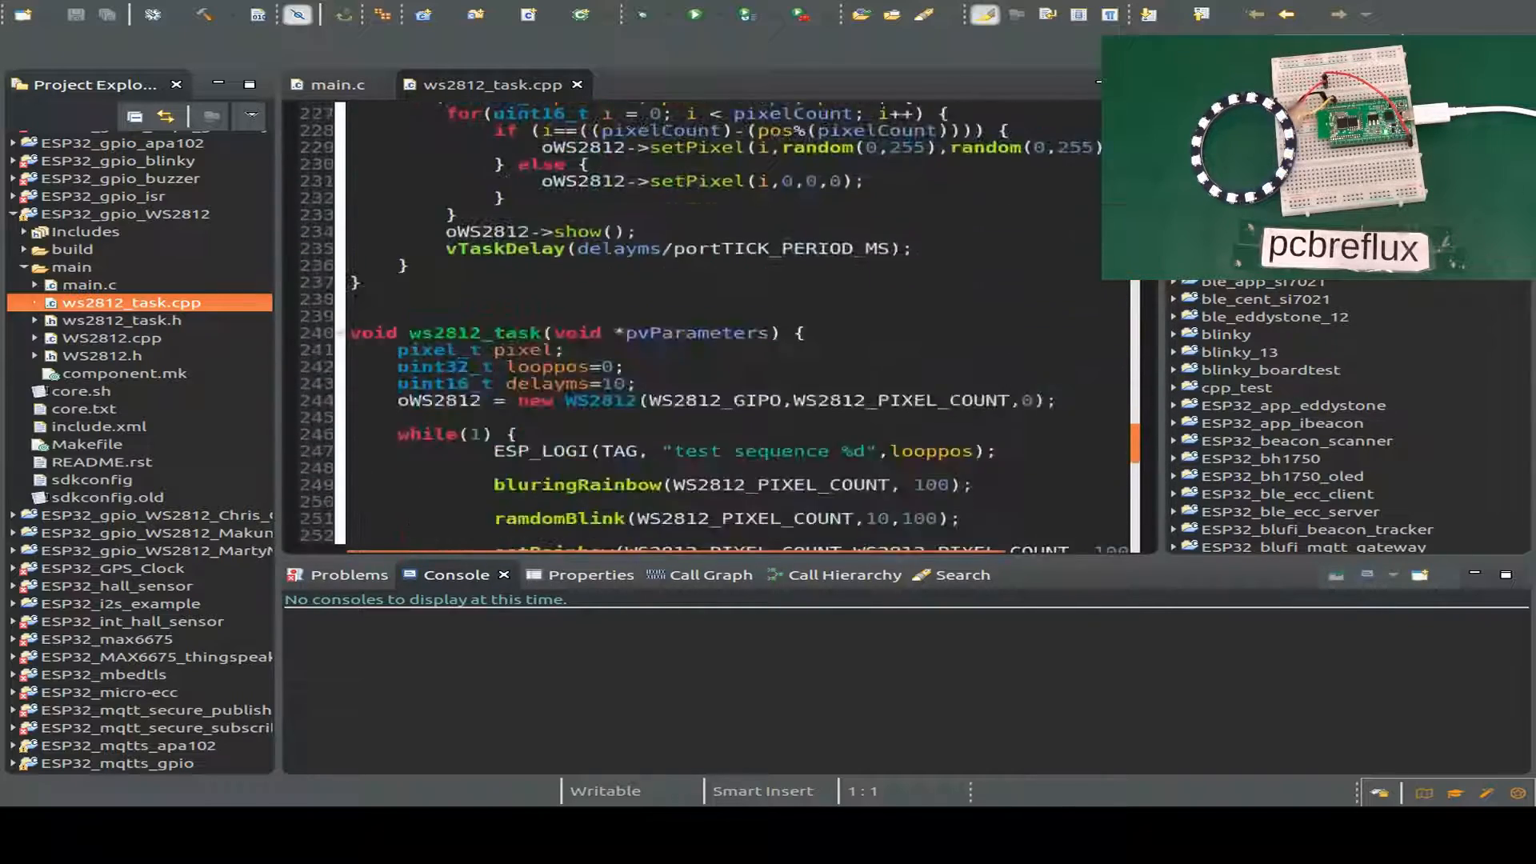
{"action": "scroll", "scroll_direction": "down", "scroll_amount": 3}
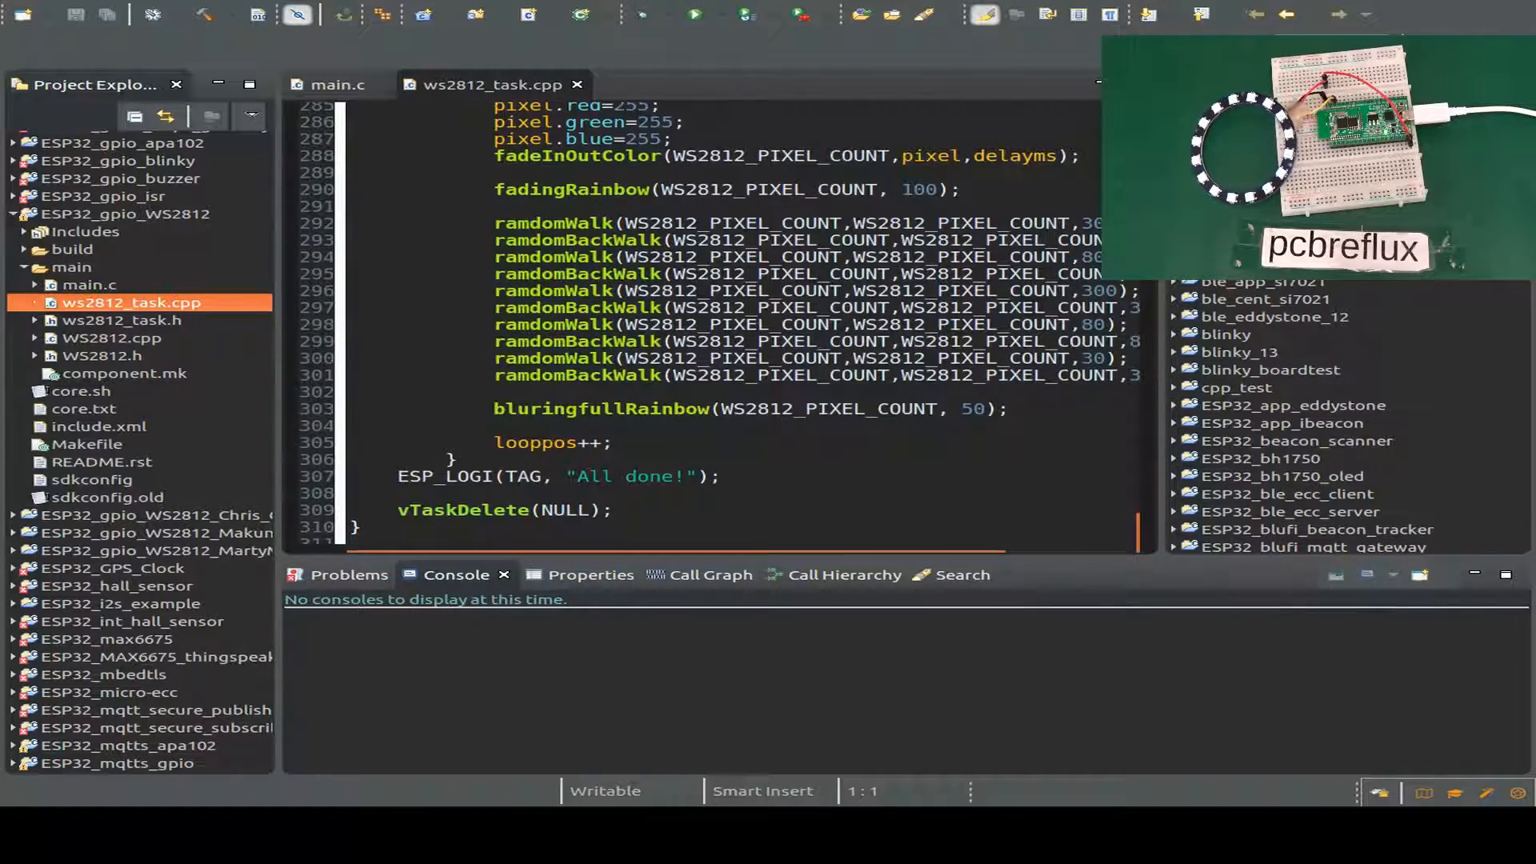
{"action": "scroll", "scroll_direction": "down", "scroll_amount": 3}
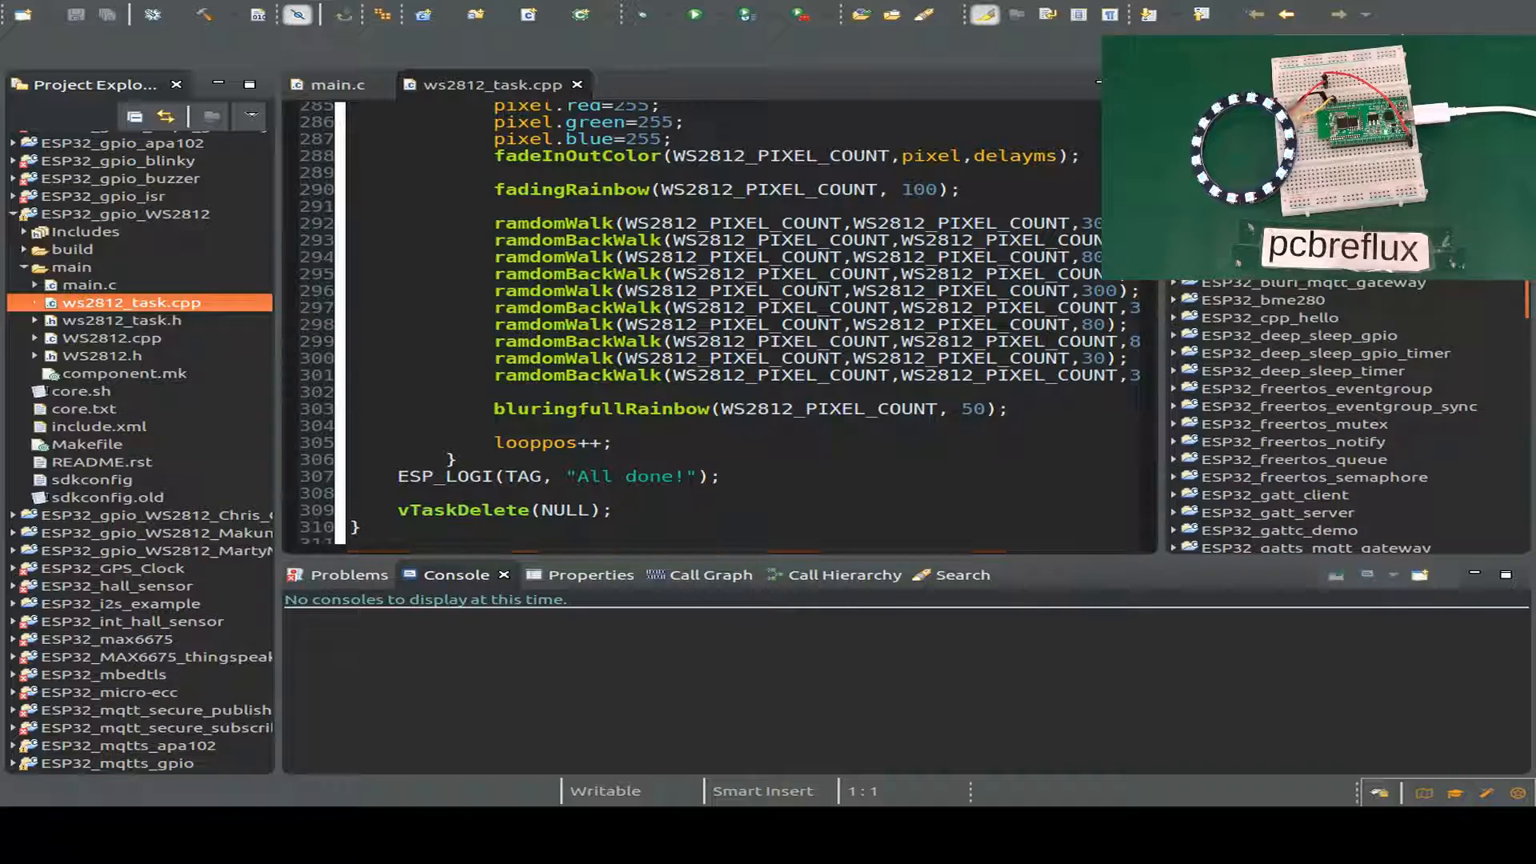
{"action": "scroll", "scroll_direction": "down", "scroll_amount": 3}
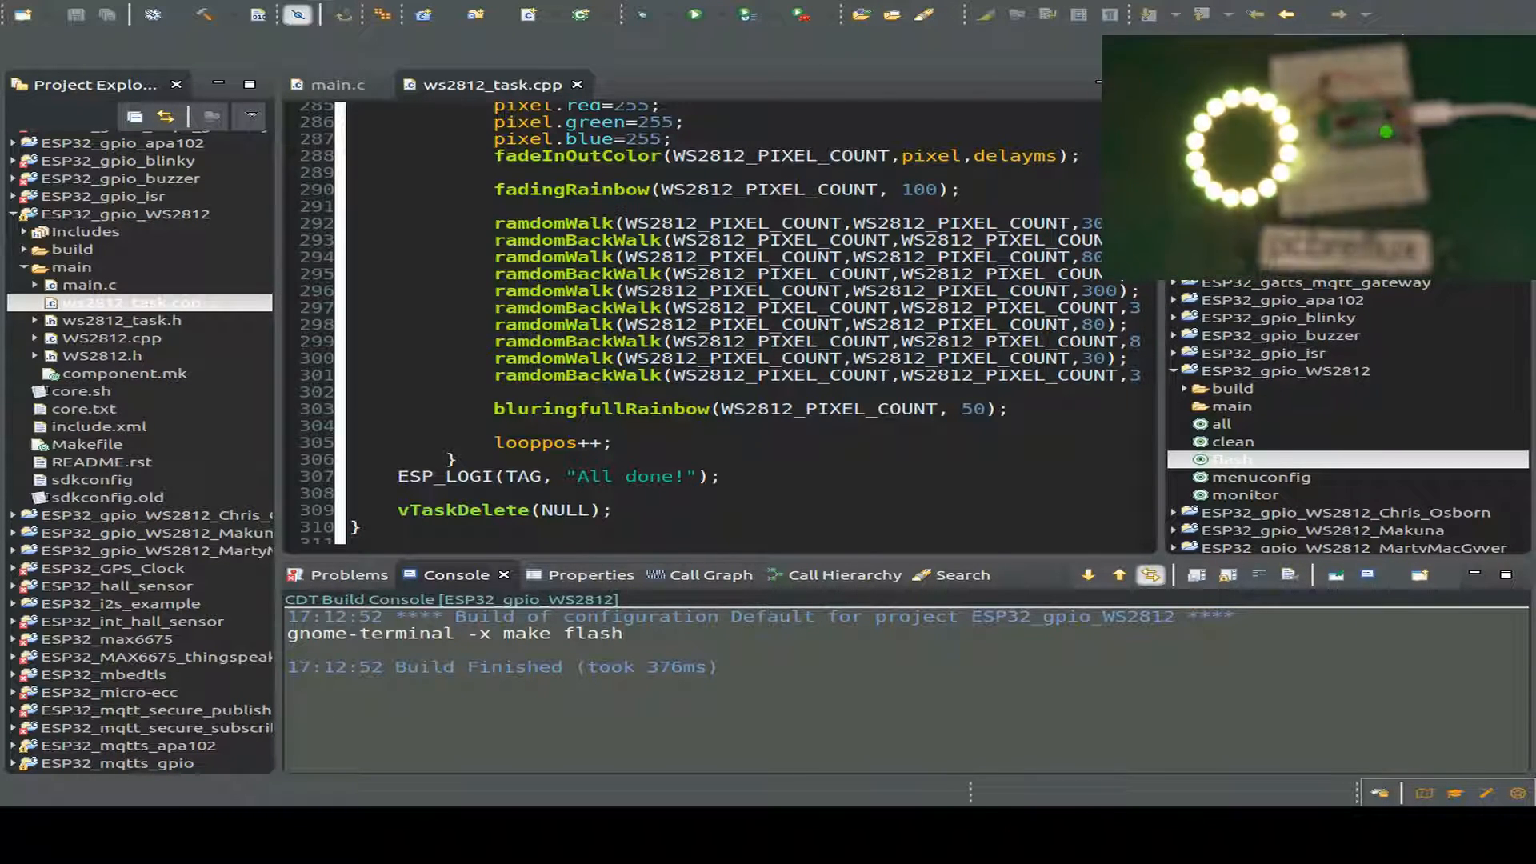
Close the editors, collapse ESP32_gpio_WS2812 and switch to the Chris_Osborn demo's main.c for flashing.
{"action": "left_click", "coordinate": [1237, 459]}
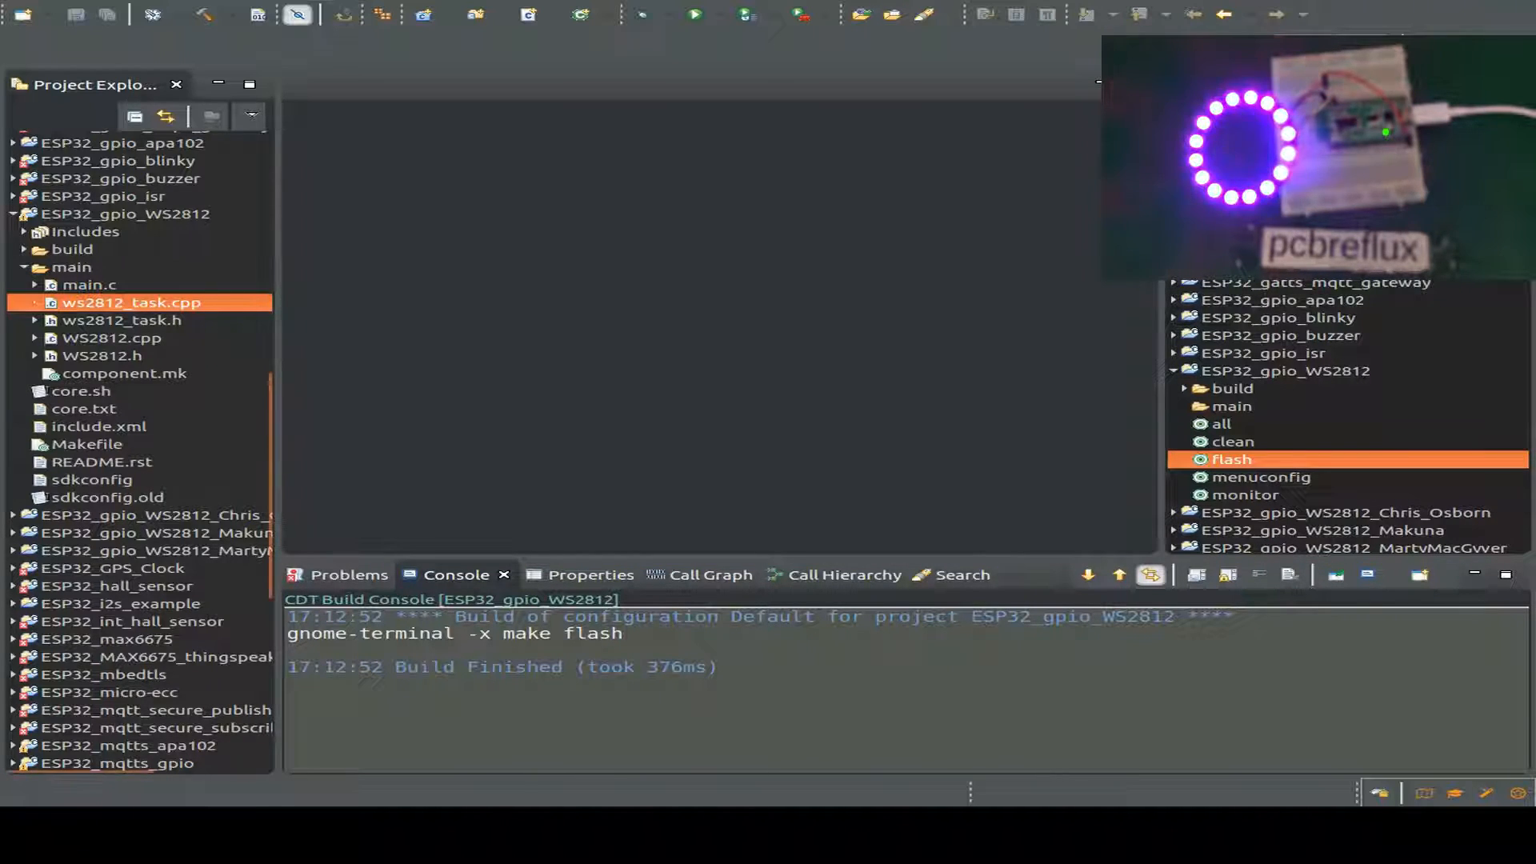
{"action": "left_click", "coordinate": [11, 213]}
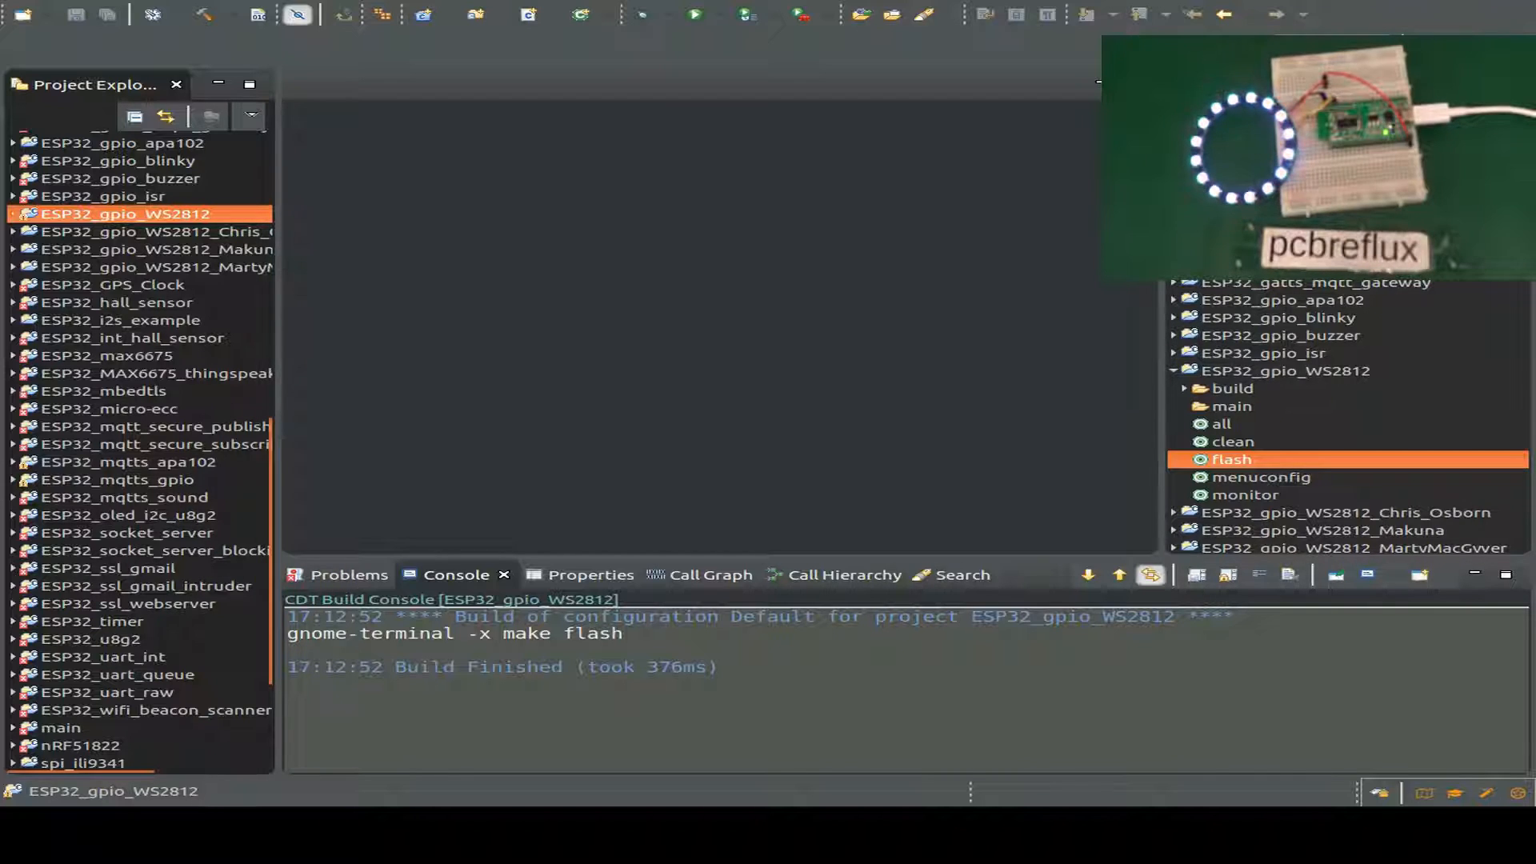
{"action": "left_click", "coordinate": [157, 231]}
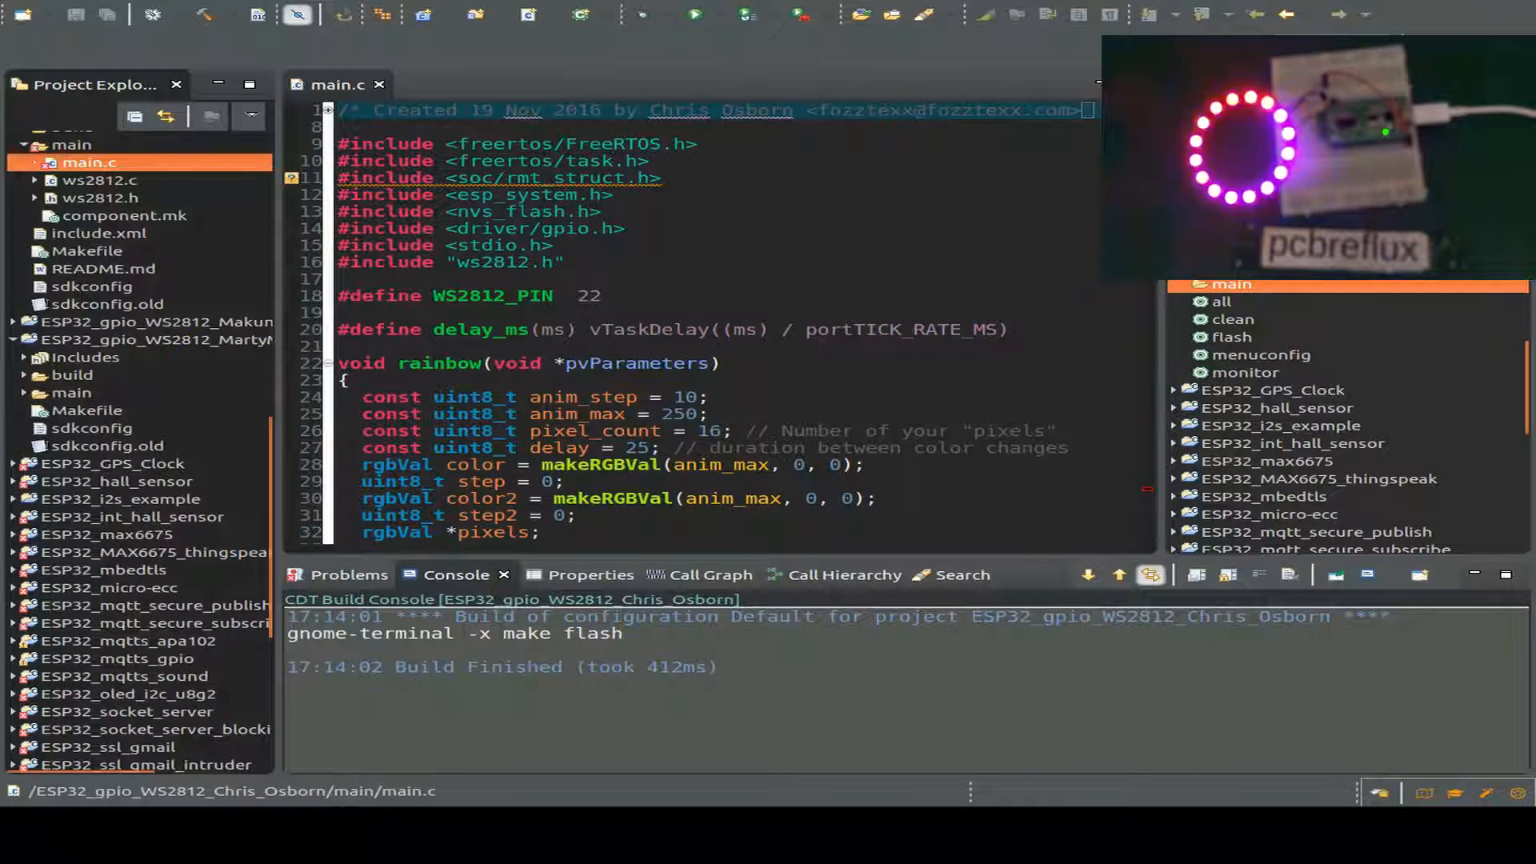
Expand and select the ESP32_gpio_WS2812_MartyMacGyver project, revealing main.cpp and ws2812 sources.
{"action": "left_click", "coordinate": [24, 392]}
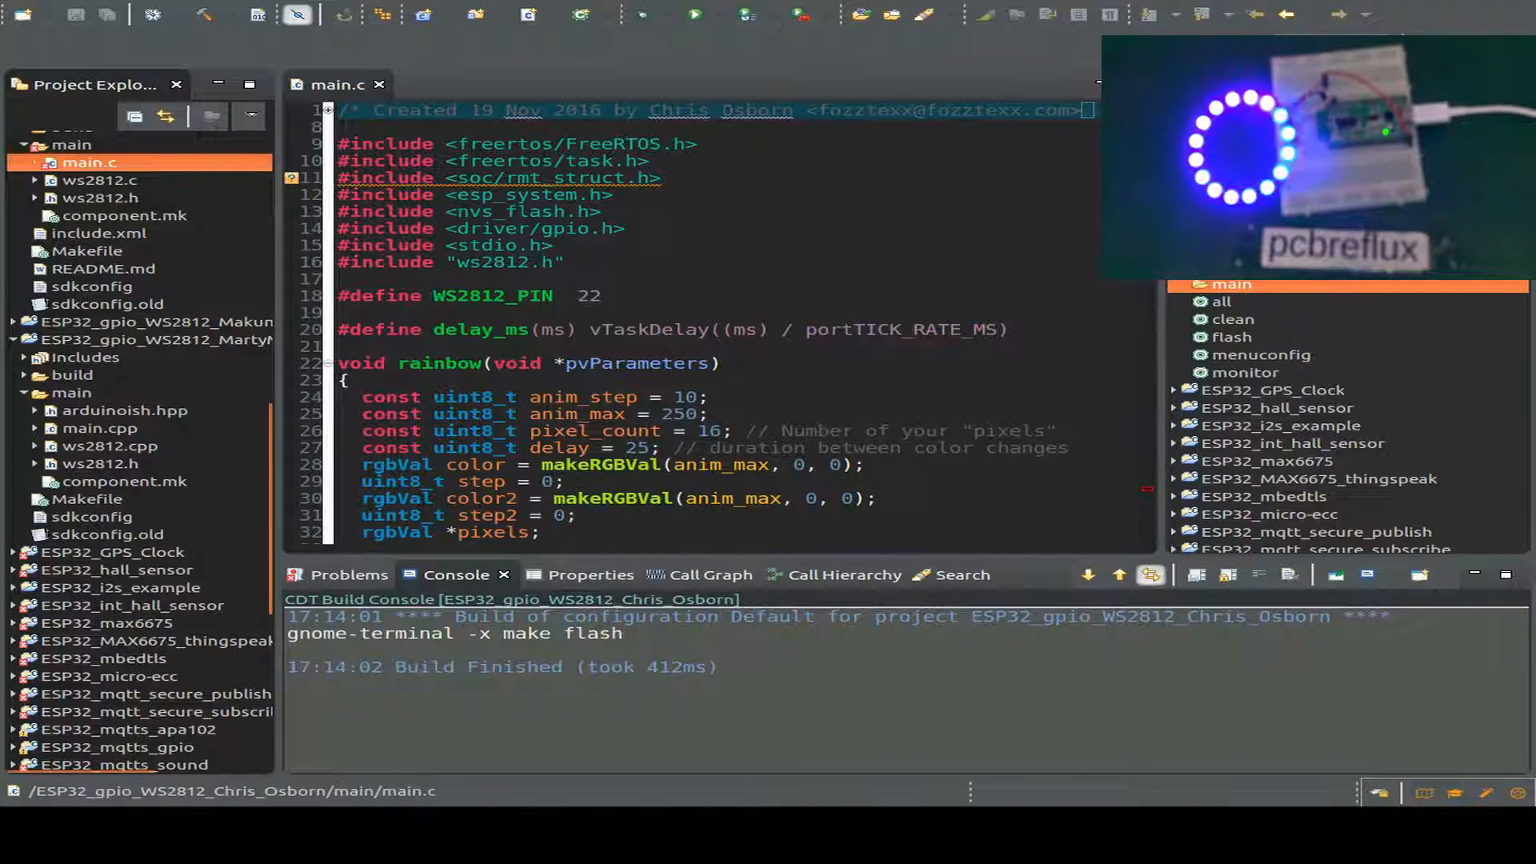
{"action": "left_click", "coordinate": [147, 339]}
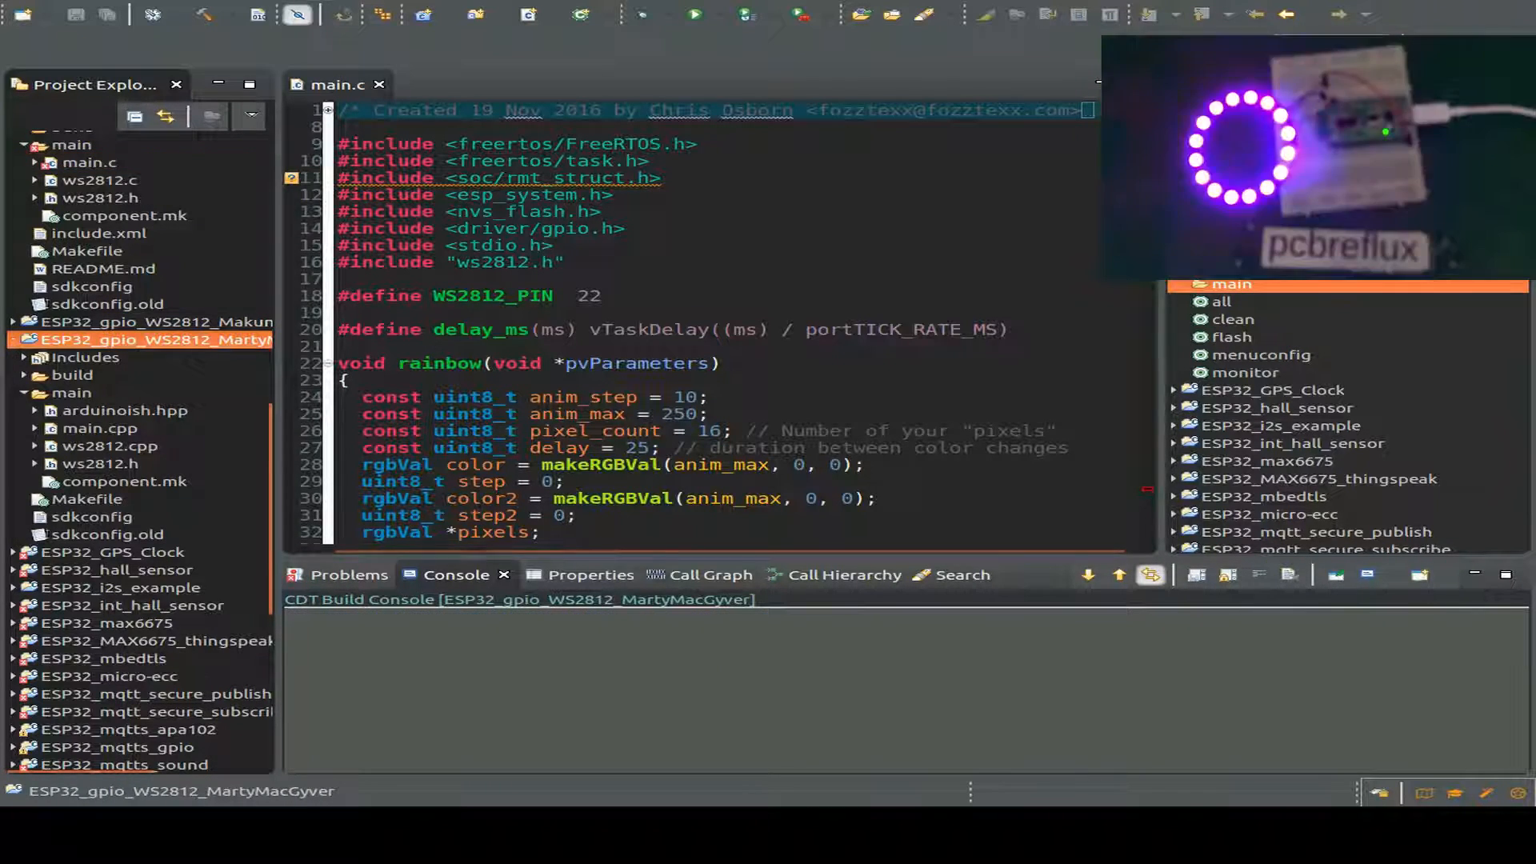